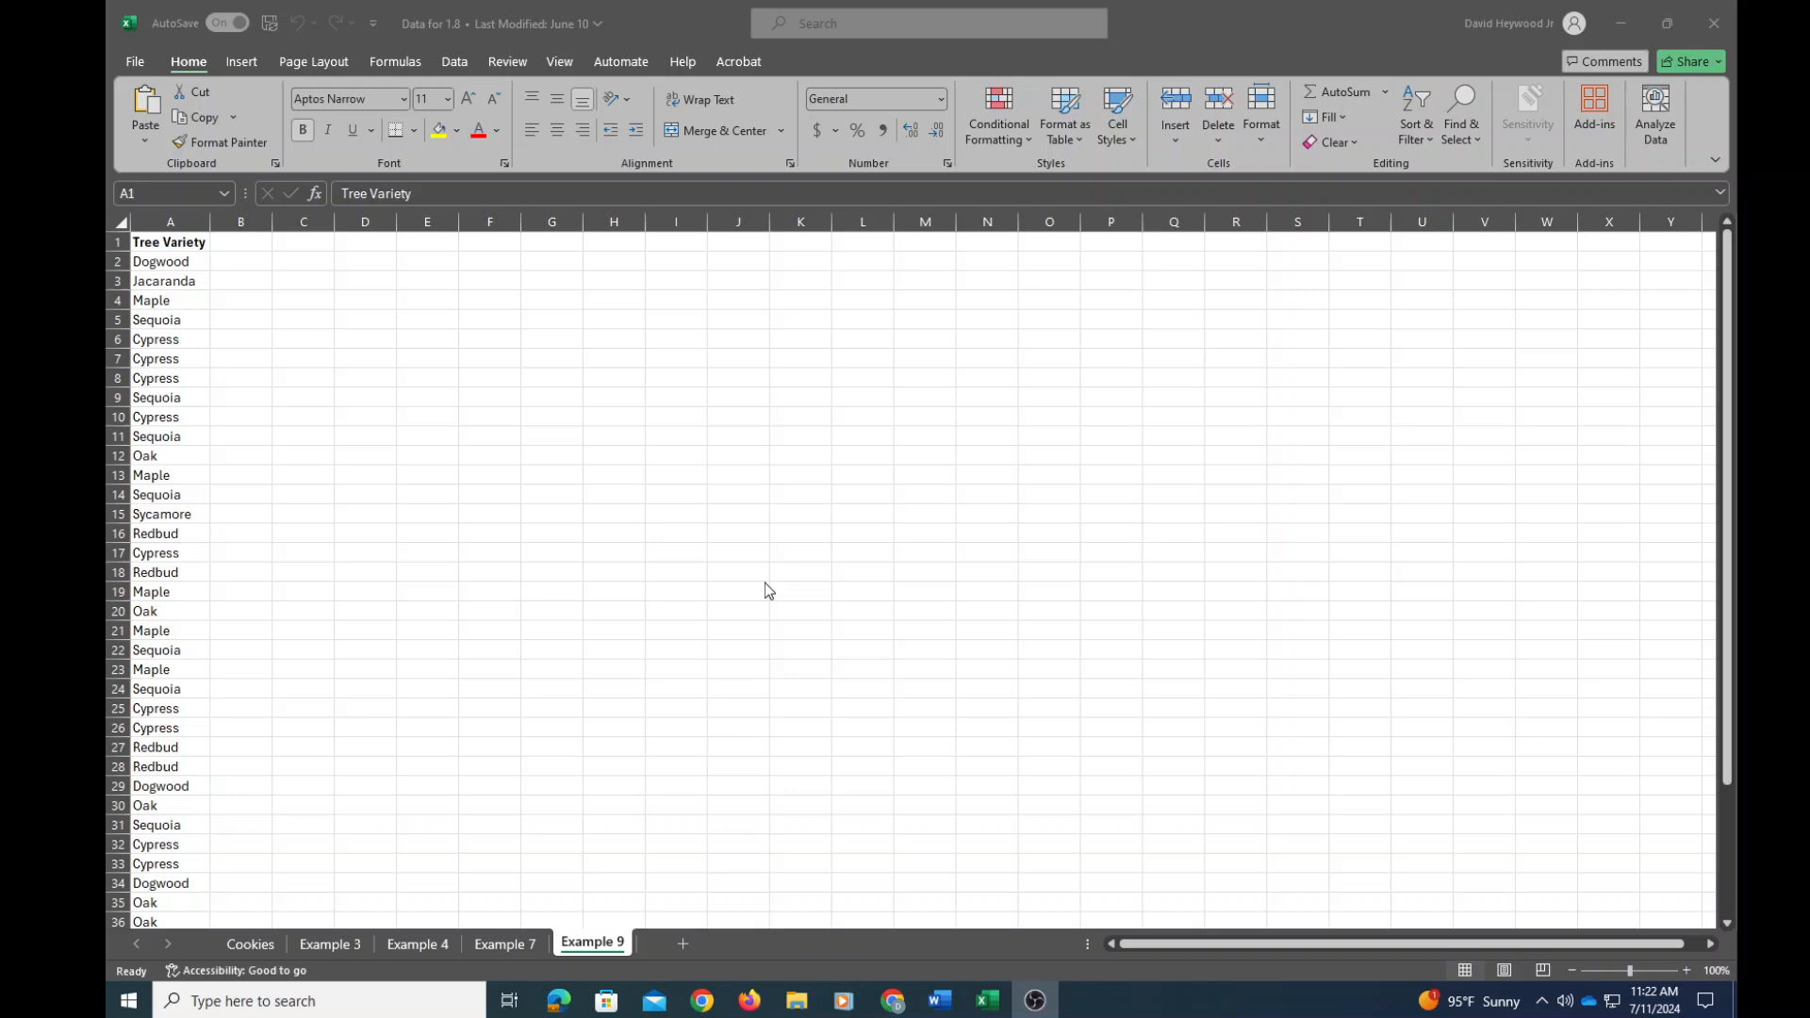
mouse_move(740, 590)
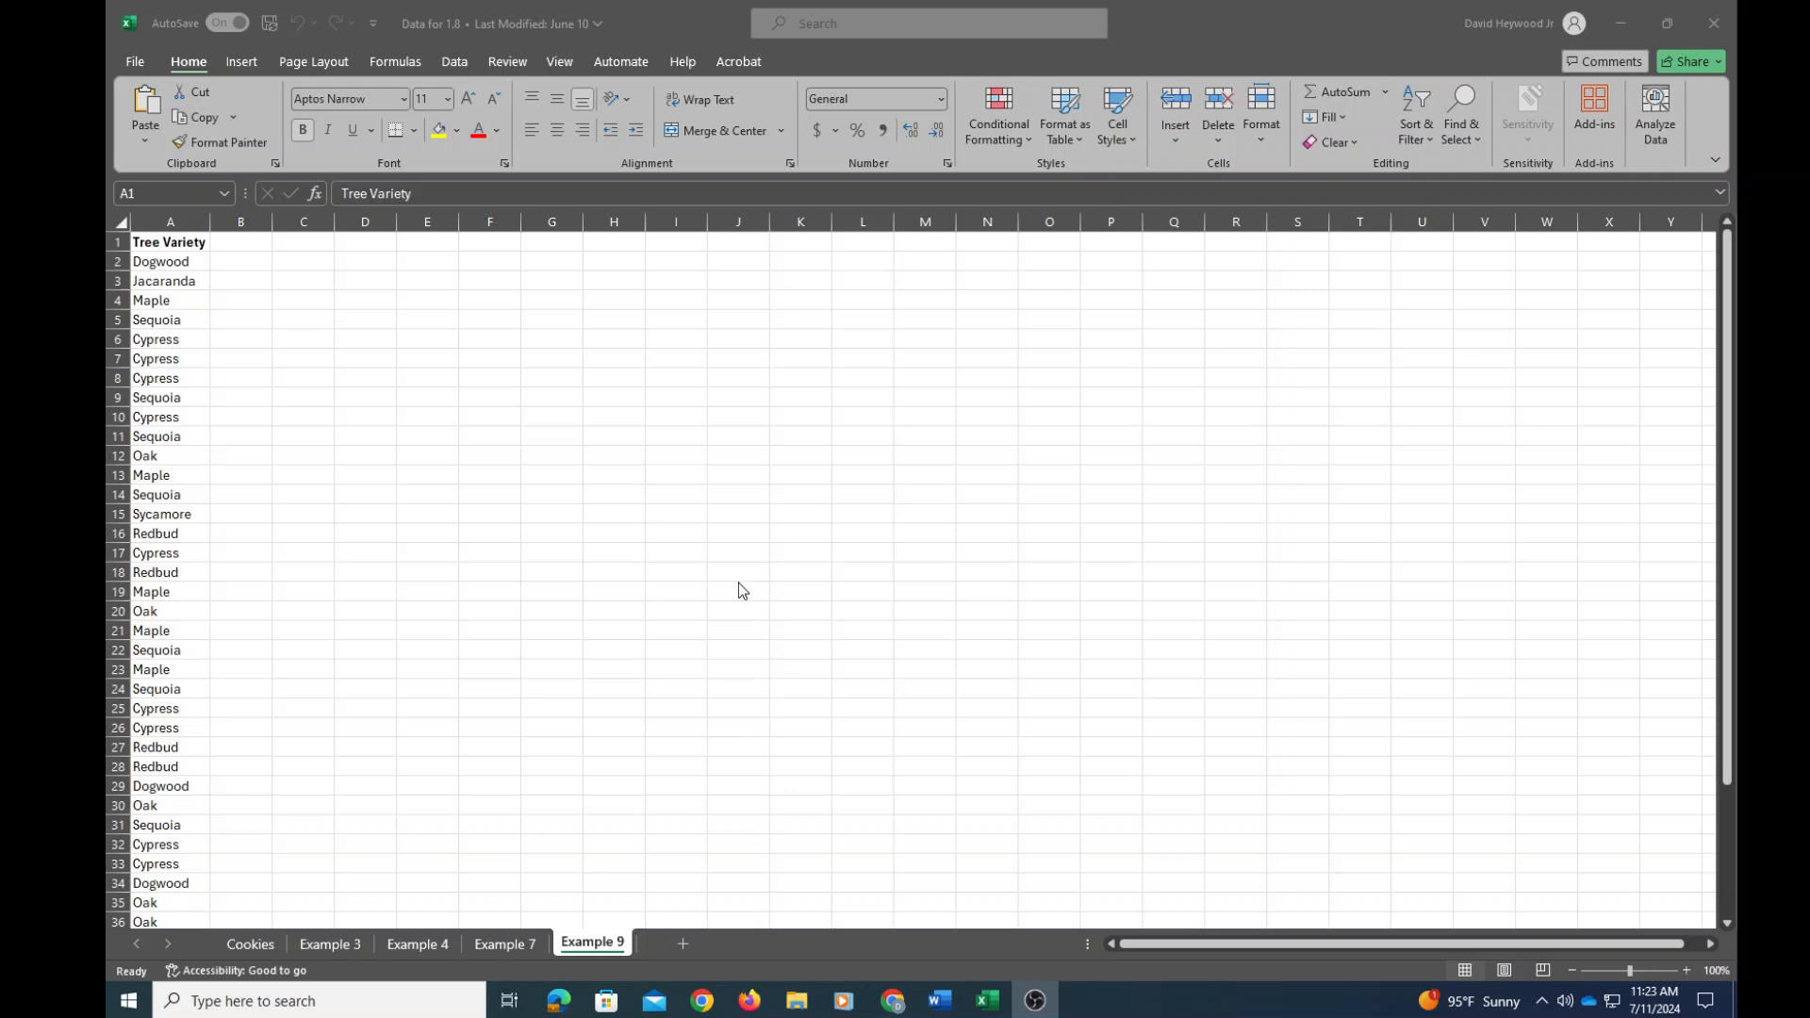
mouse_move(710, 591)
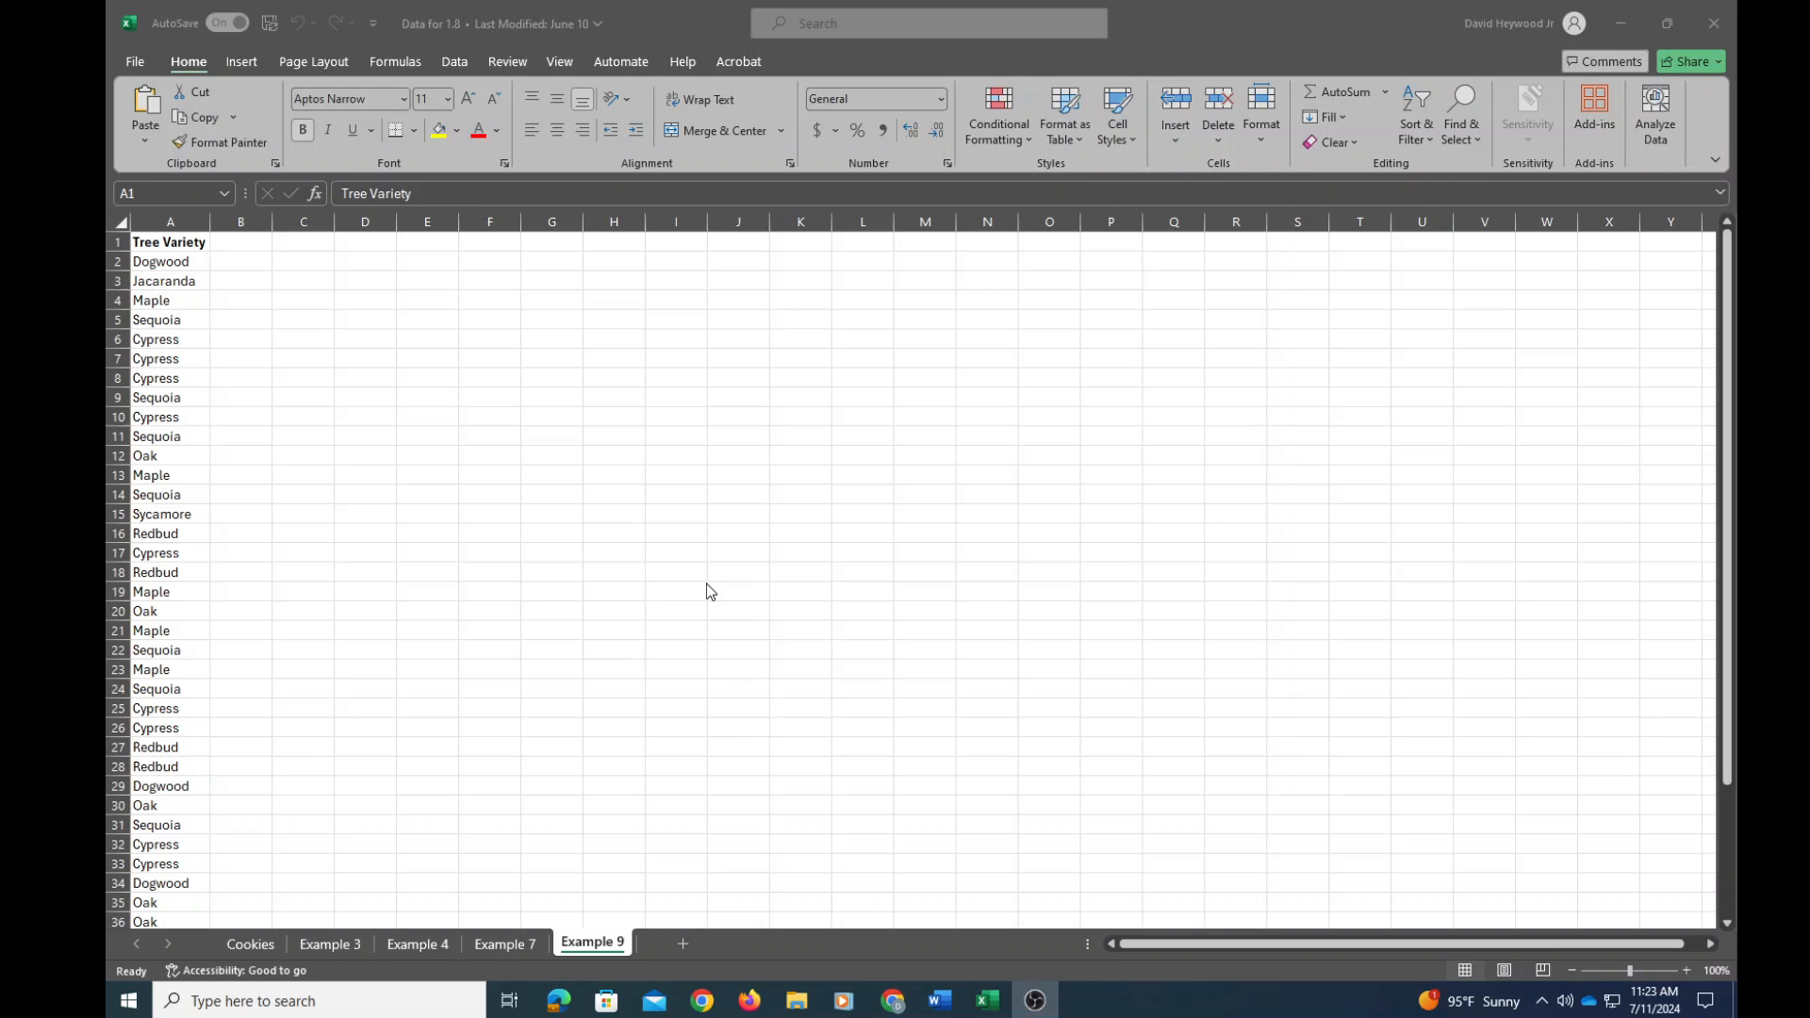
mouse_move(586, 32)
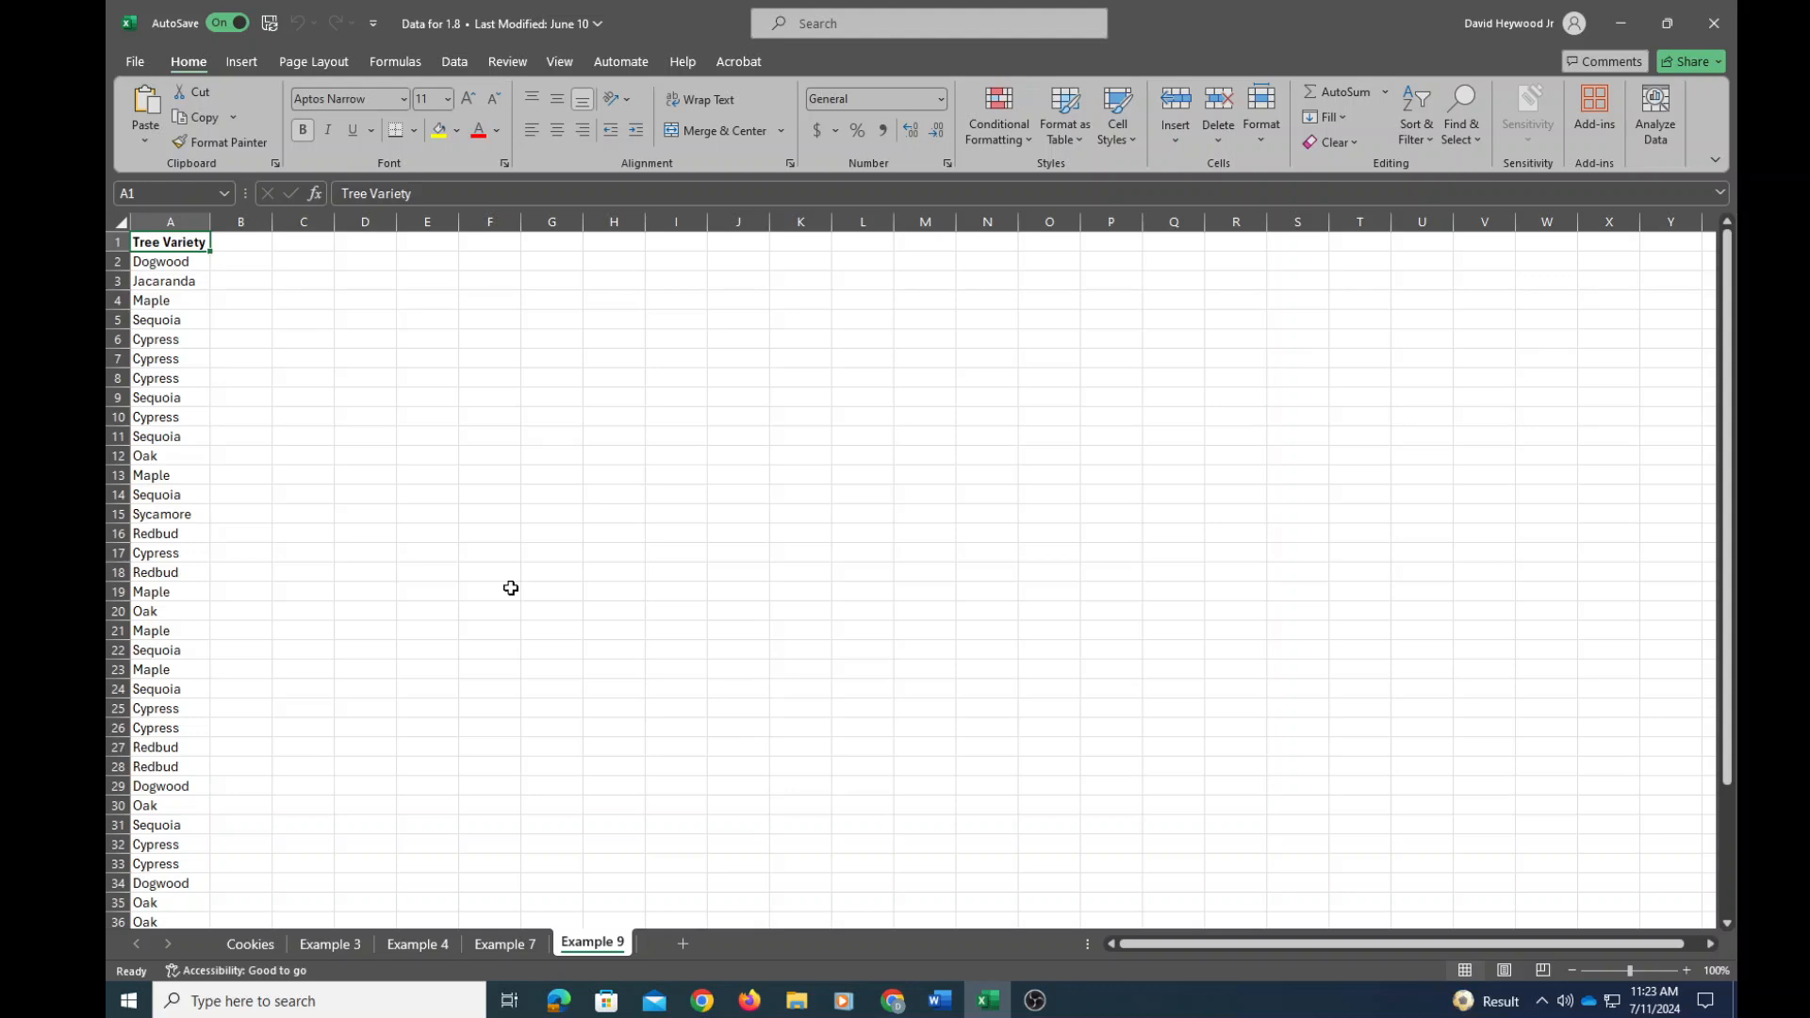
mouse_move(500, 593)
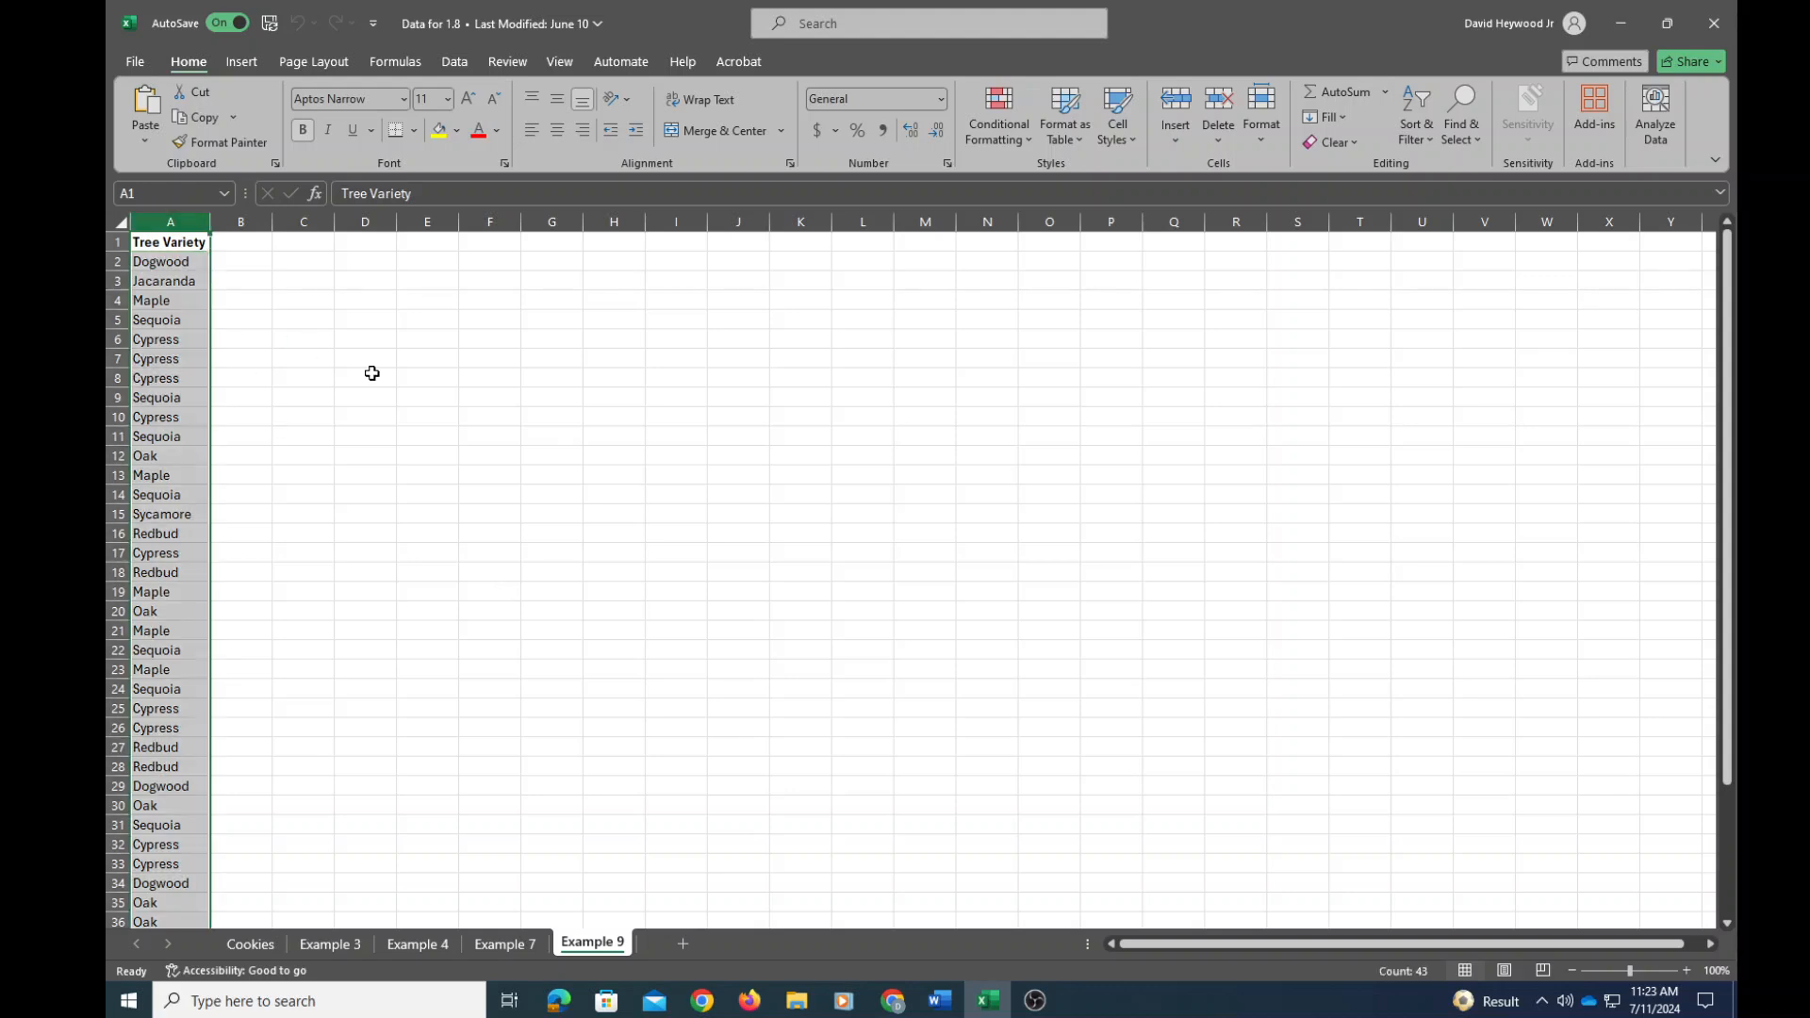
Insert a PivotTable from column A onto the existing worksheet at cell C2.
click(241, 61)
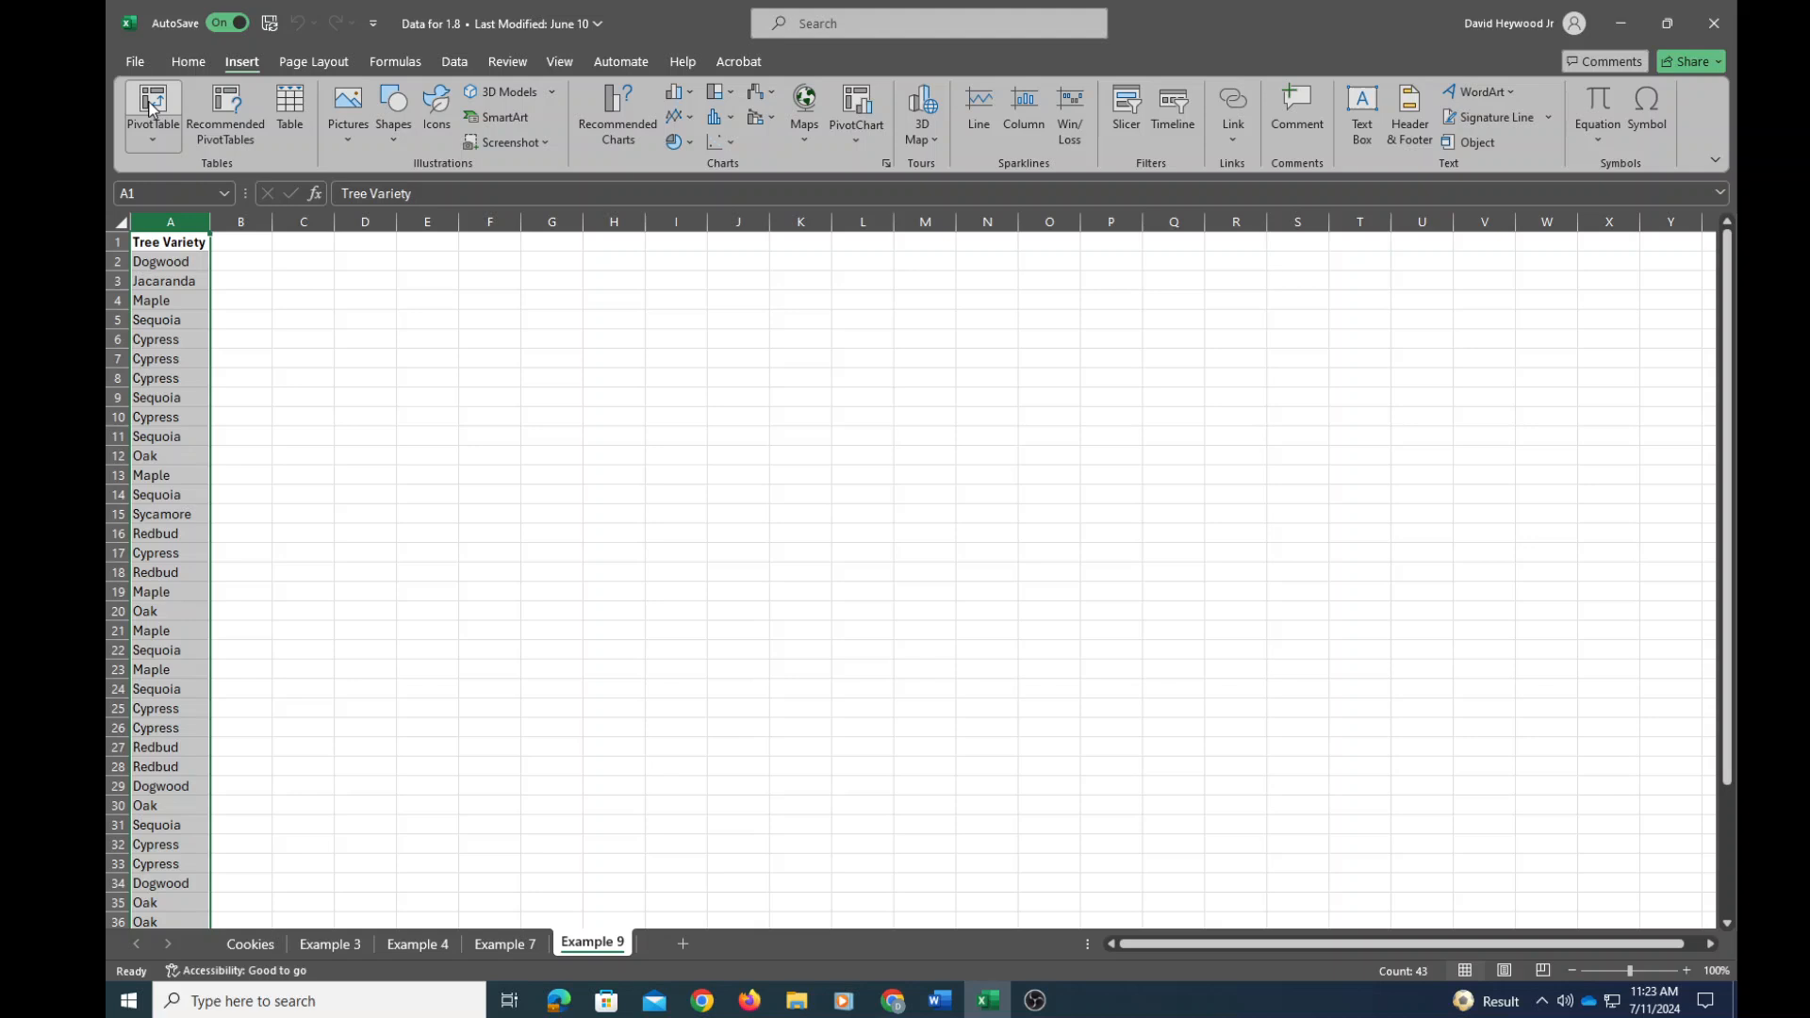
click(152, 109)
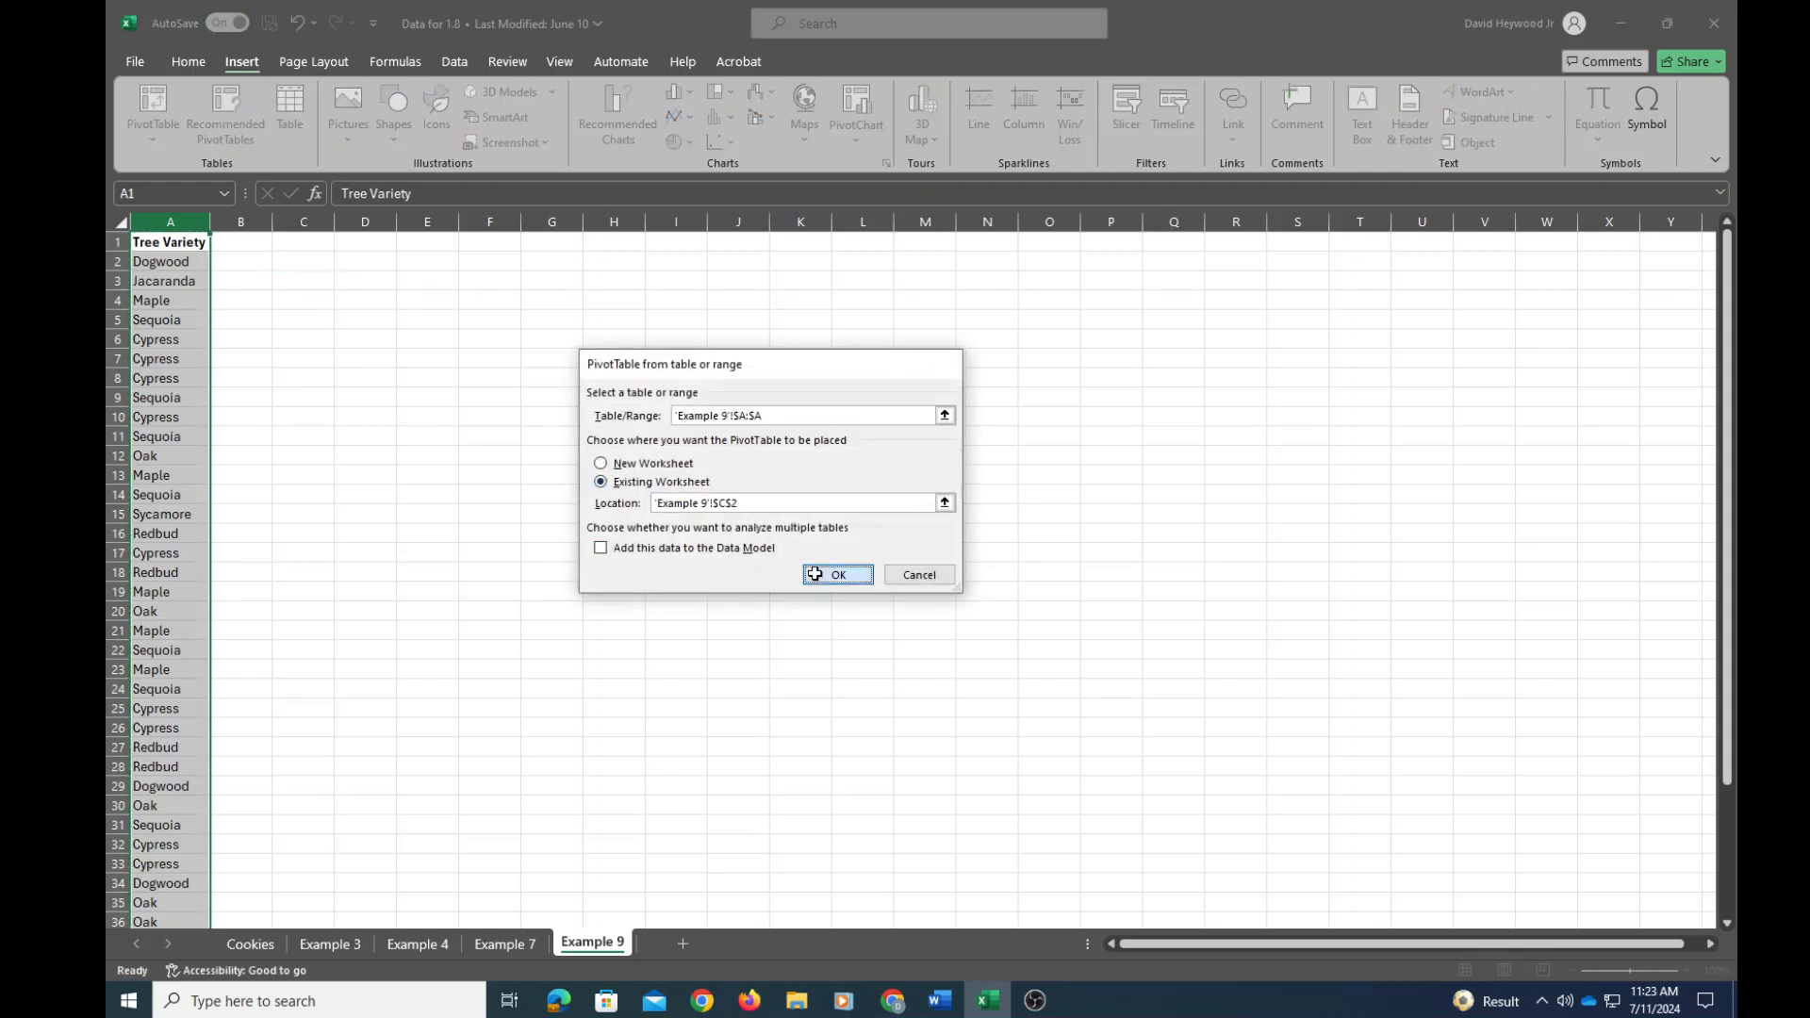
click(837, 574)
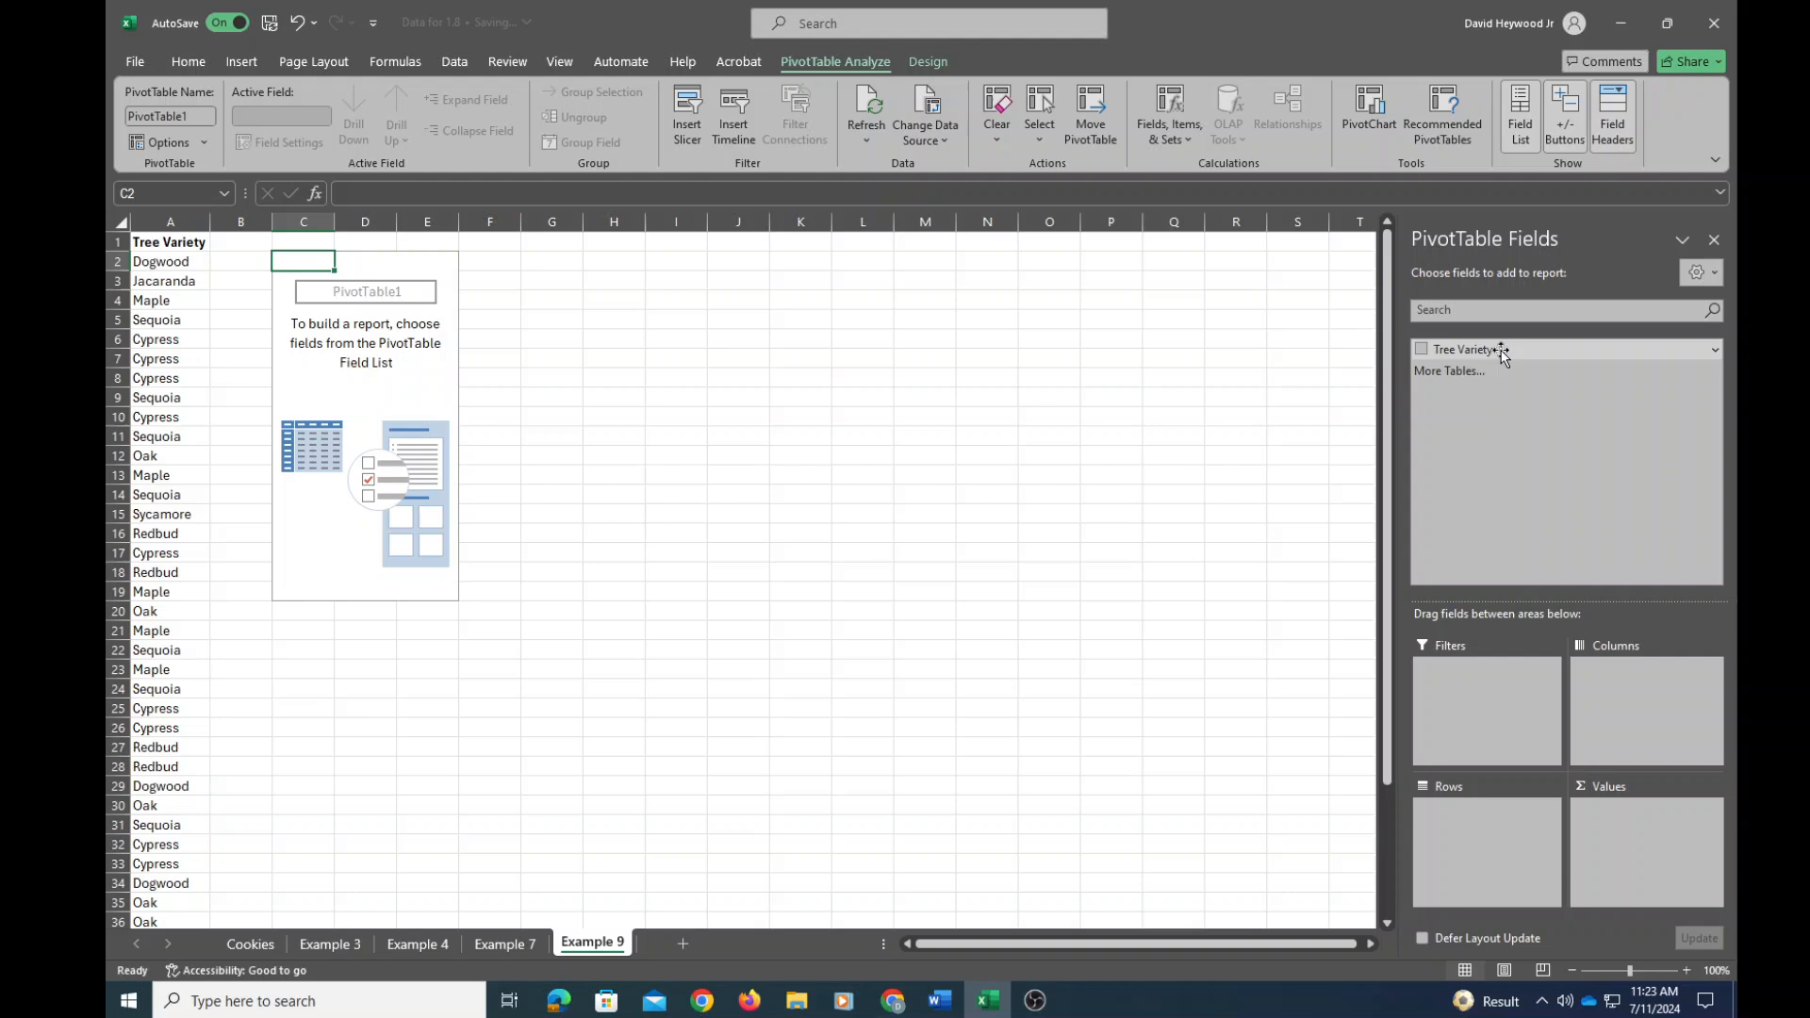
Tick Tree Variety so each variety is listed with its count, Grand Total 42.
click(1423, 349)
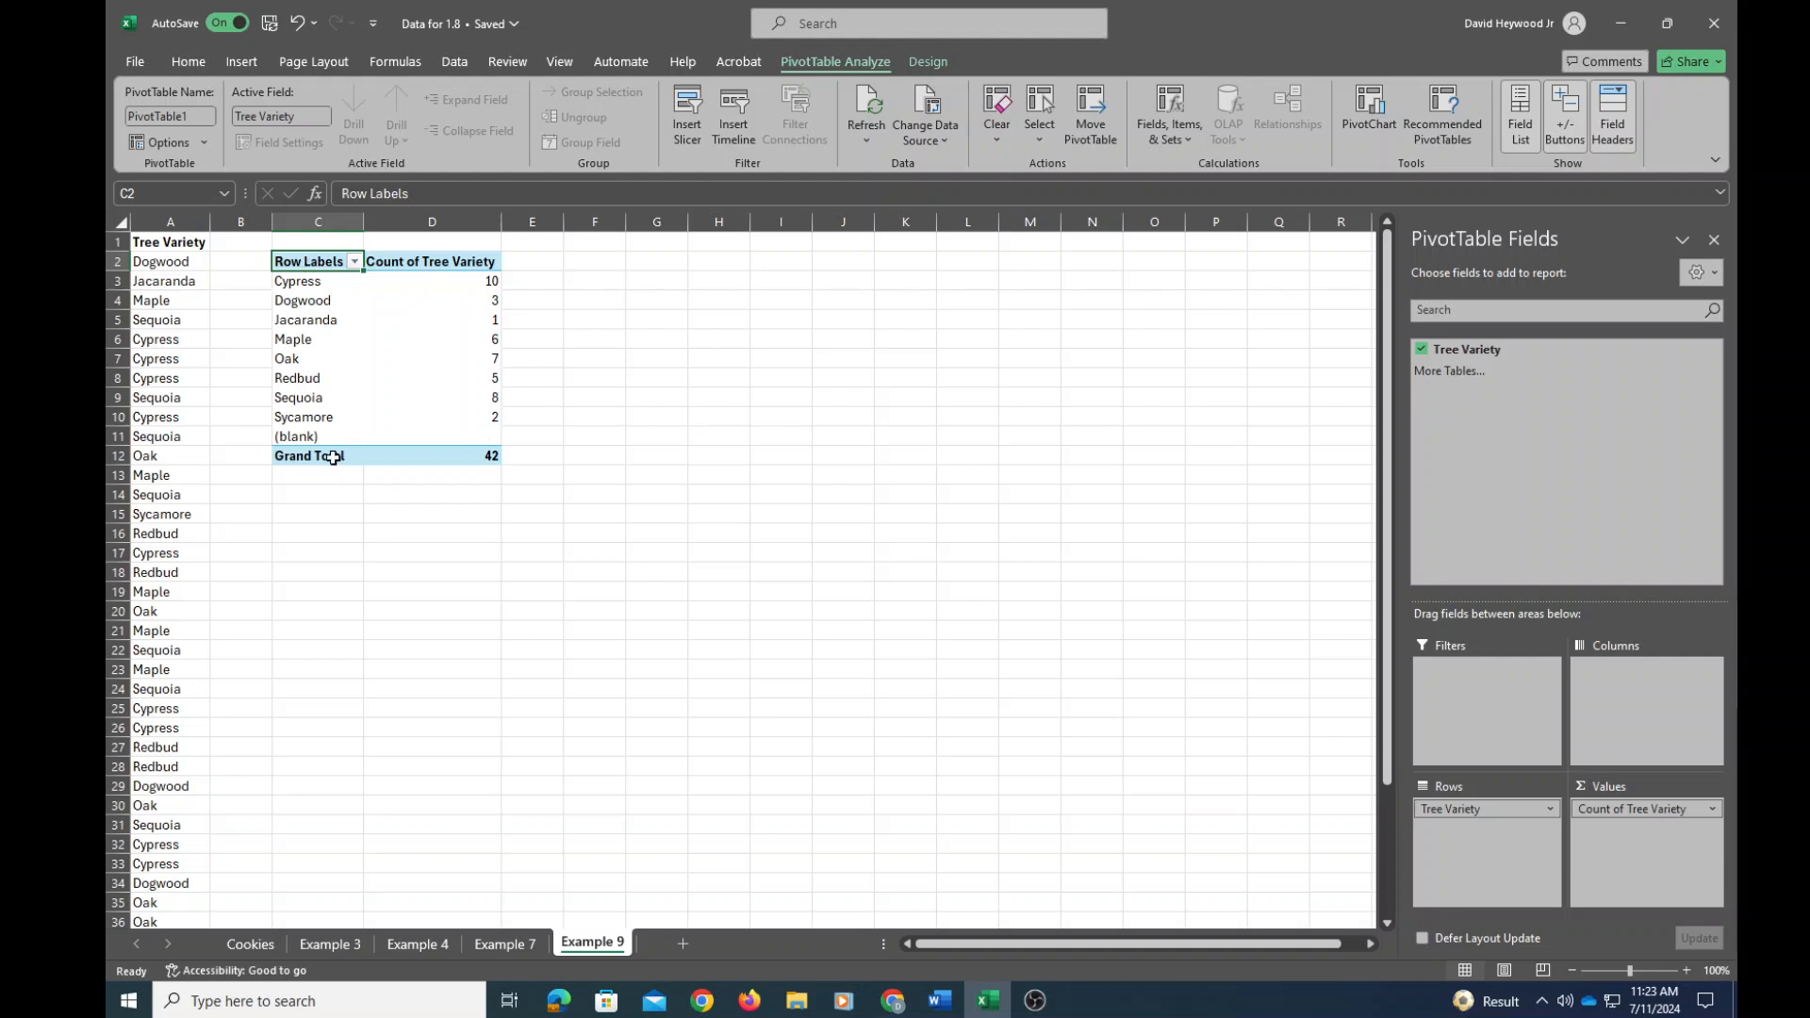
mouse_move(546, 477)
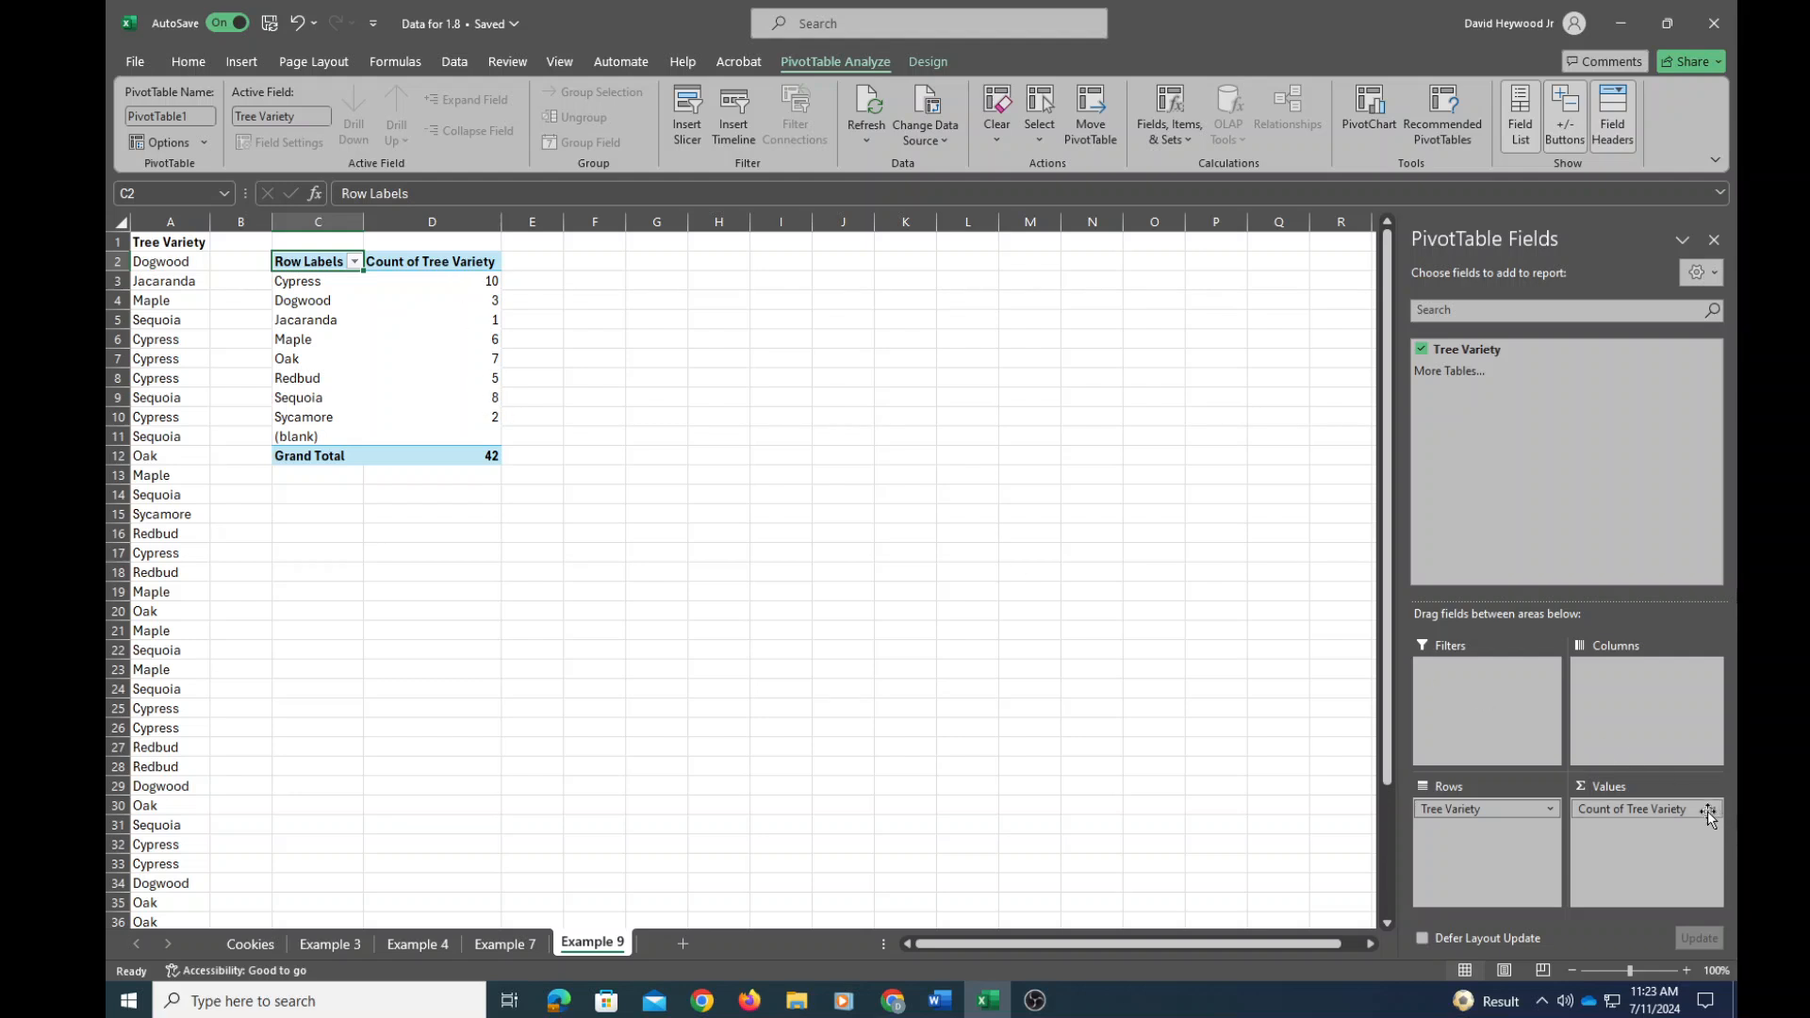
Set Count of Tree Variety to show values as % of Column Total (Cypress 23.81%).
click(1709, 809)
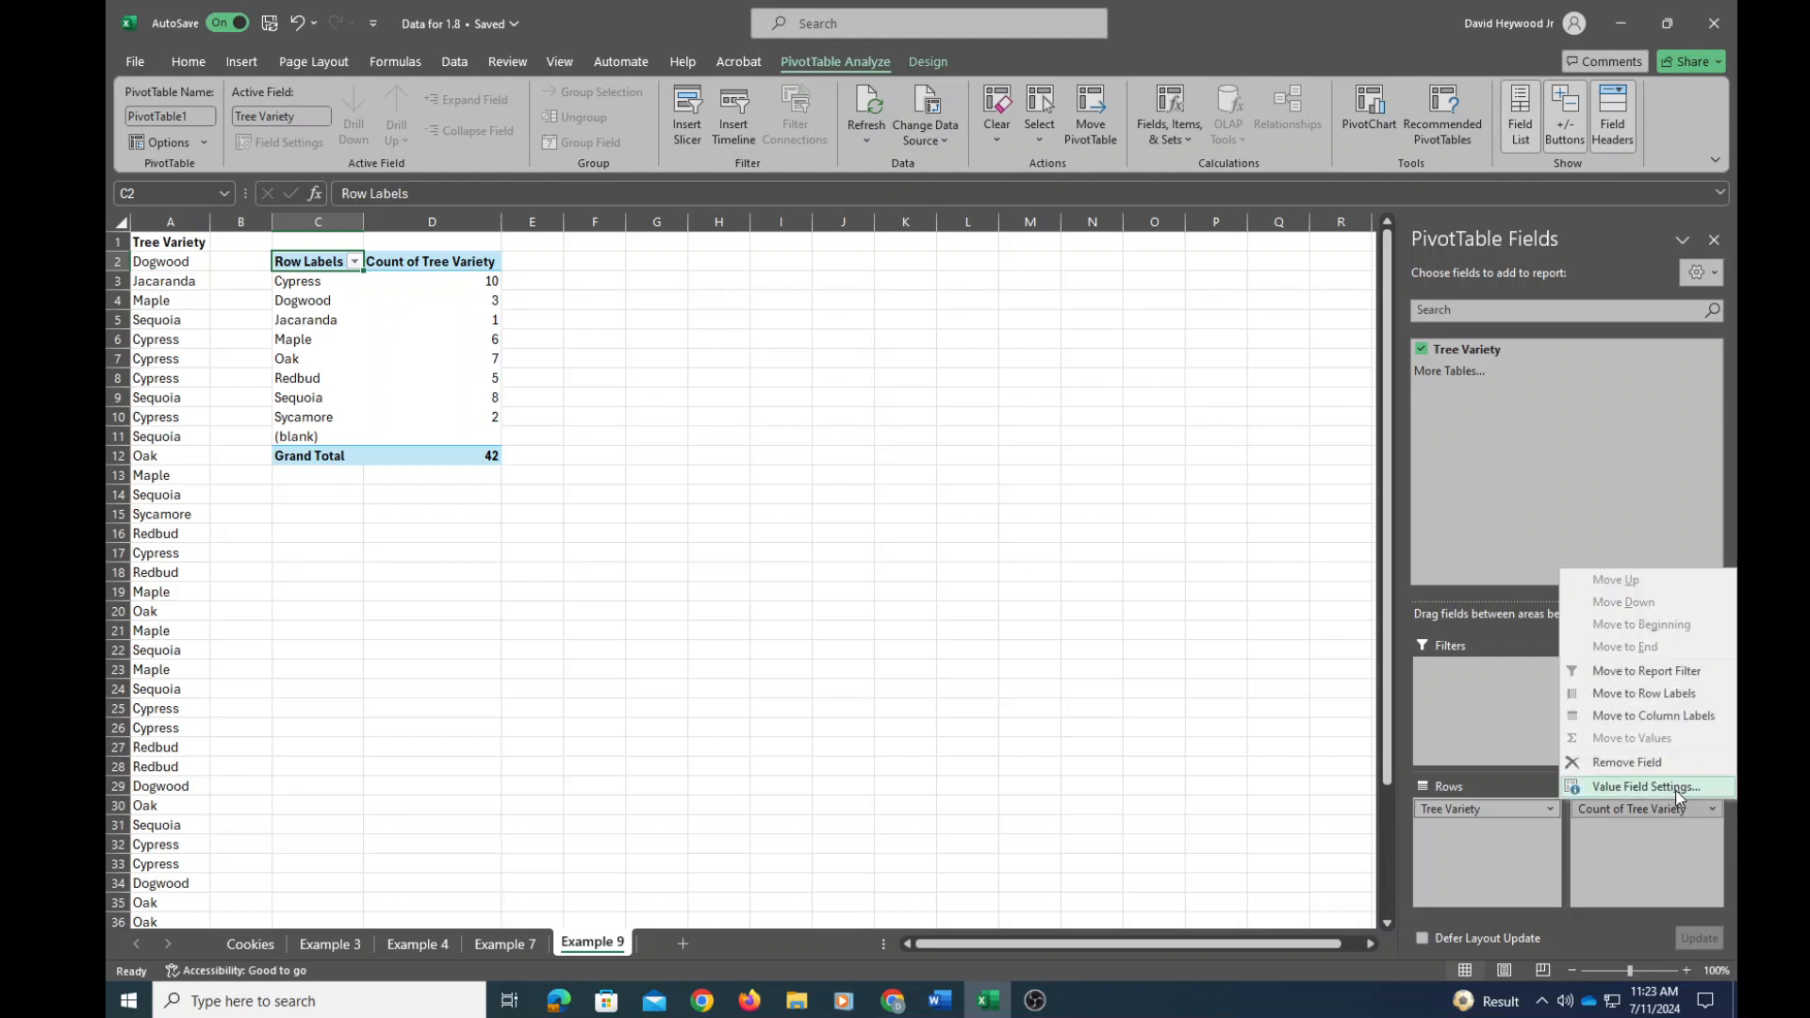
click(1644, 786)
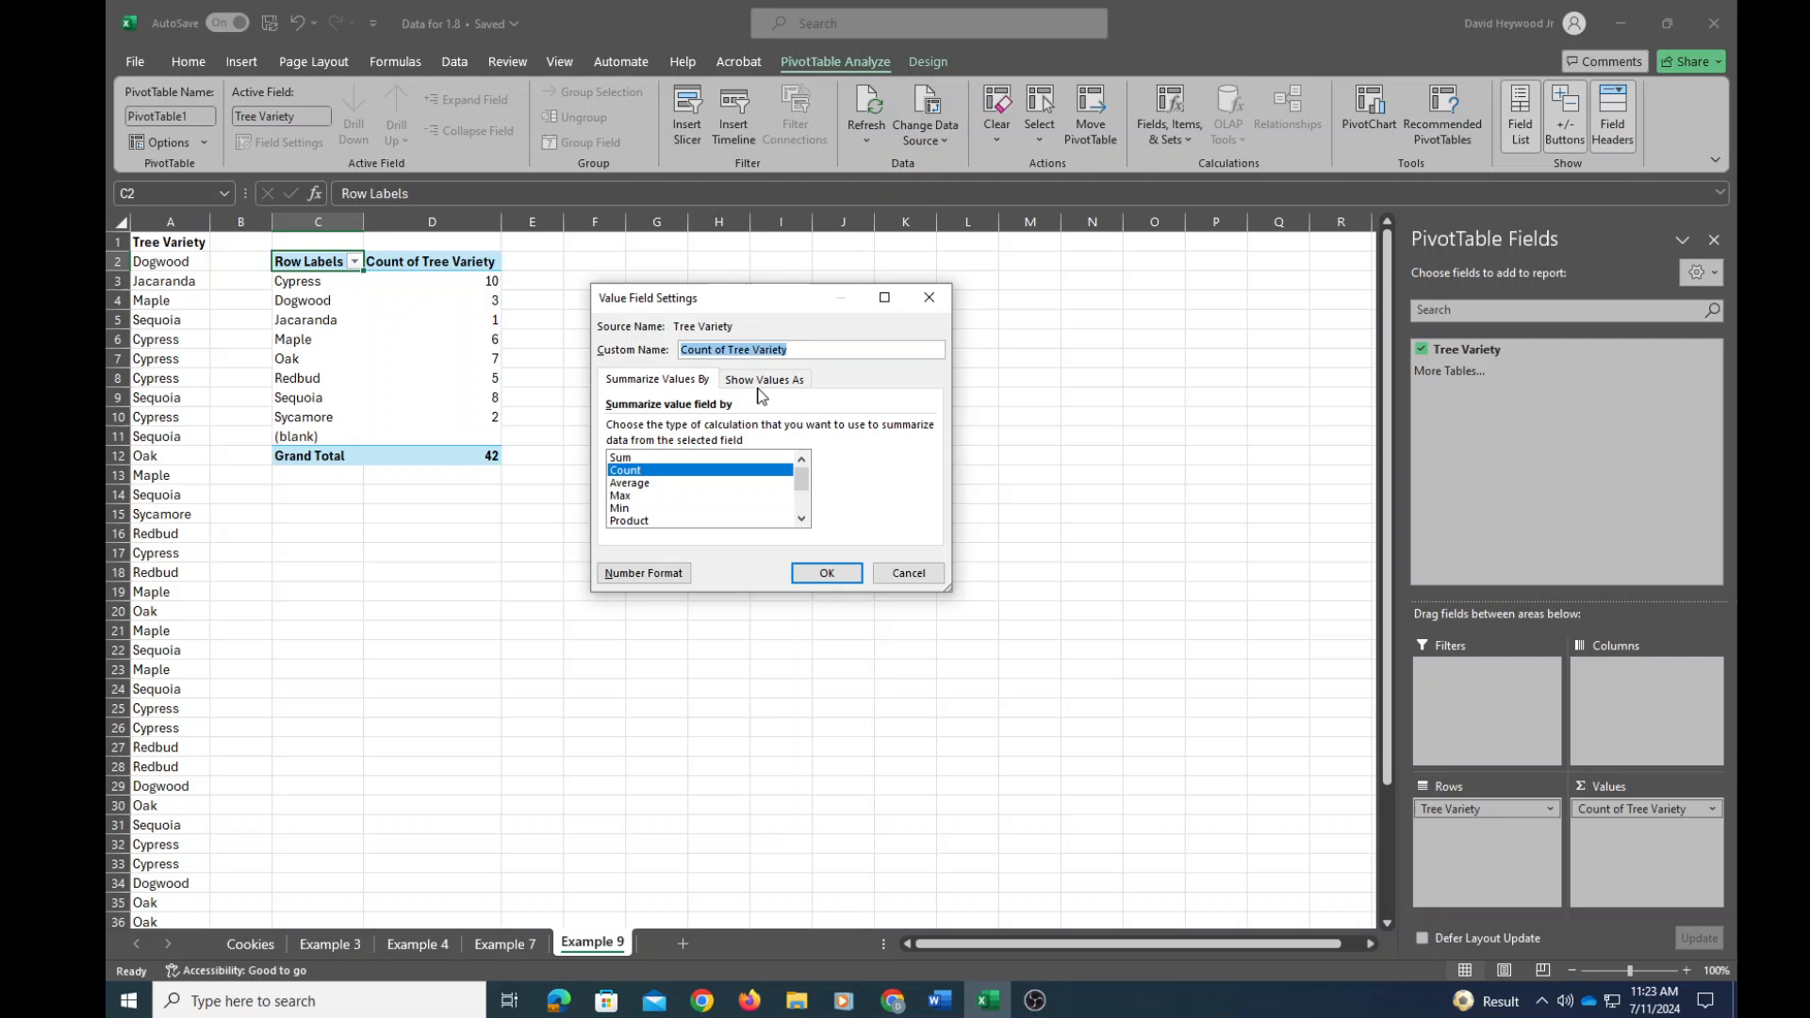
click(765, 379)
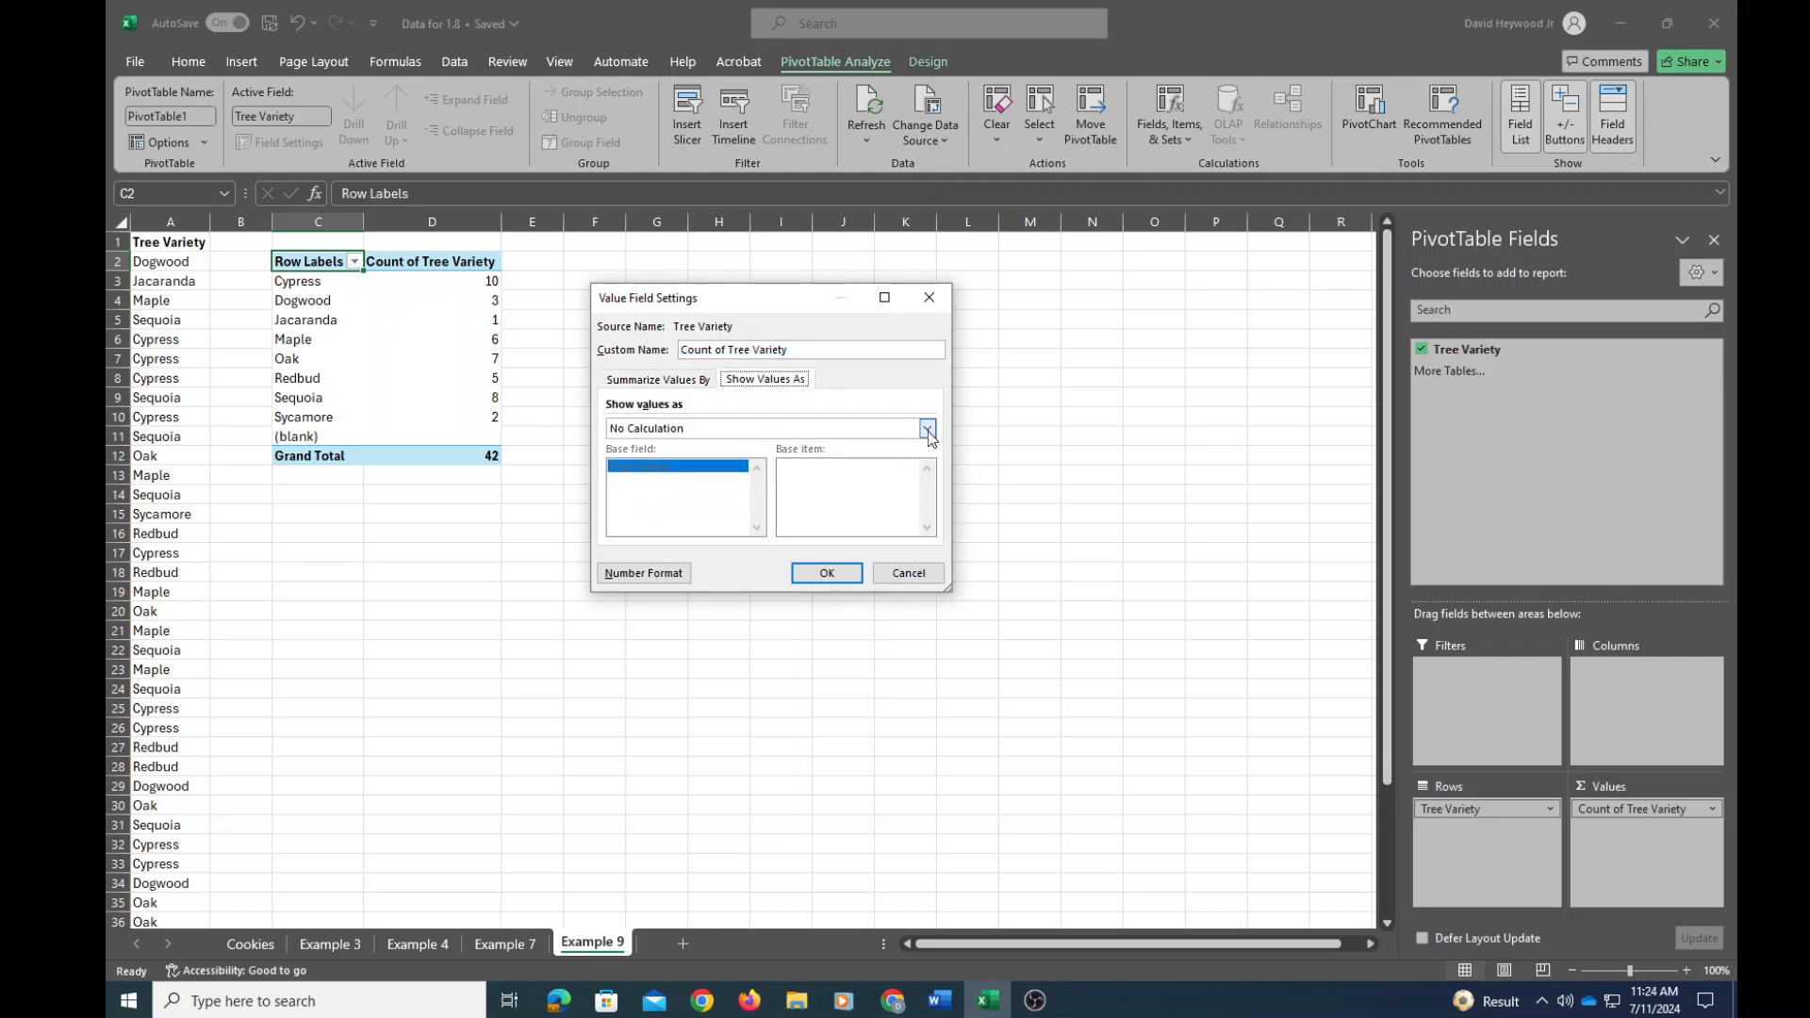
click(926, 428)
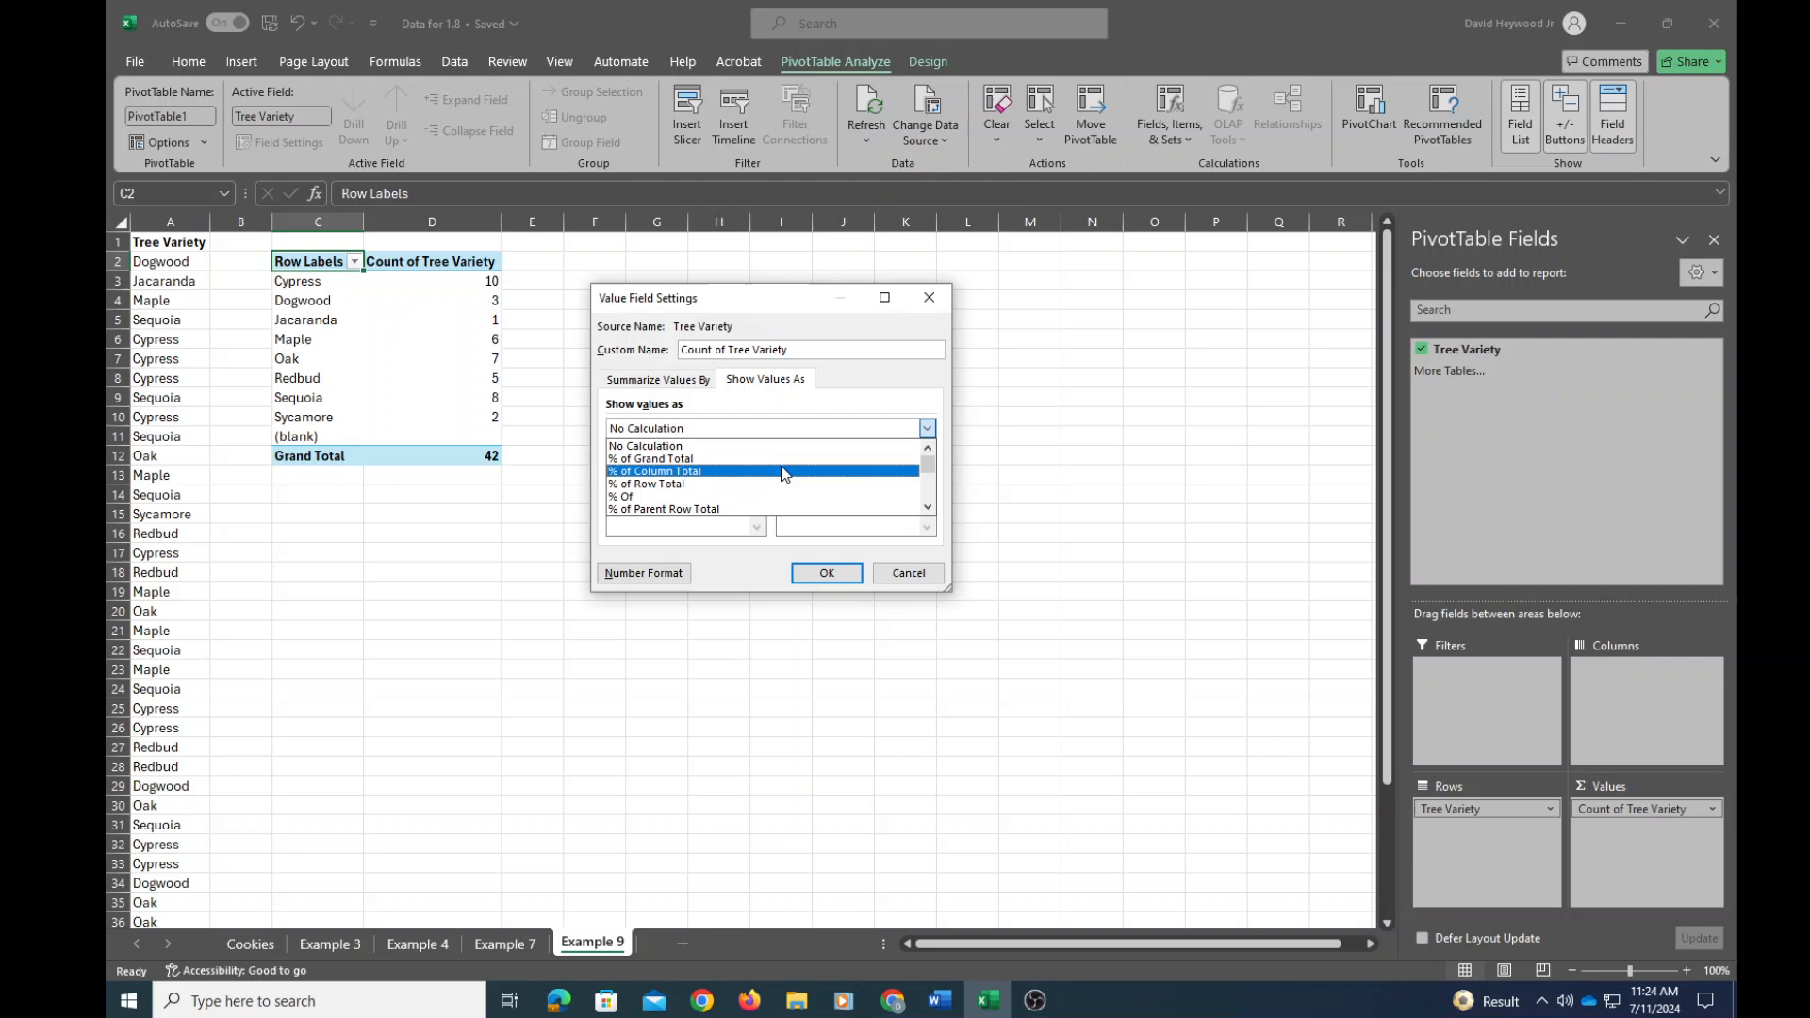
click(826, 572)
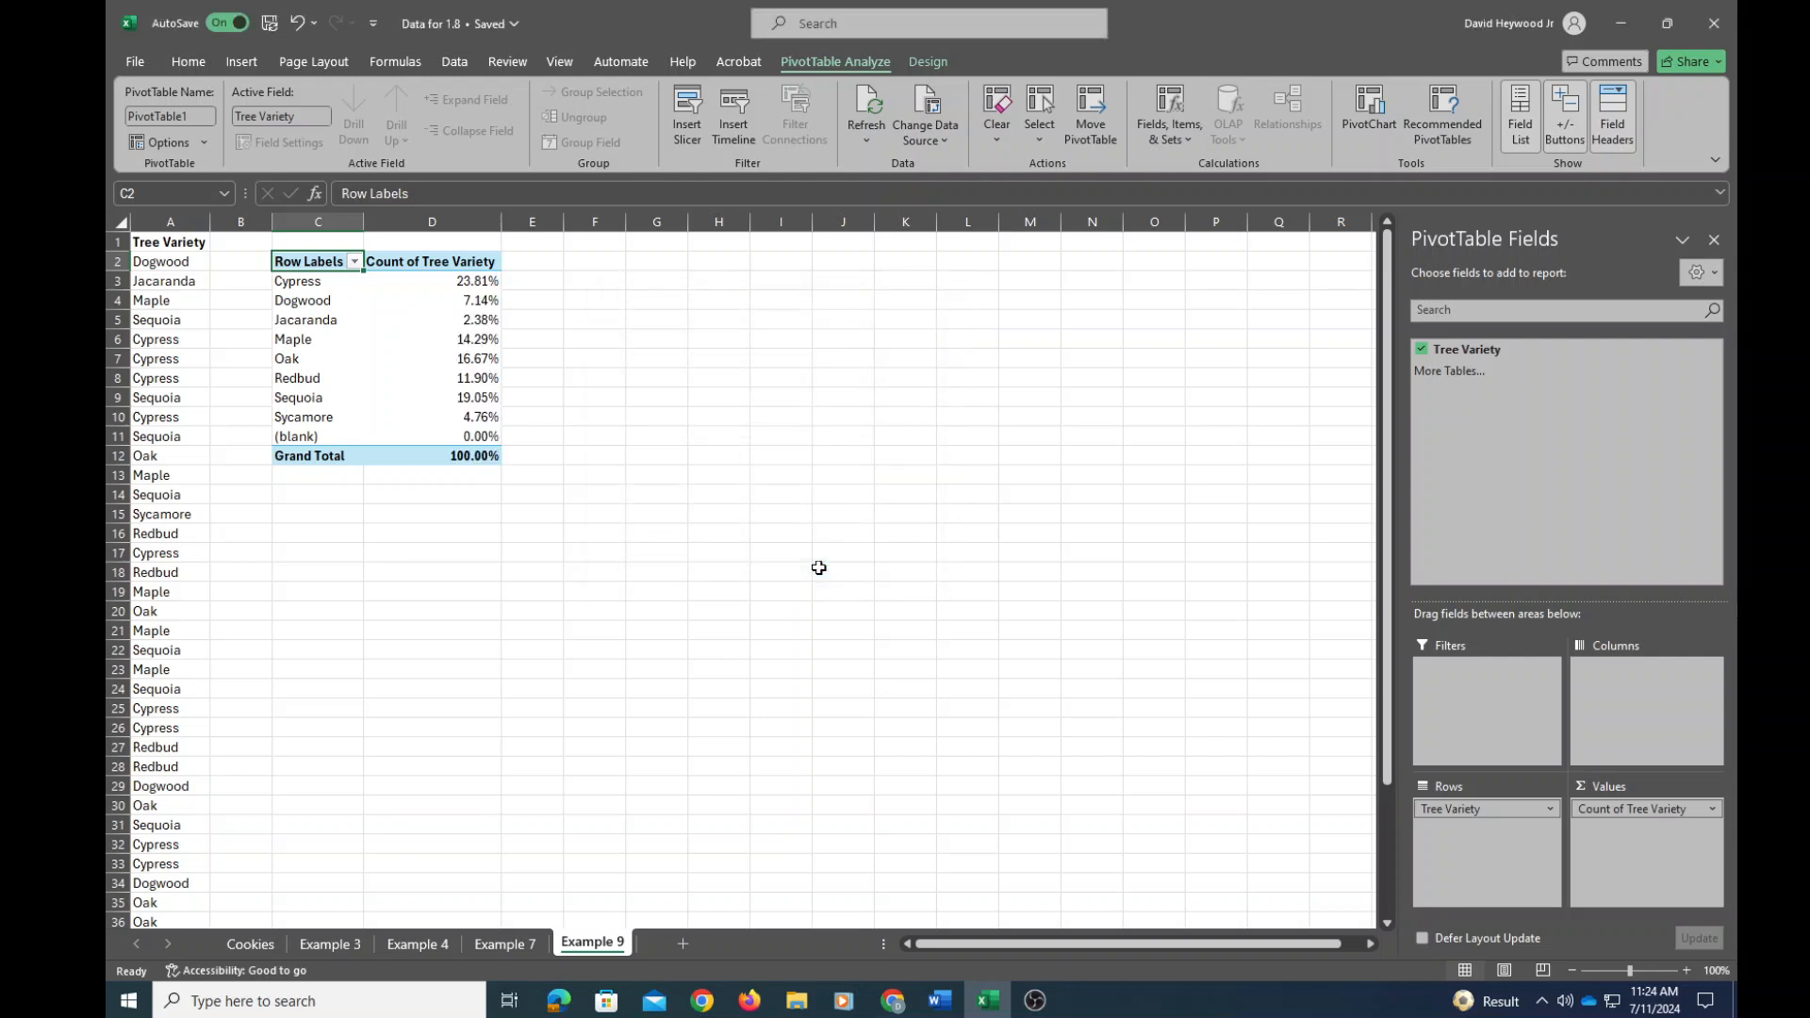
mouse_move(621, 521)
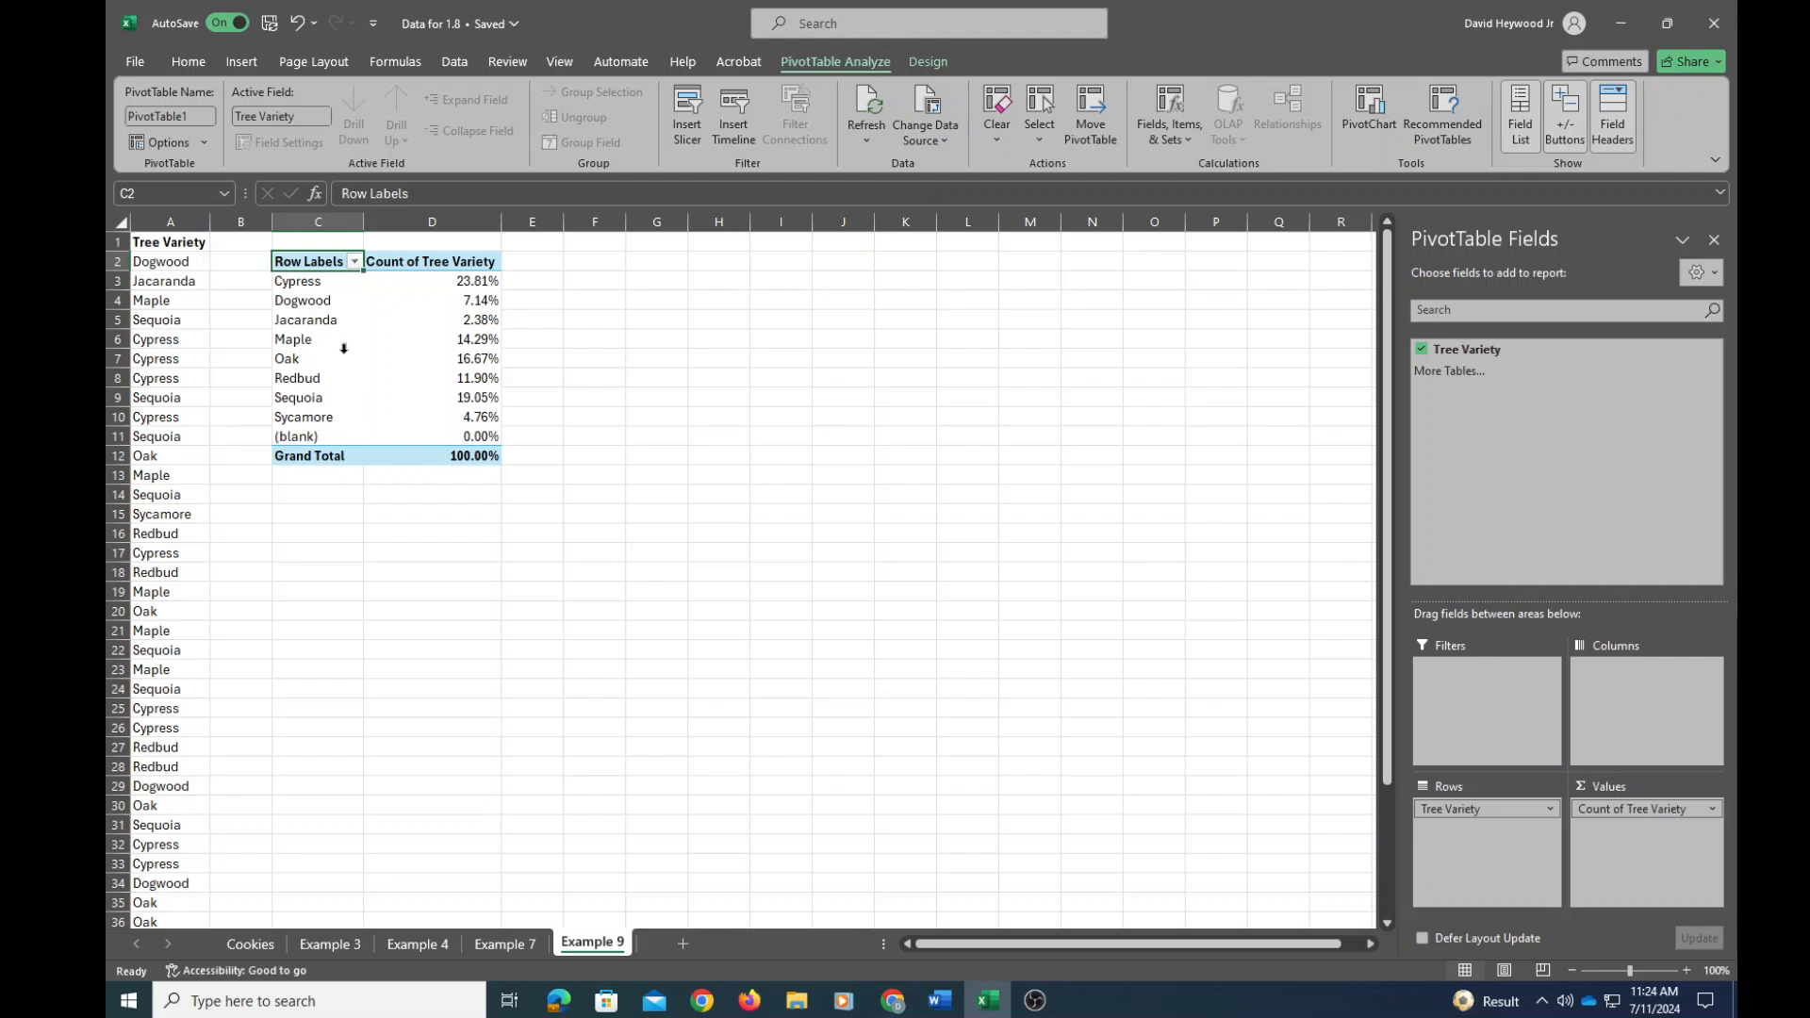
Filter the Row Labels to exclude the (blank) row, leaving nine varieties.
click(354, 261)
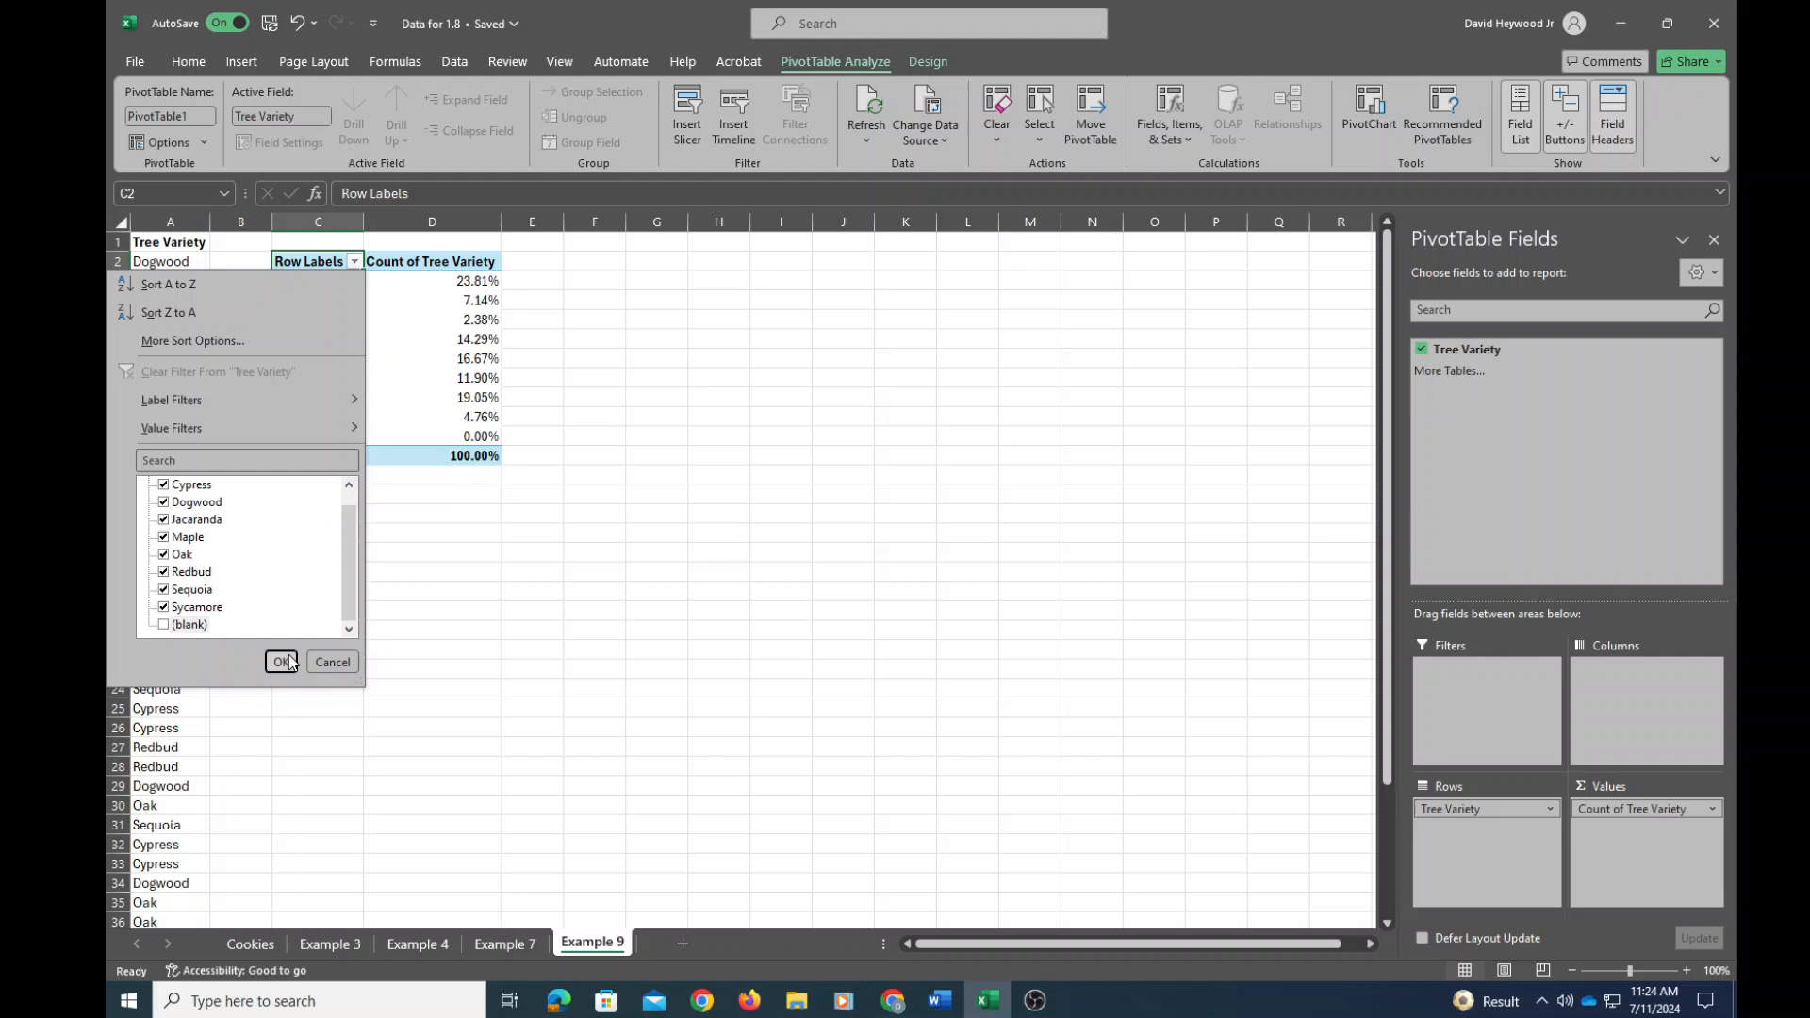
click(283, 662)
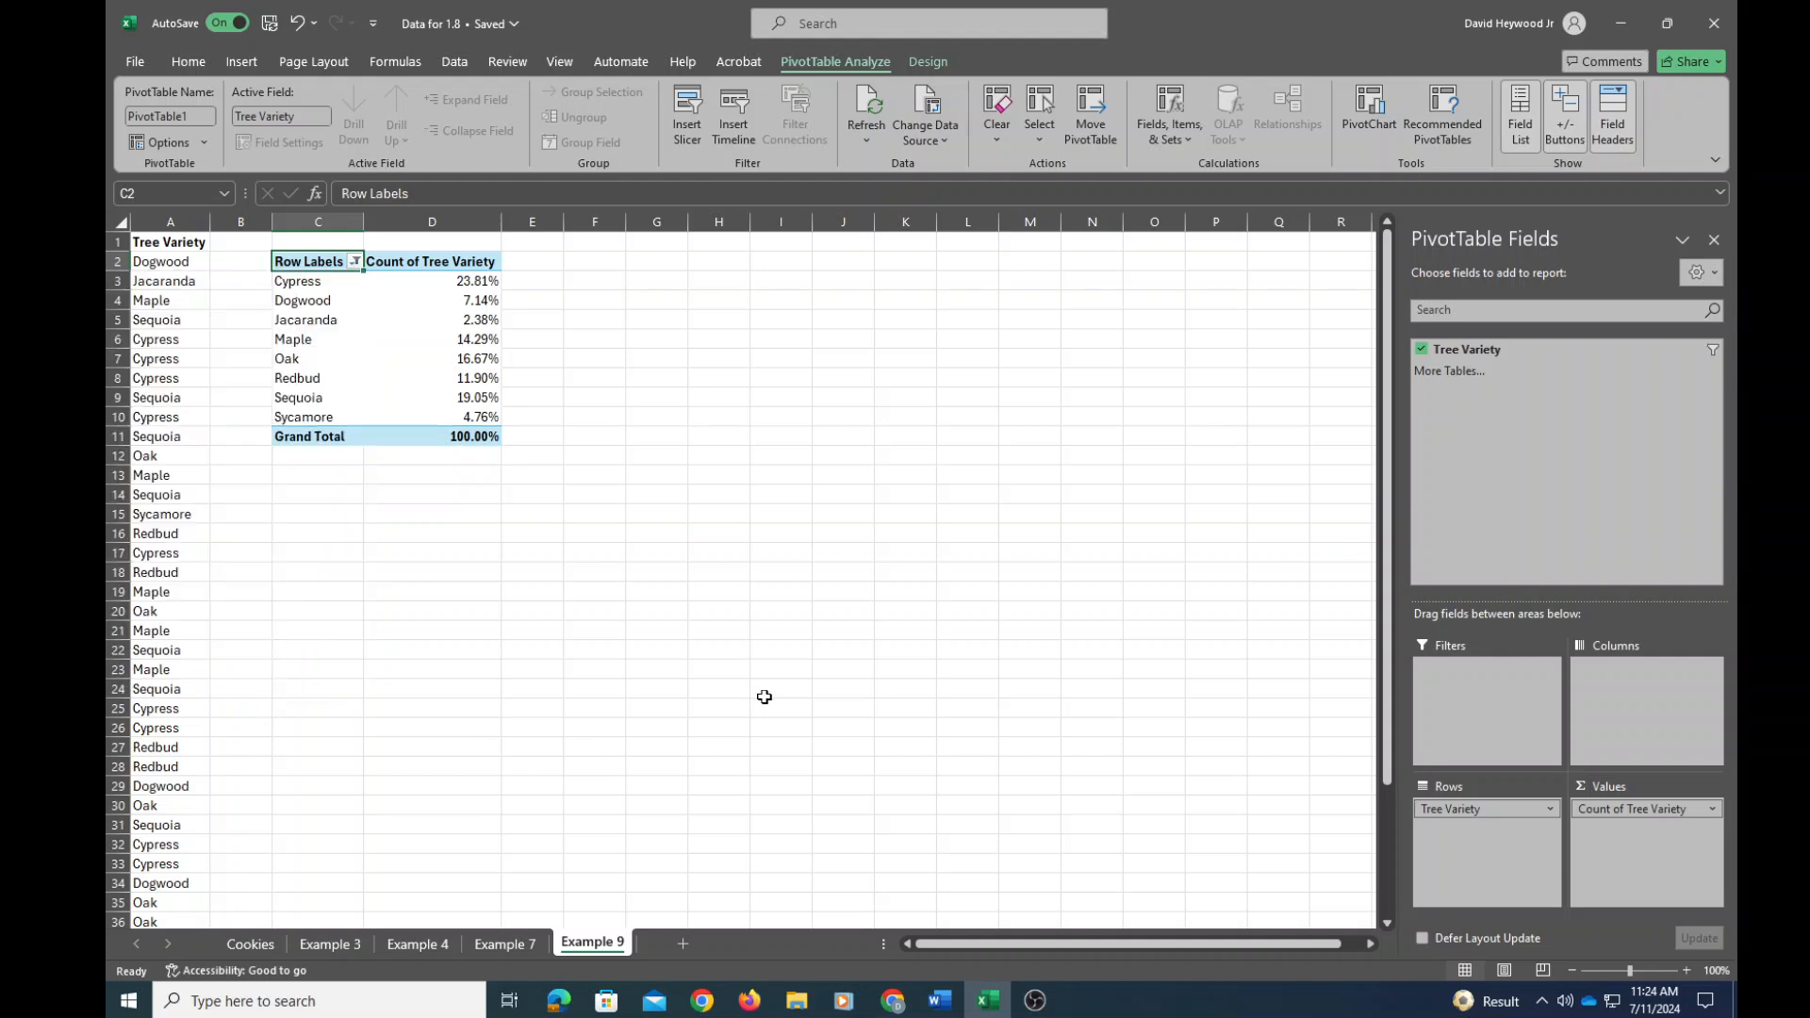
mouse_move(504, 468)
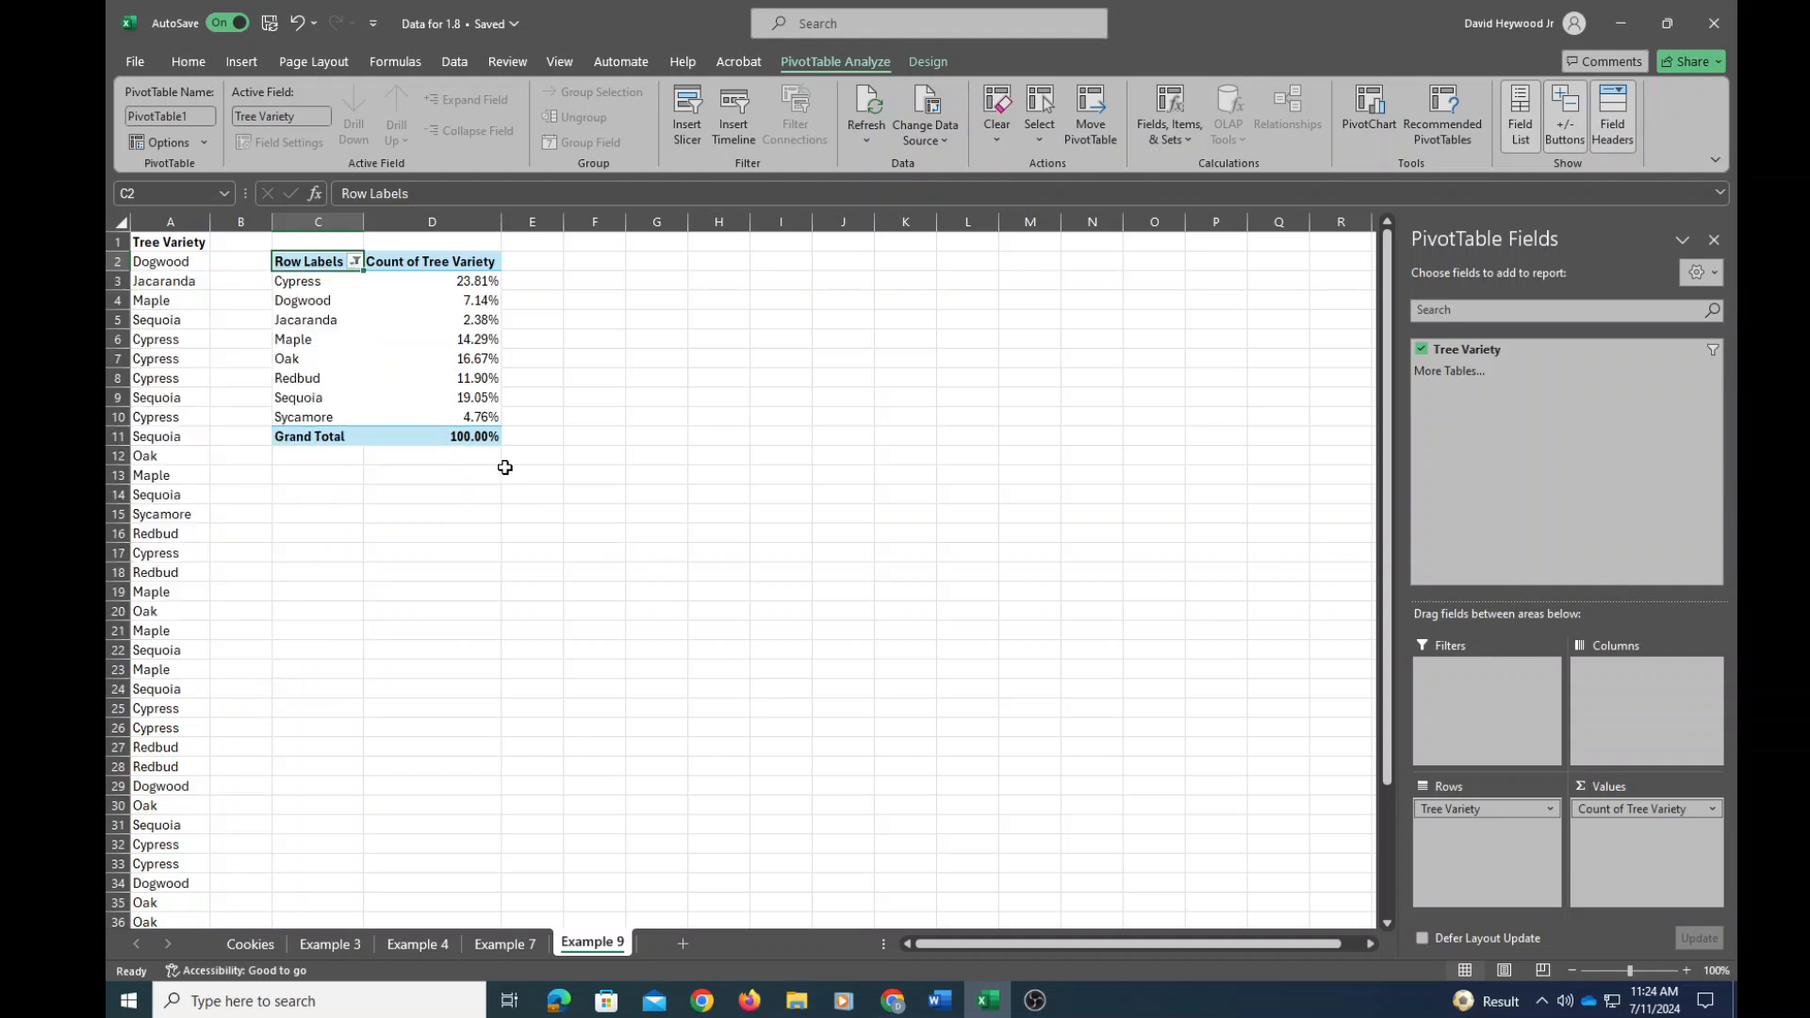
Copy the pivot percentages D2:D11 and paste them into column F as plain decimal values.
drag(432, 261, 431, 300)
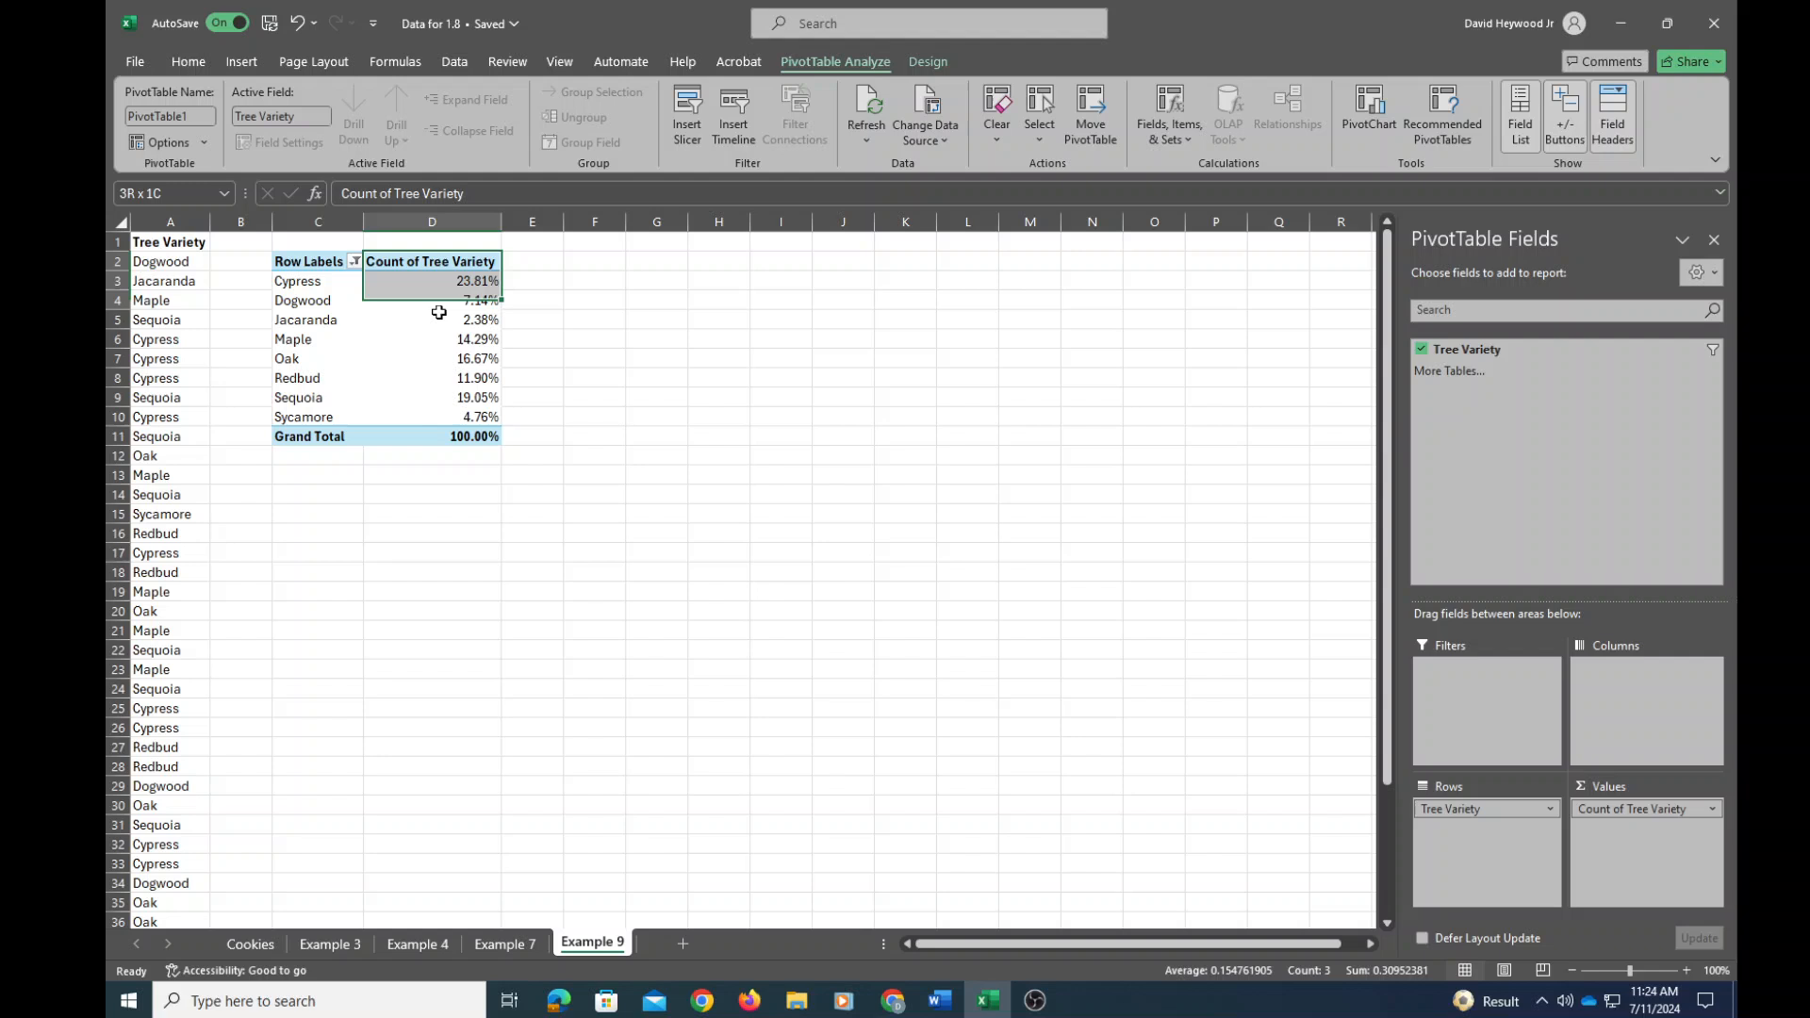
right_click(432, 281)
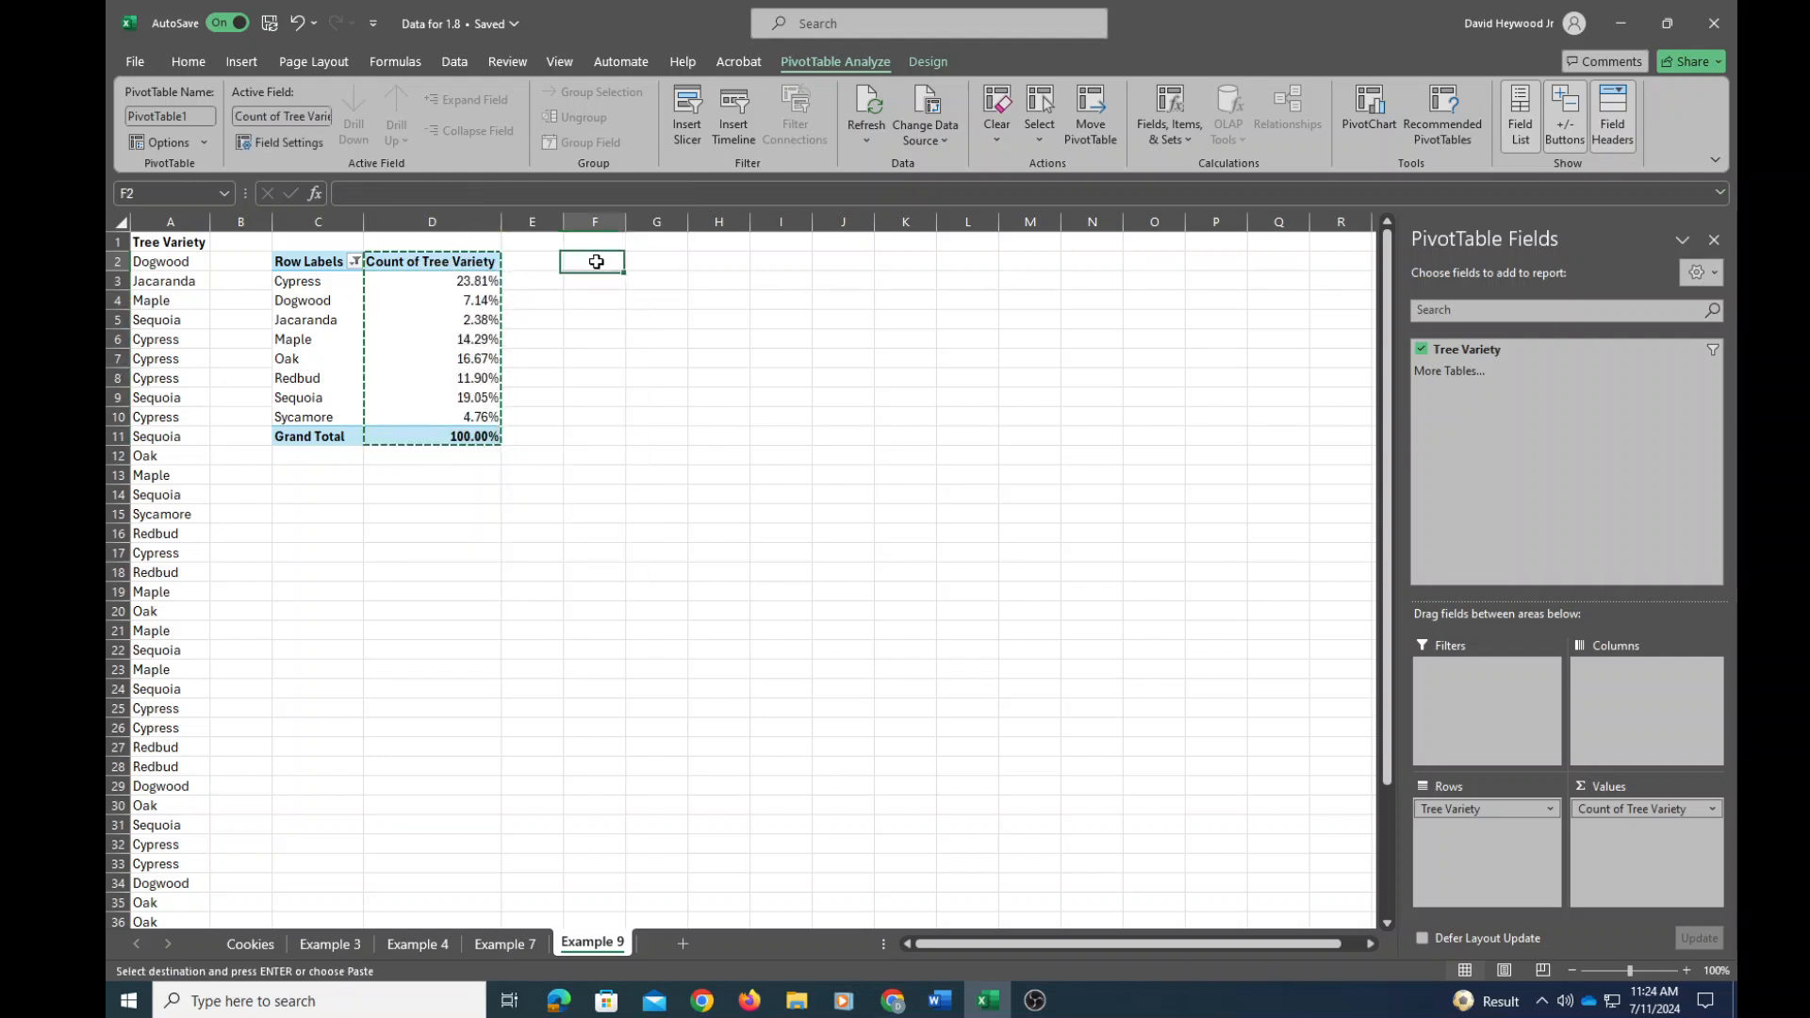
right_click(595, 261)
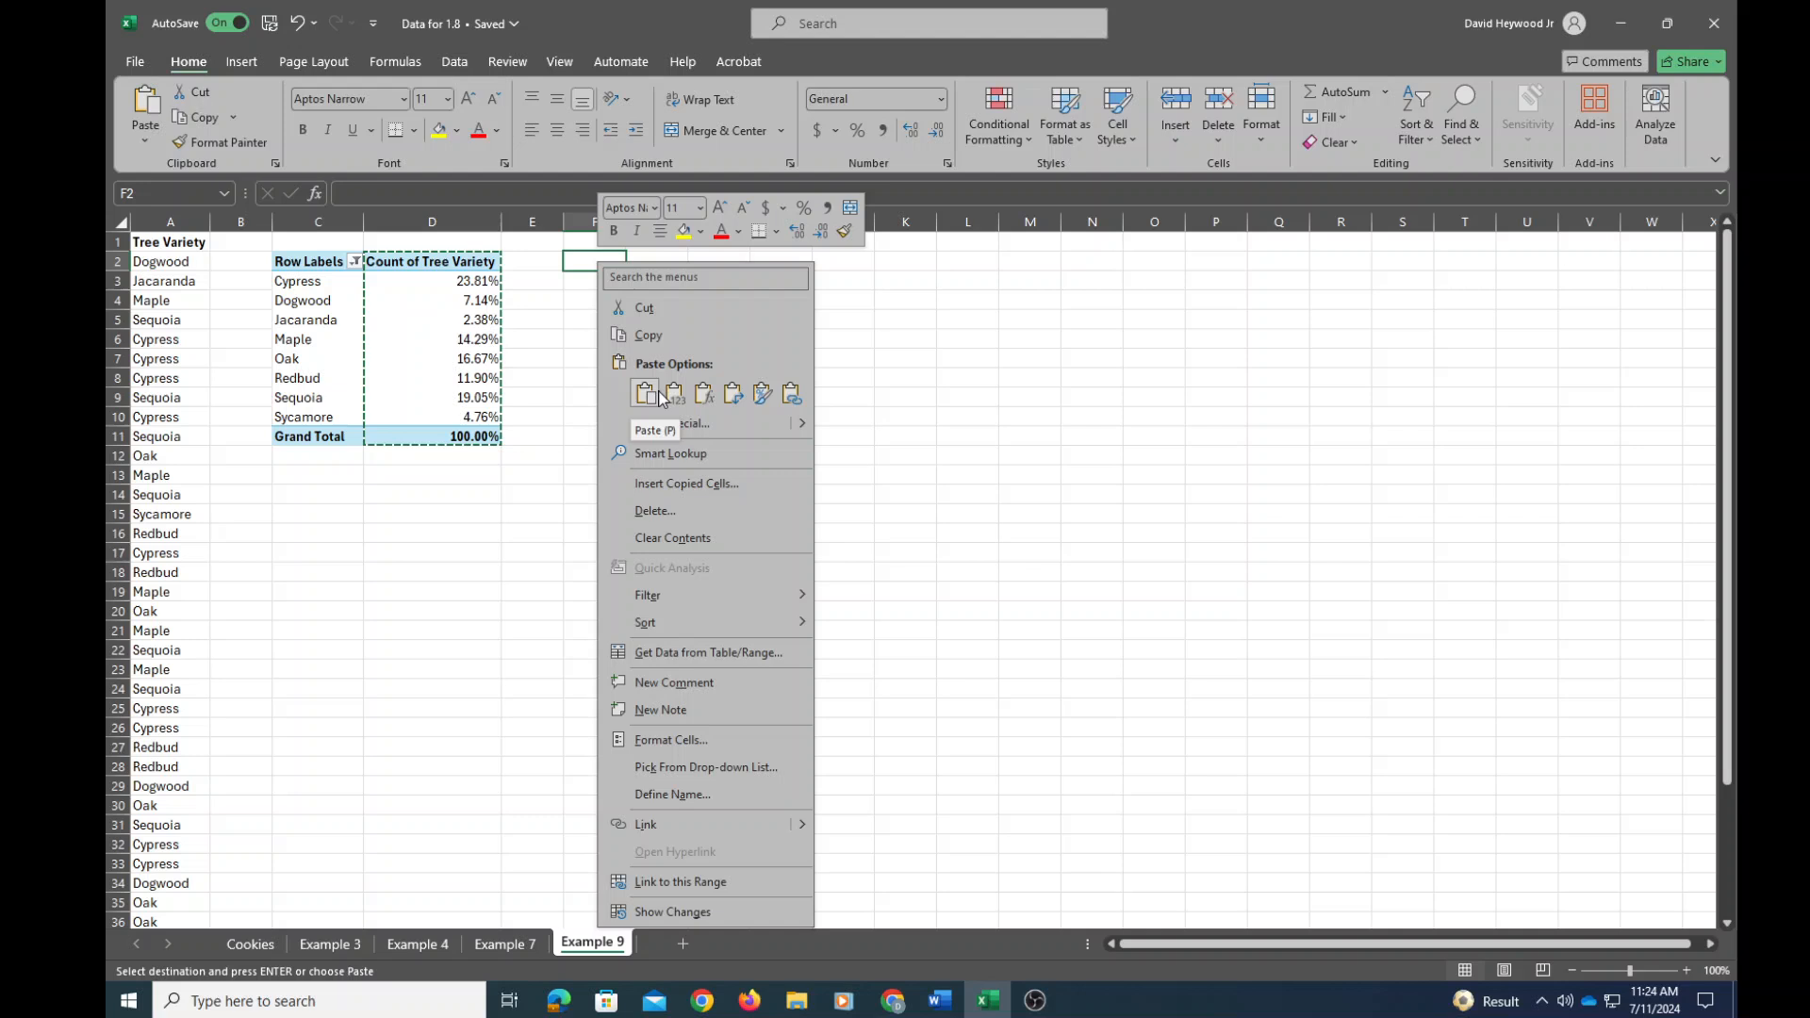
click(674, 394)
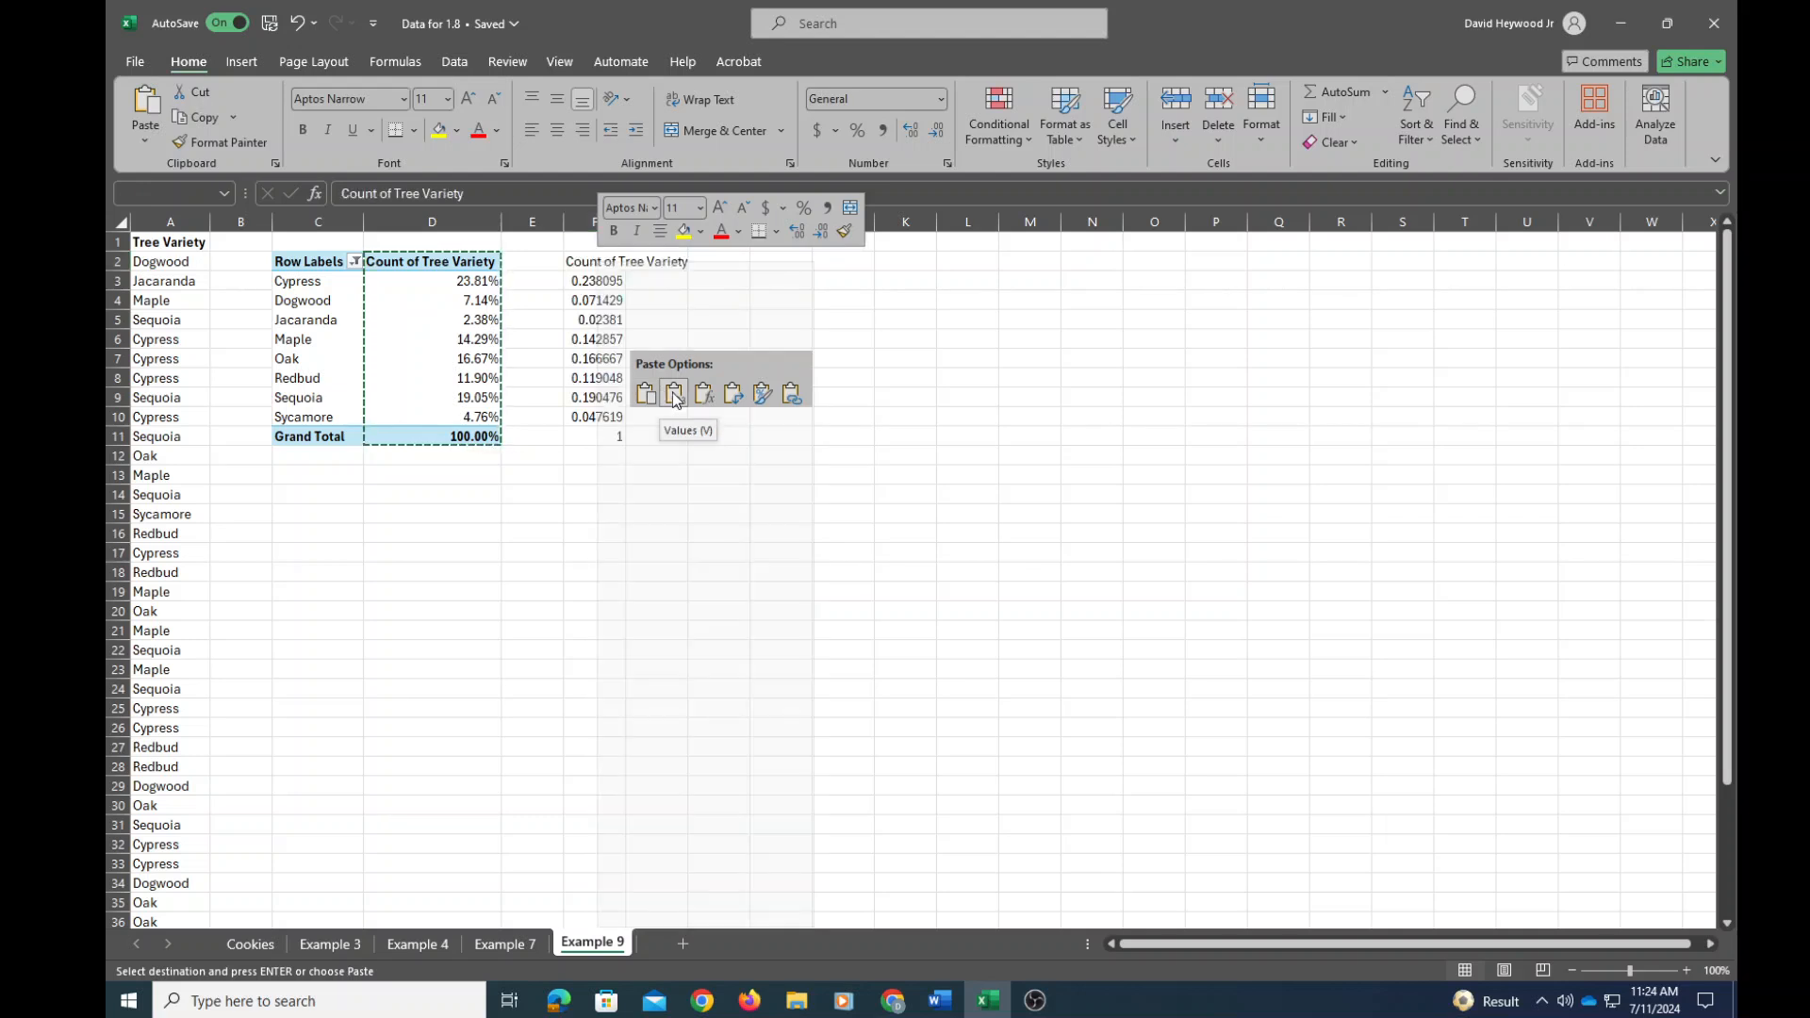
click(645, 392)
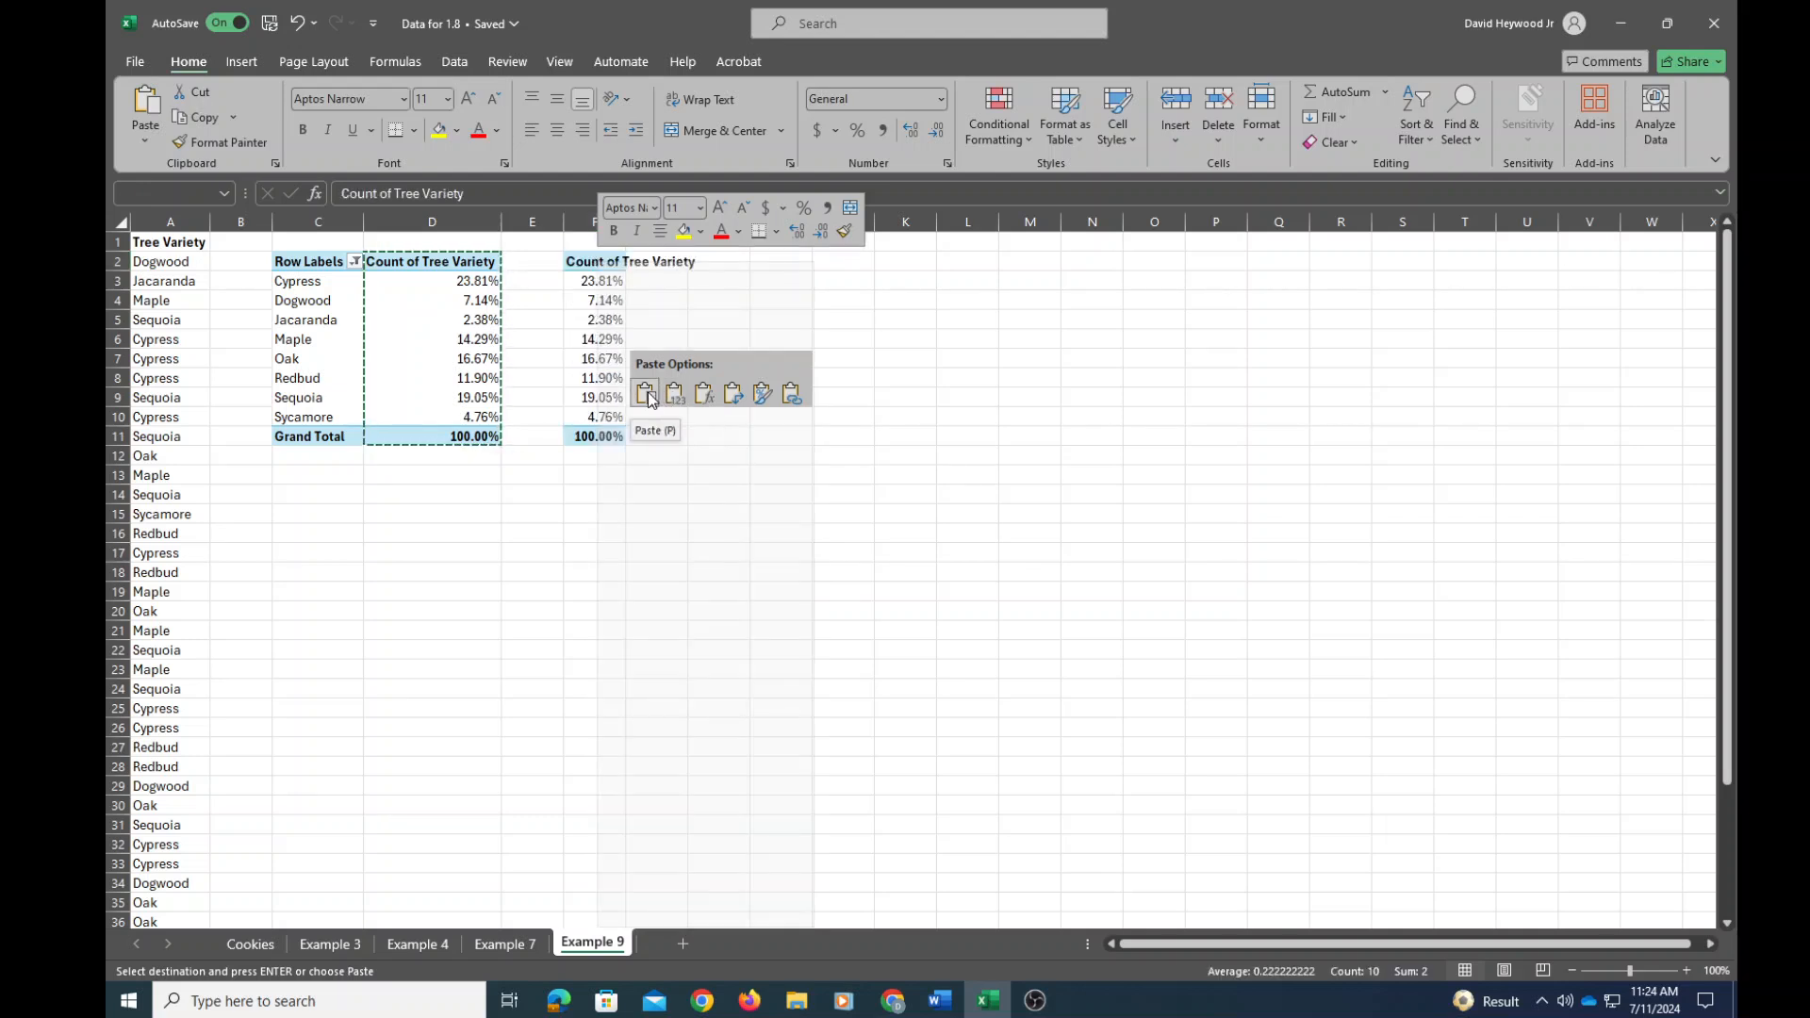
click(674, 394)
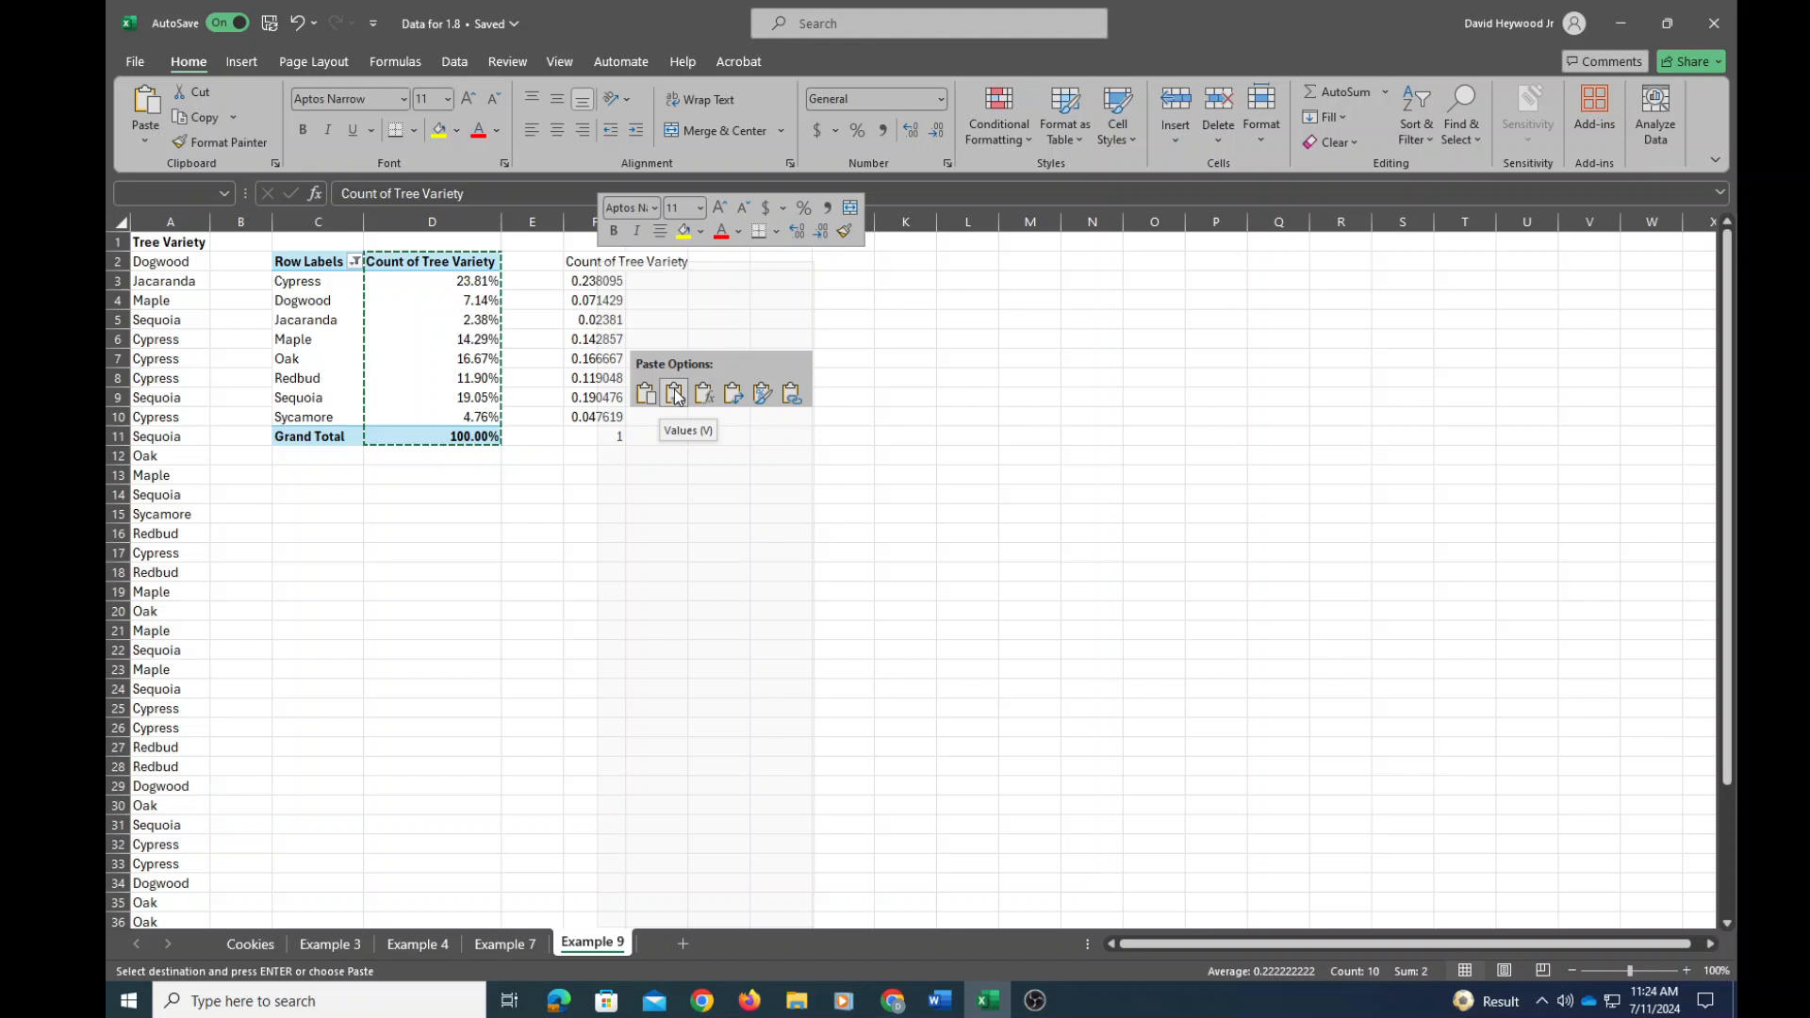
click(674, 392)
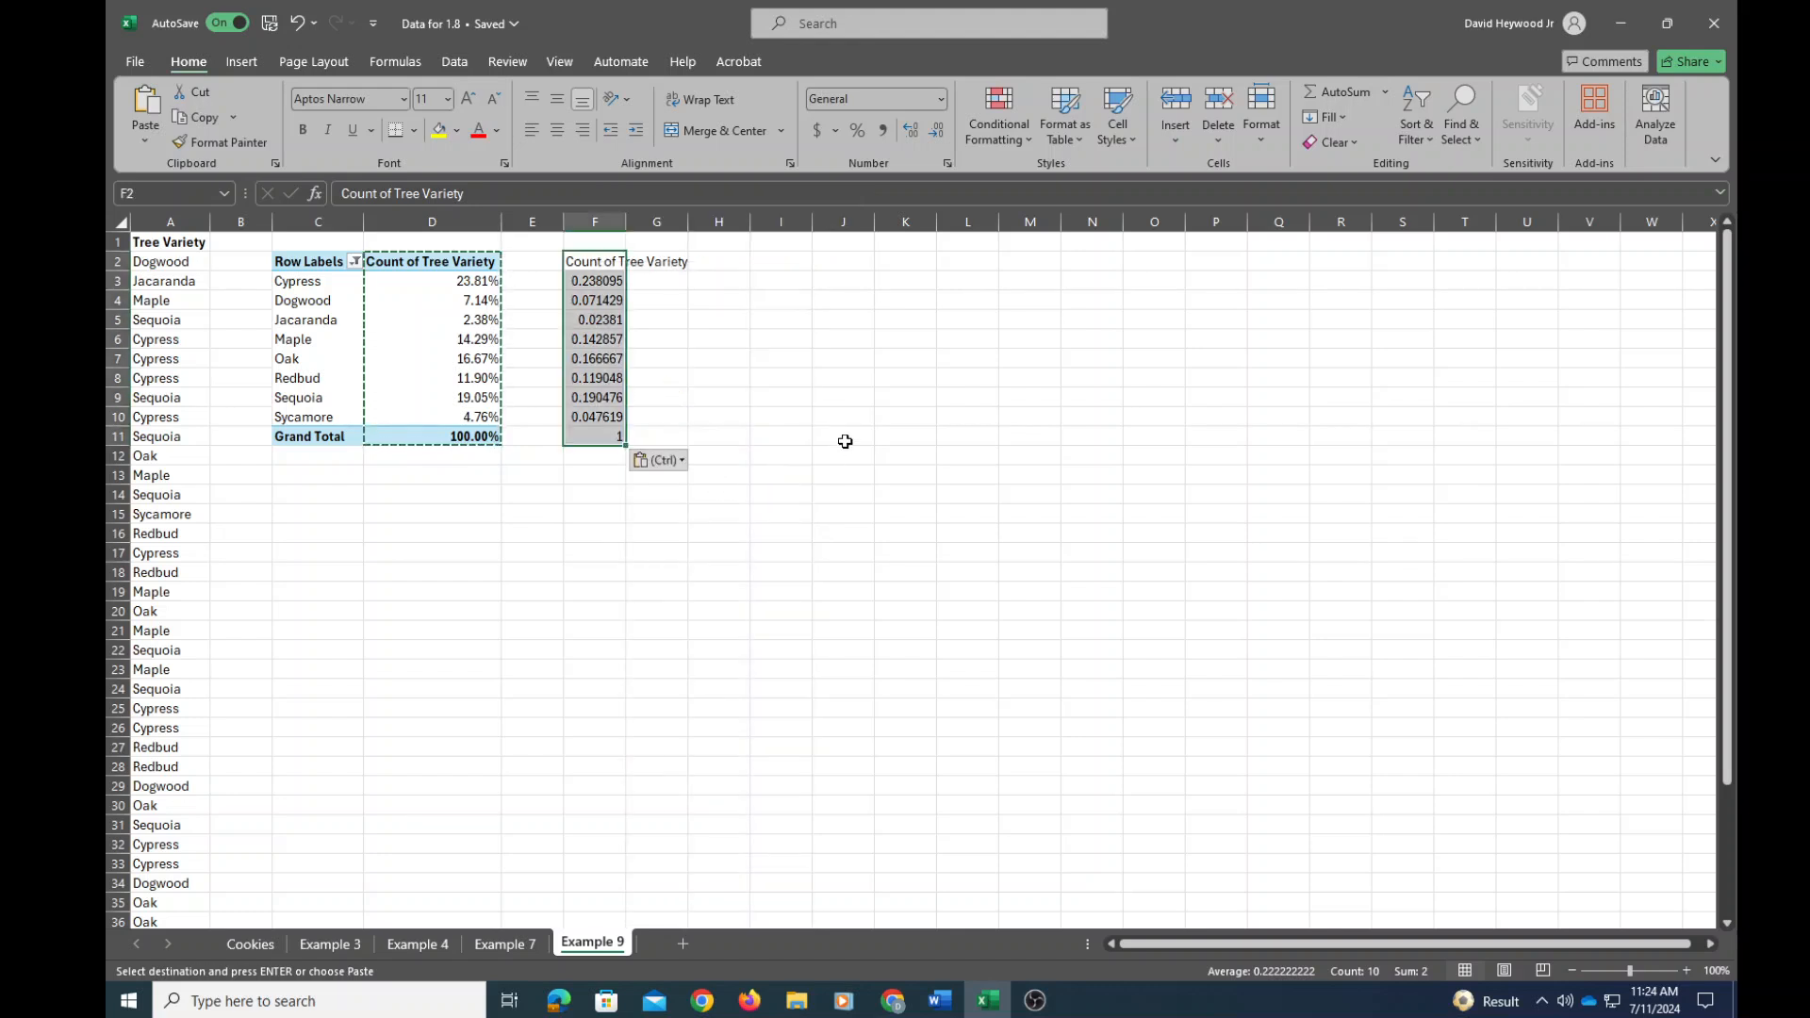
click(843, 417)
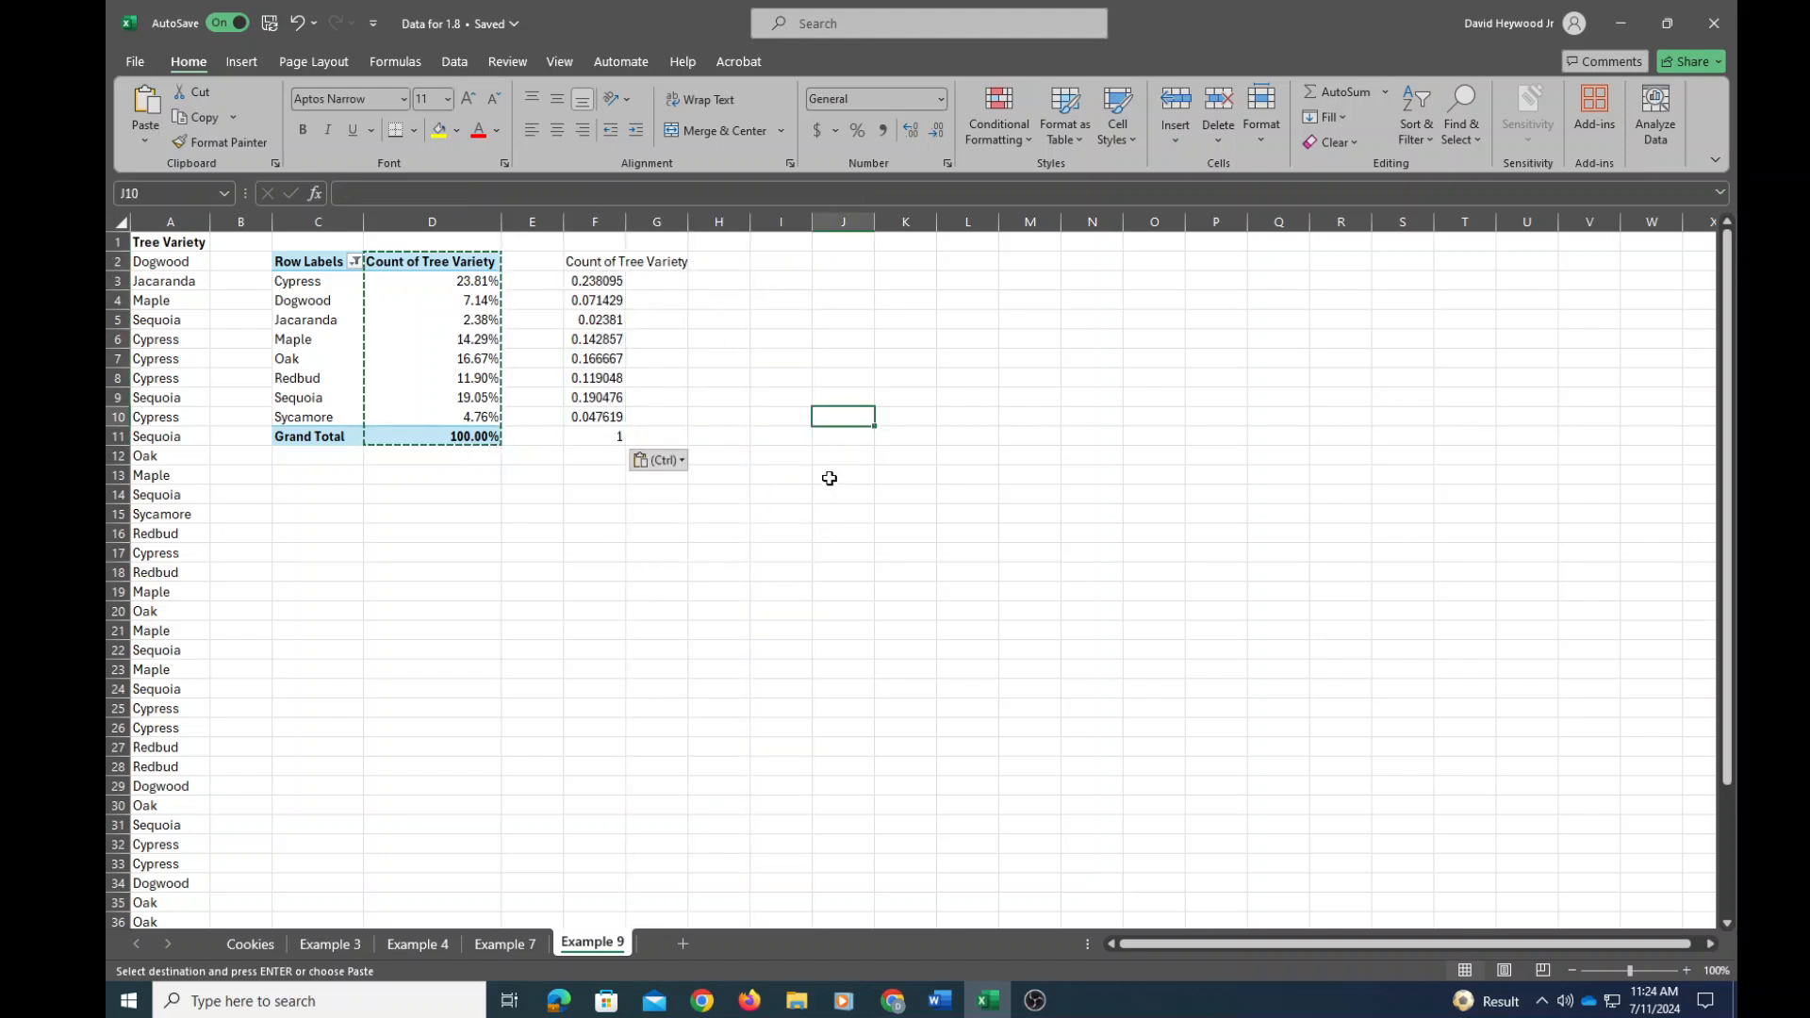
mouse_move(662, 279)
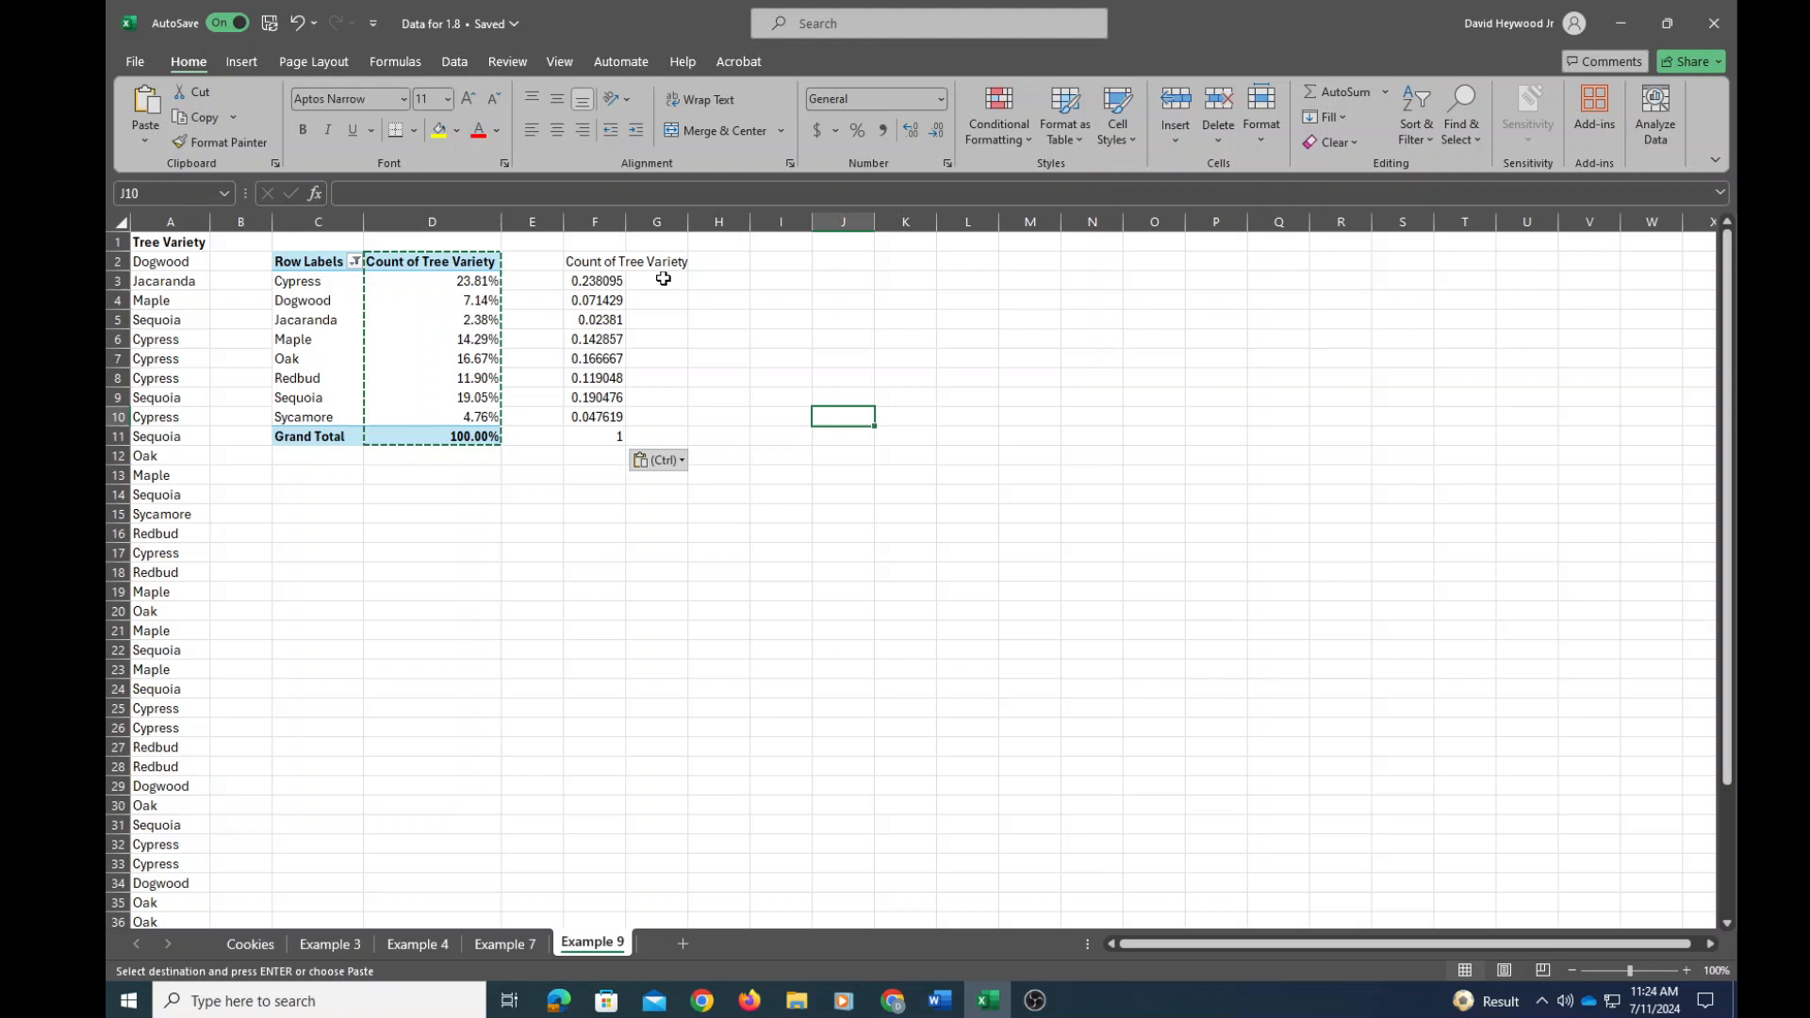
mouse_move(589, 300)
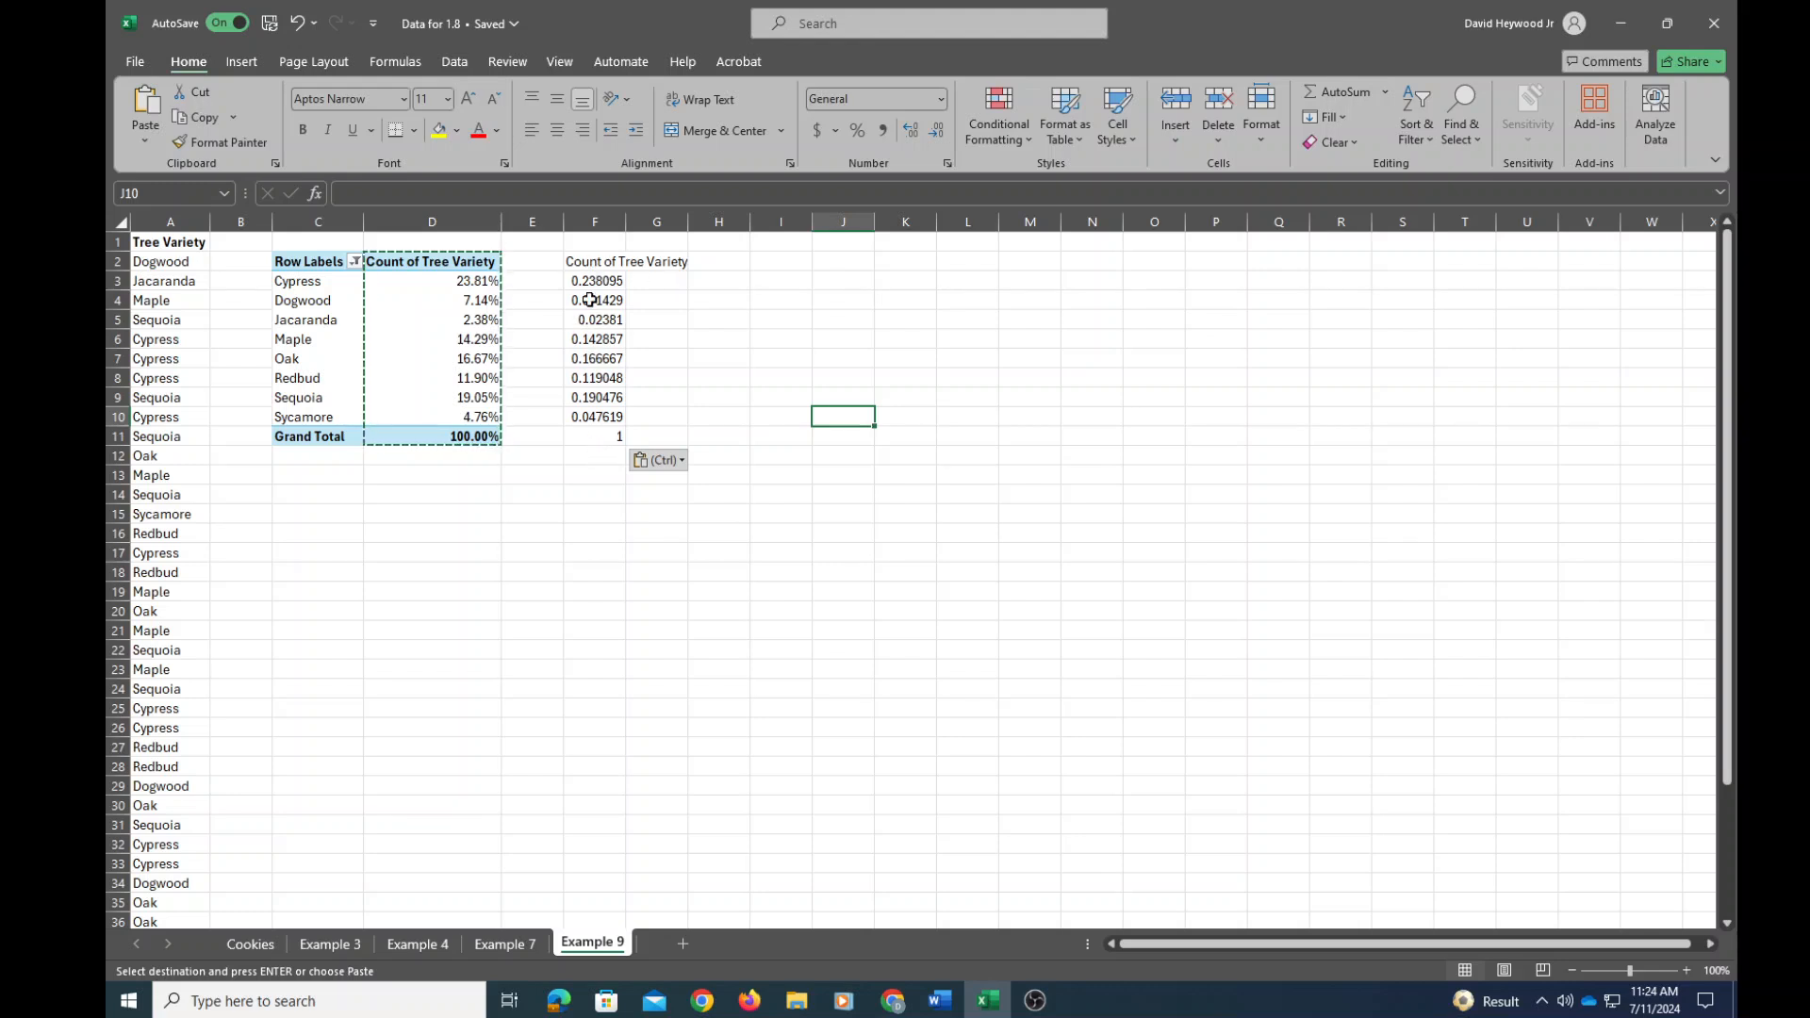
Clear the total 1 from F11 and select the Cypress proportion in F3.
click(595, 436)
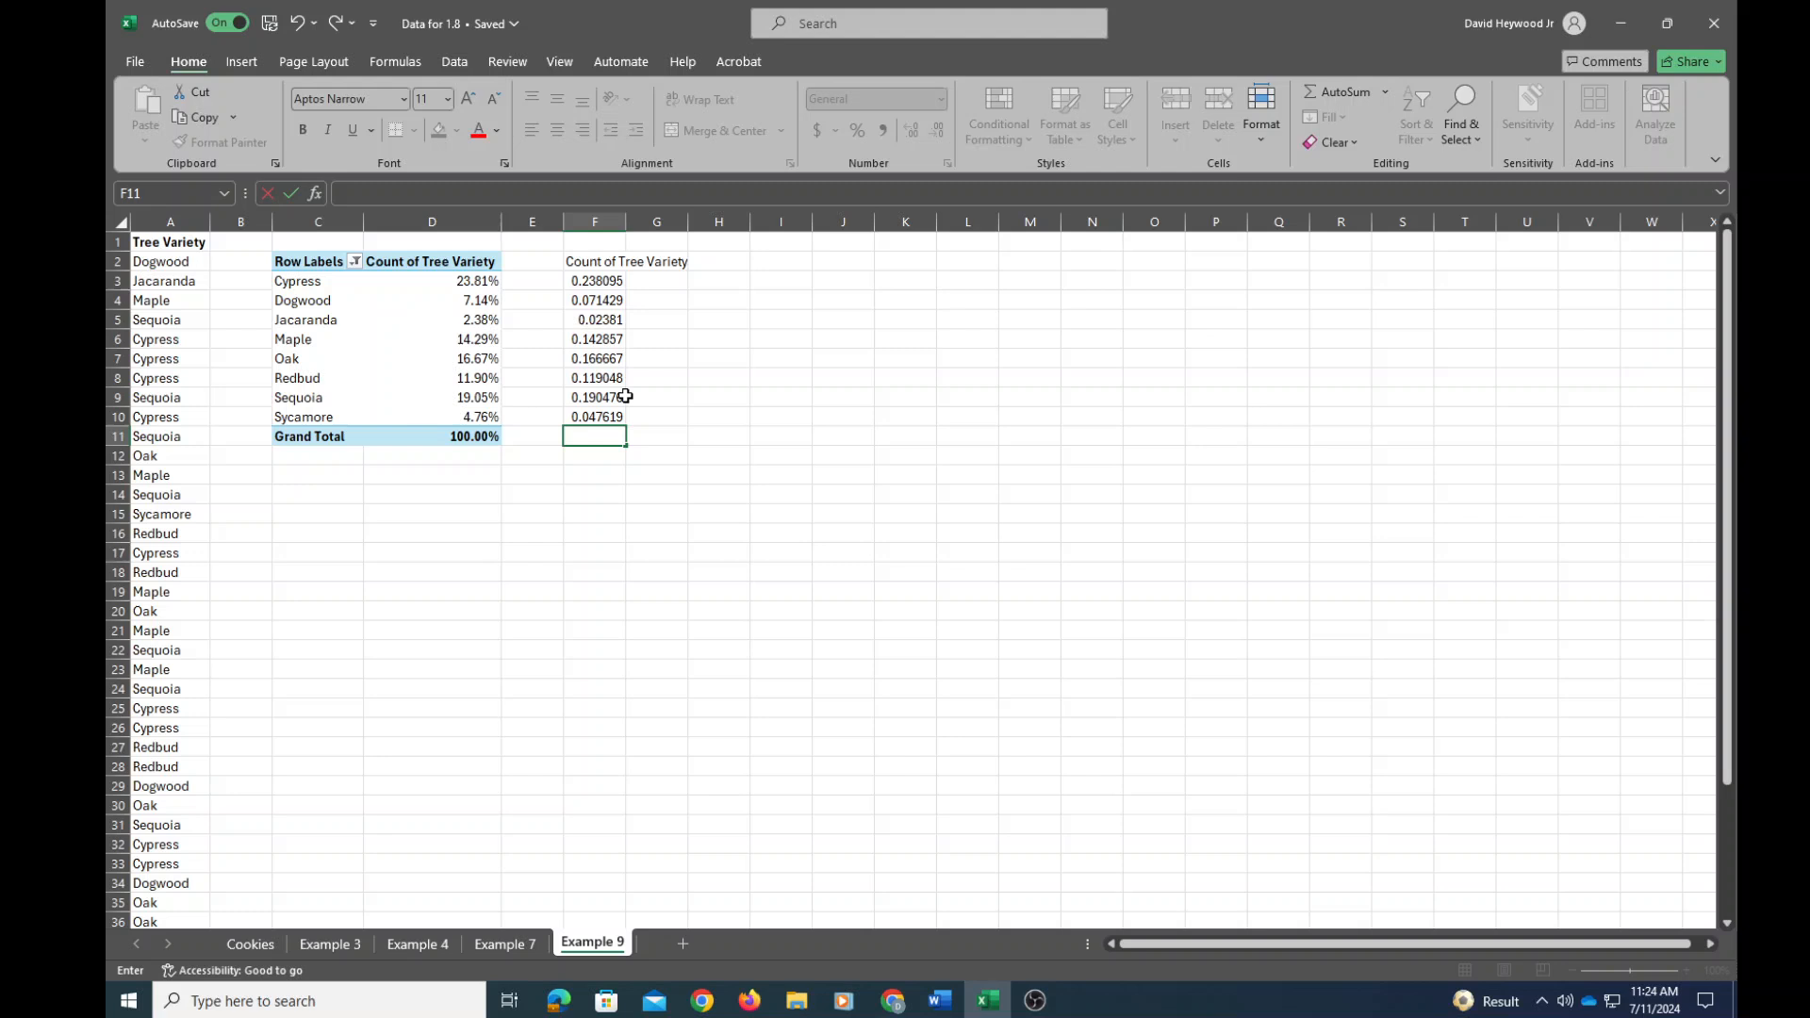
click(595, 281)
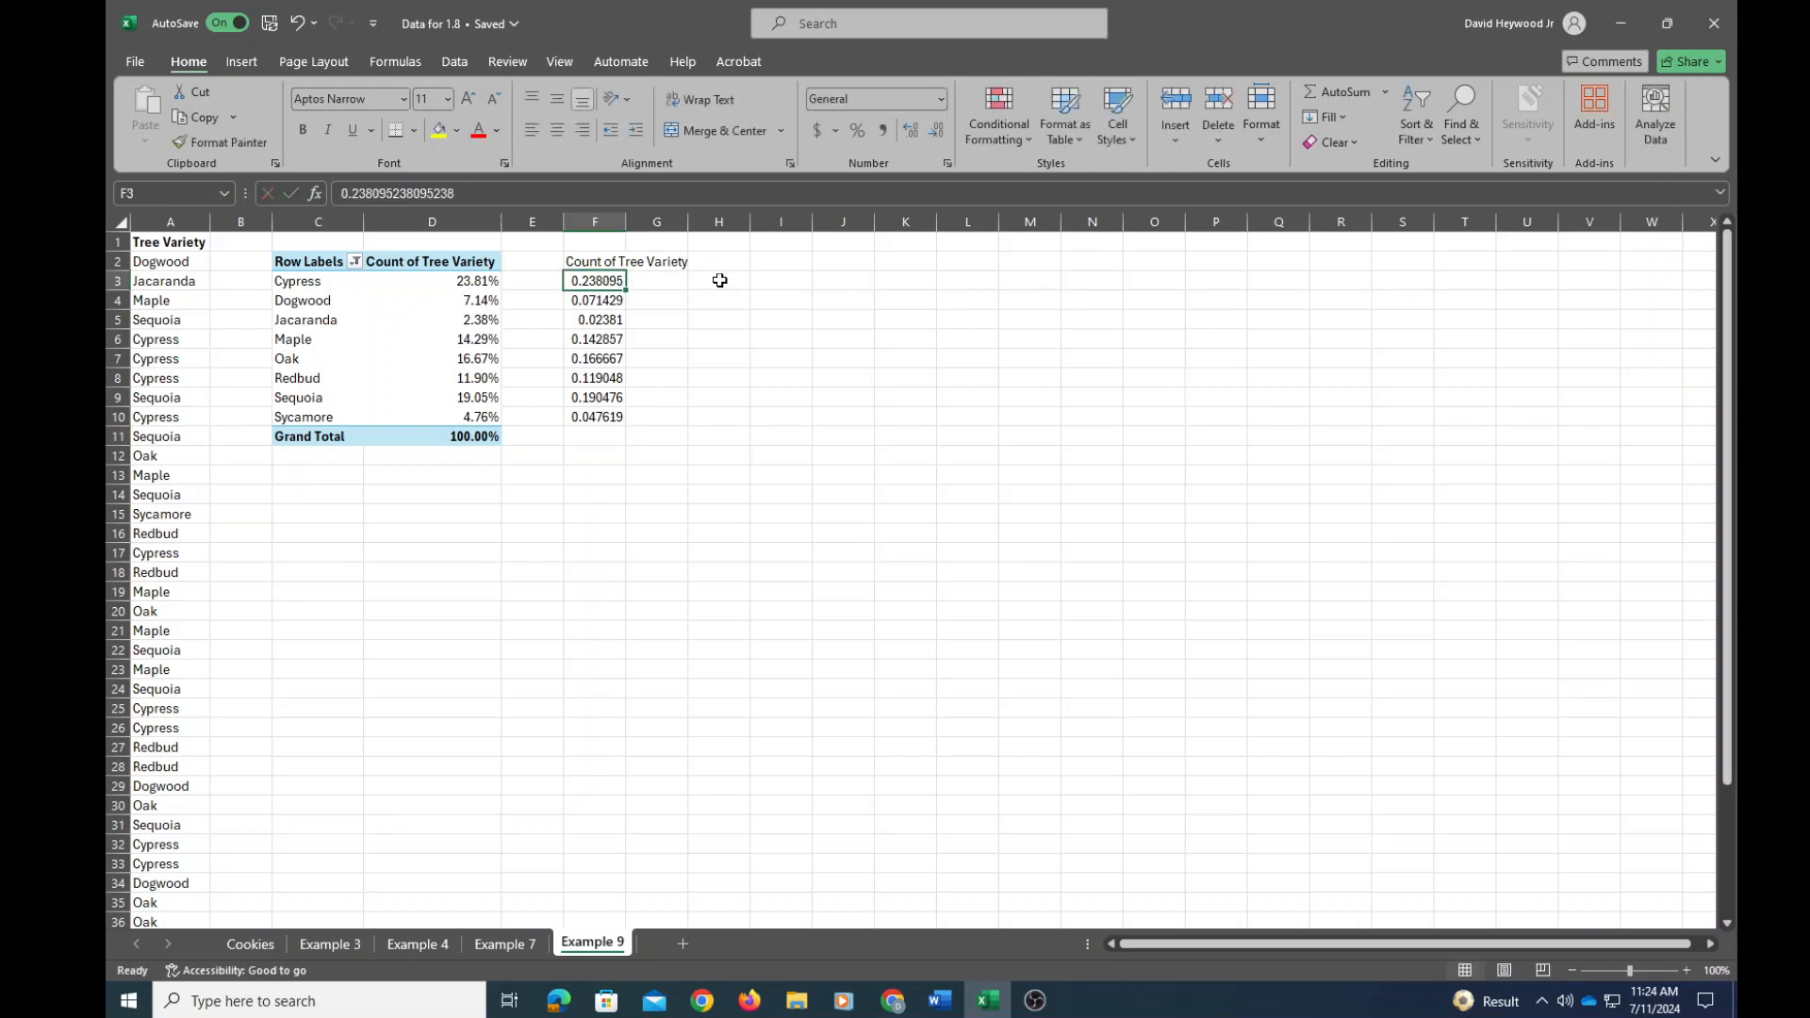
mouse_move(646, 281)
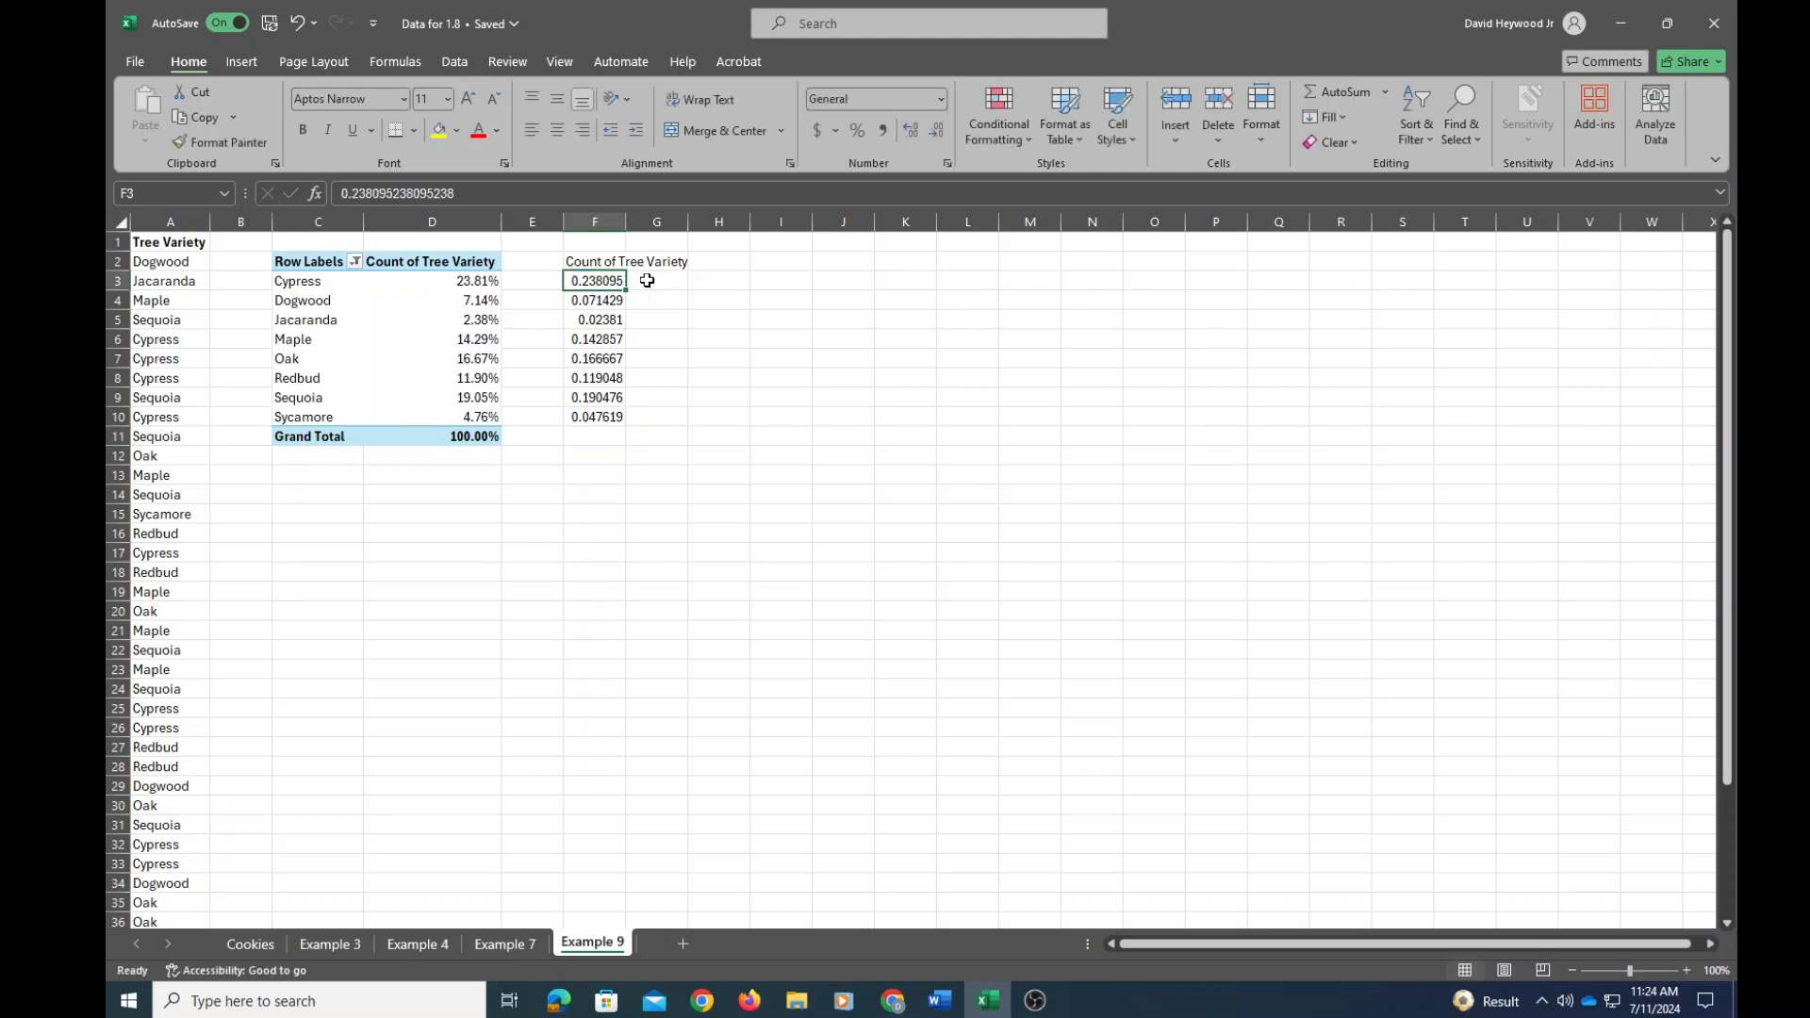
Enter =F3^2 in G3 to square the Cypress proportion, giving 0.056689.
click(656, 281)
text(=F3)
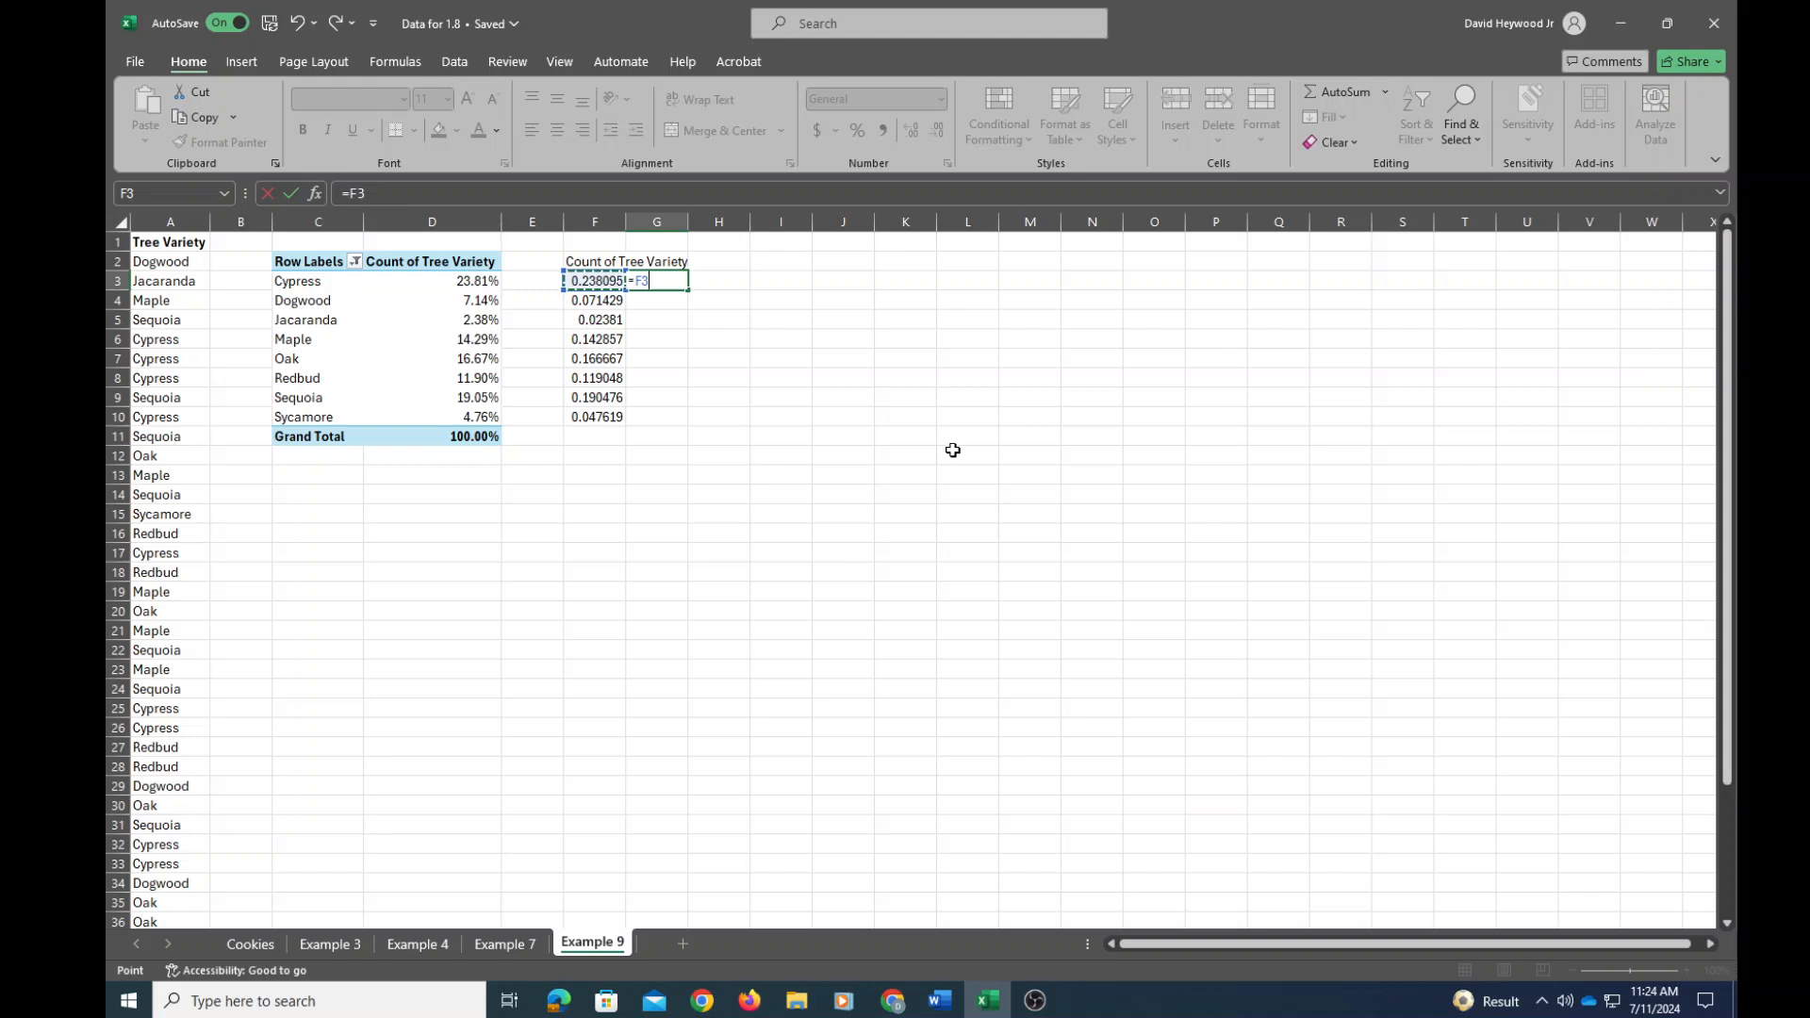
text(^)
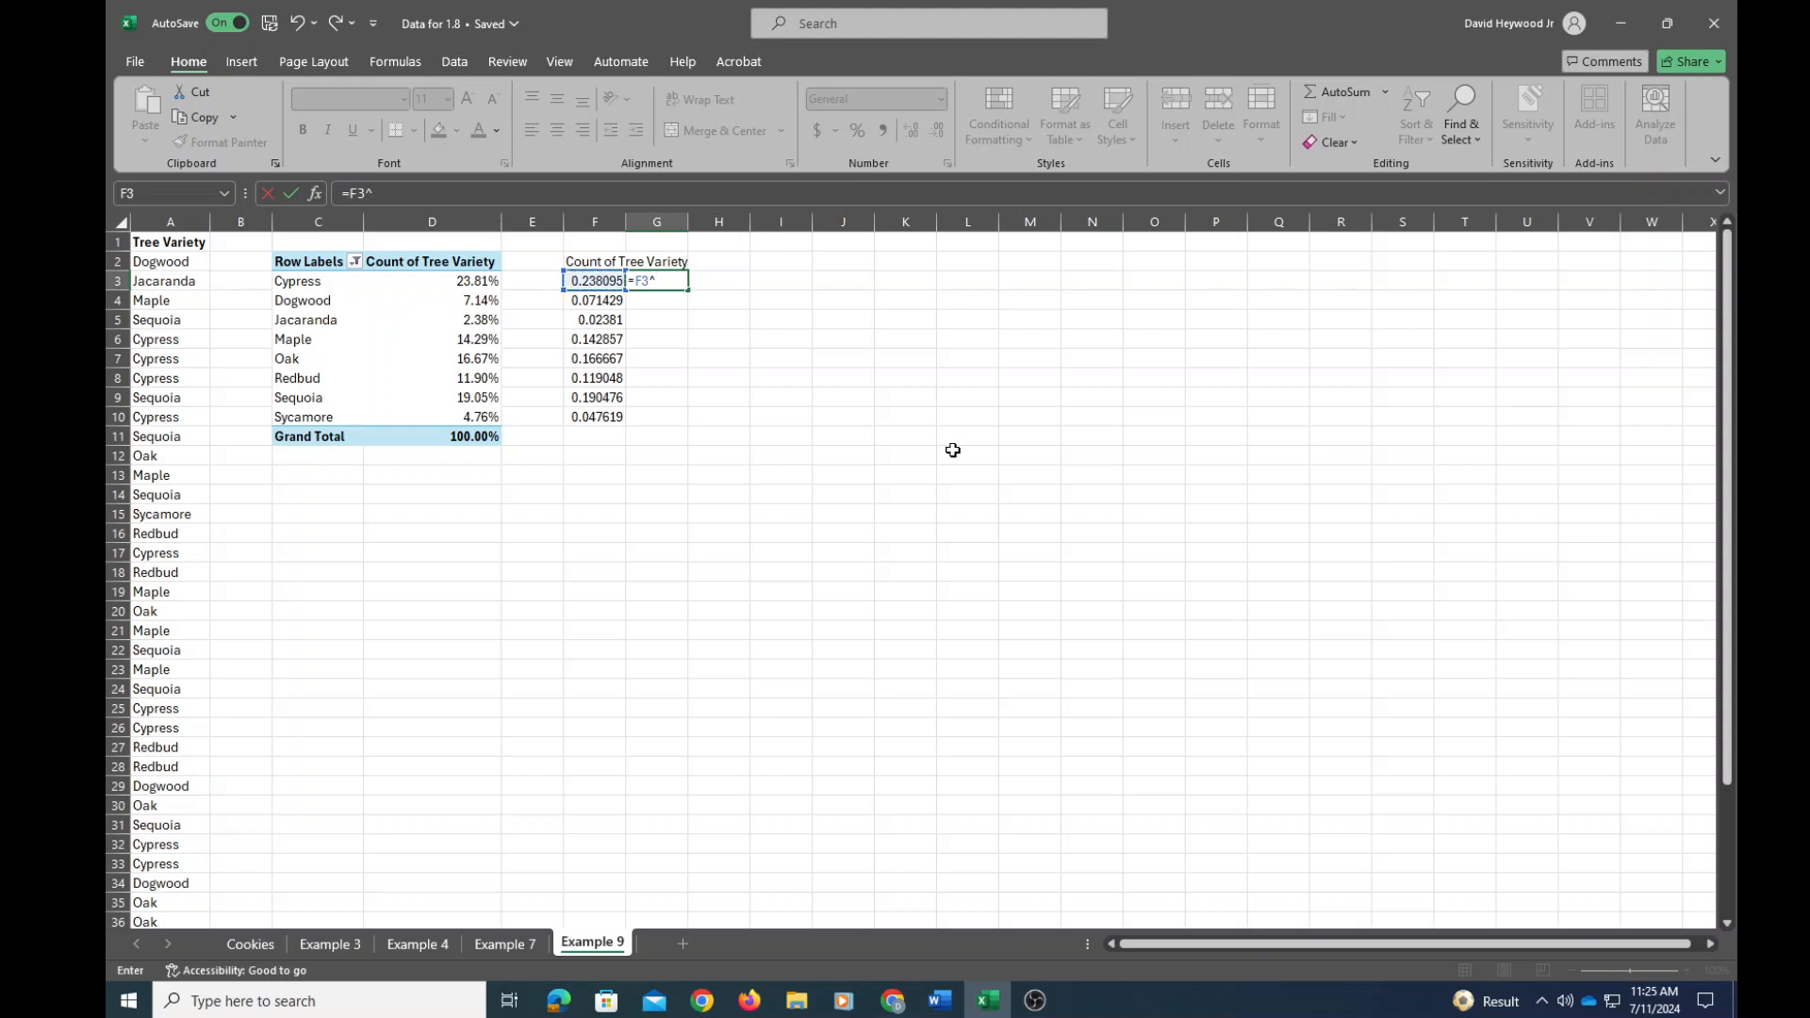
text(2)
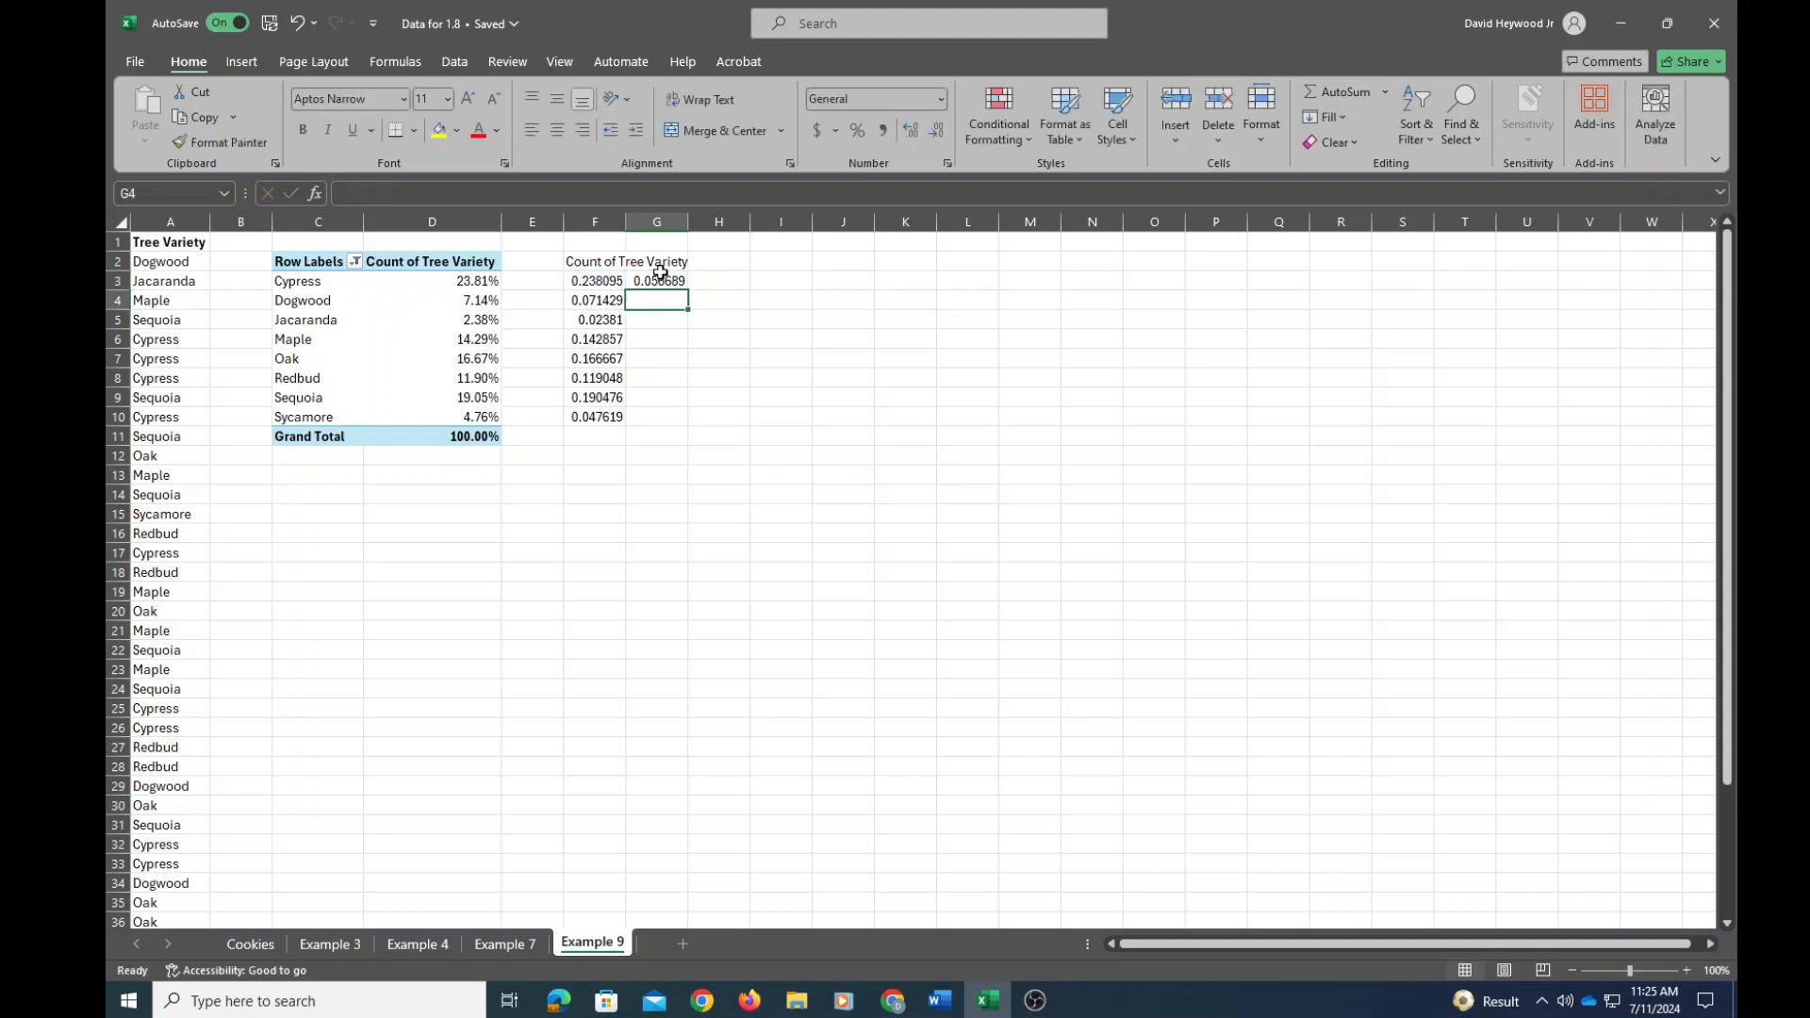
click(595, 281)
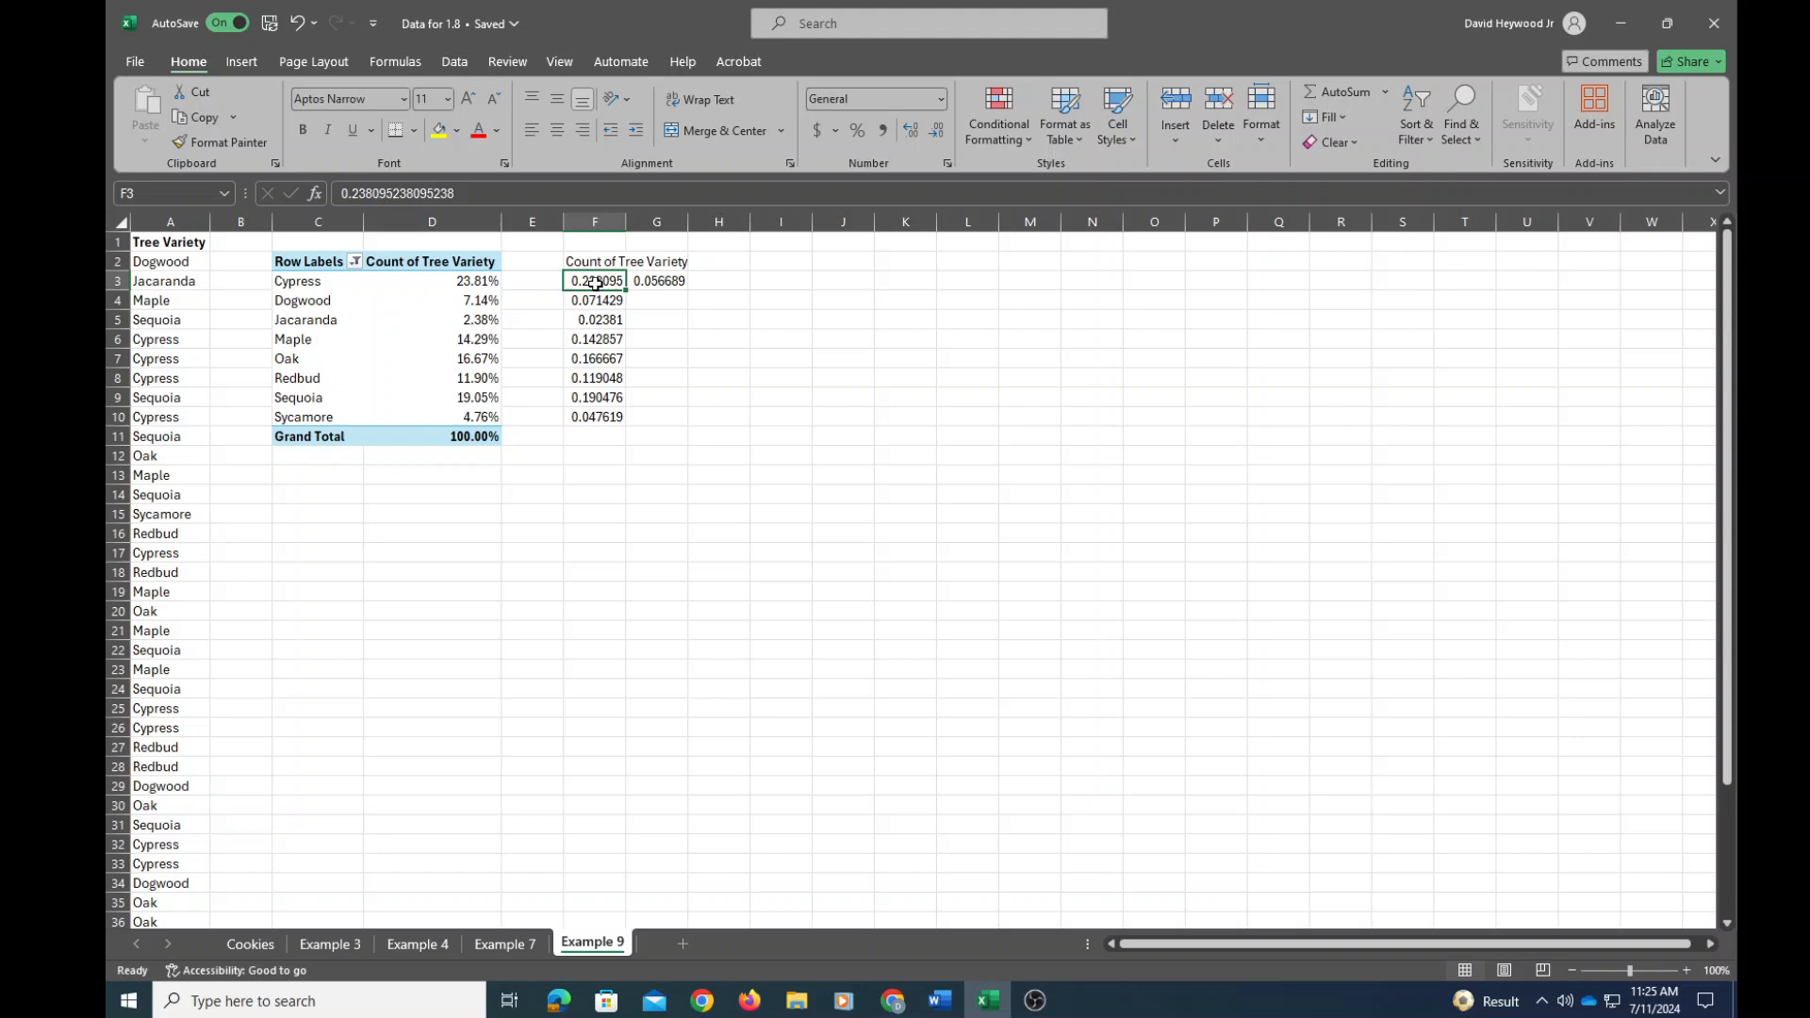
Fill the squaring formula from G3 down to G10 for all varieties.
click(656, 281)
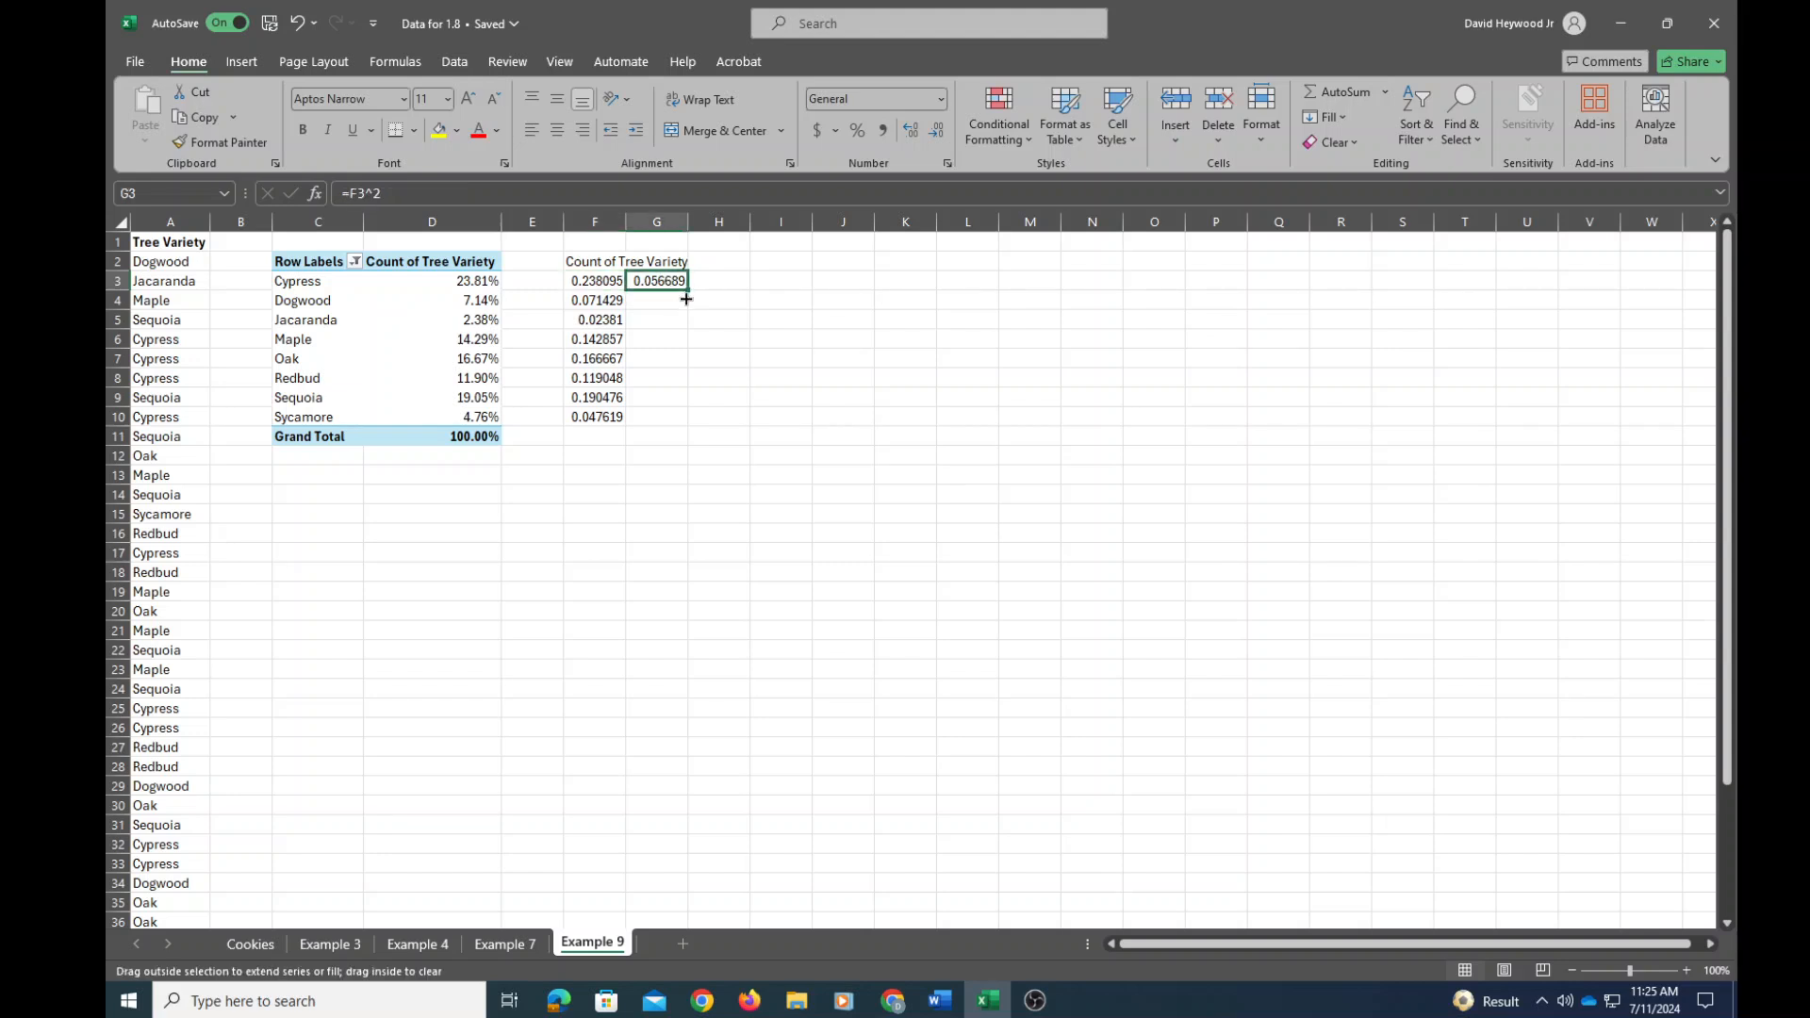
drag(685, 298, 680, 355)
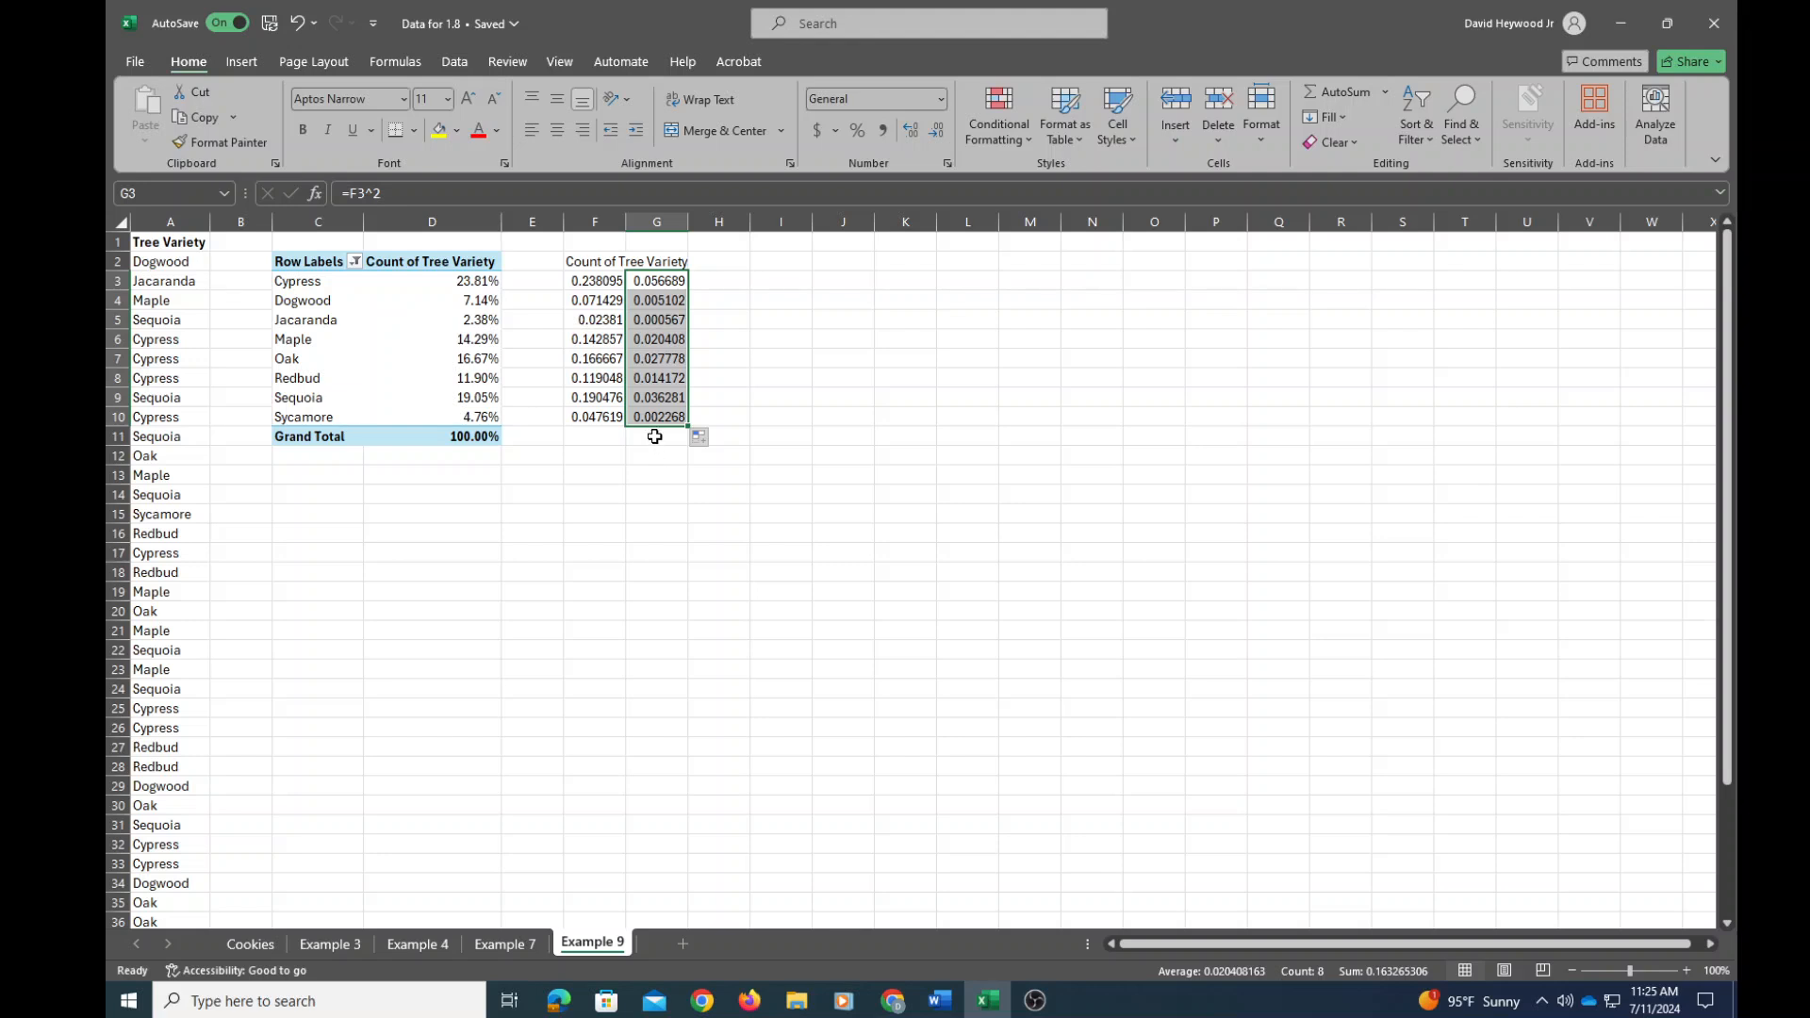
click(657, 436)
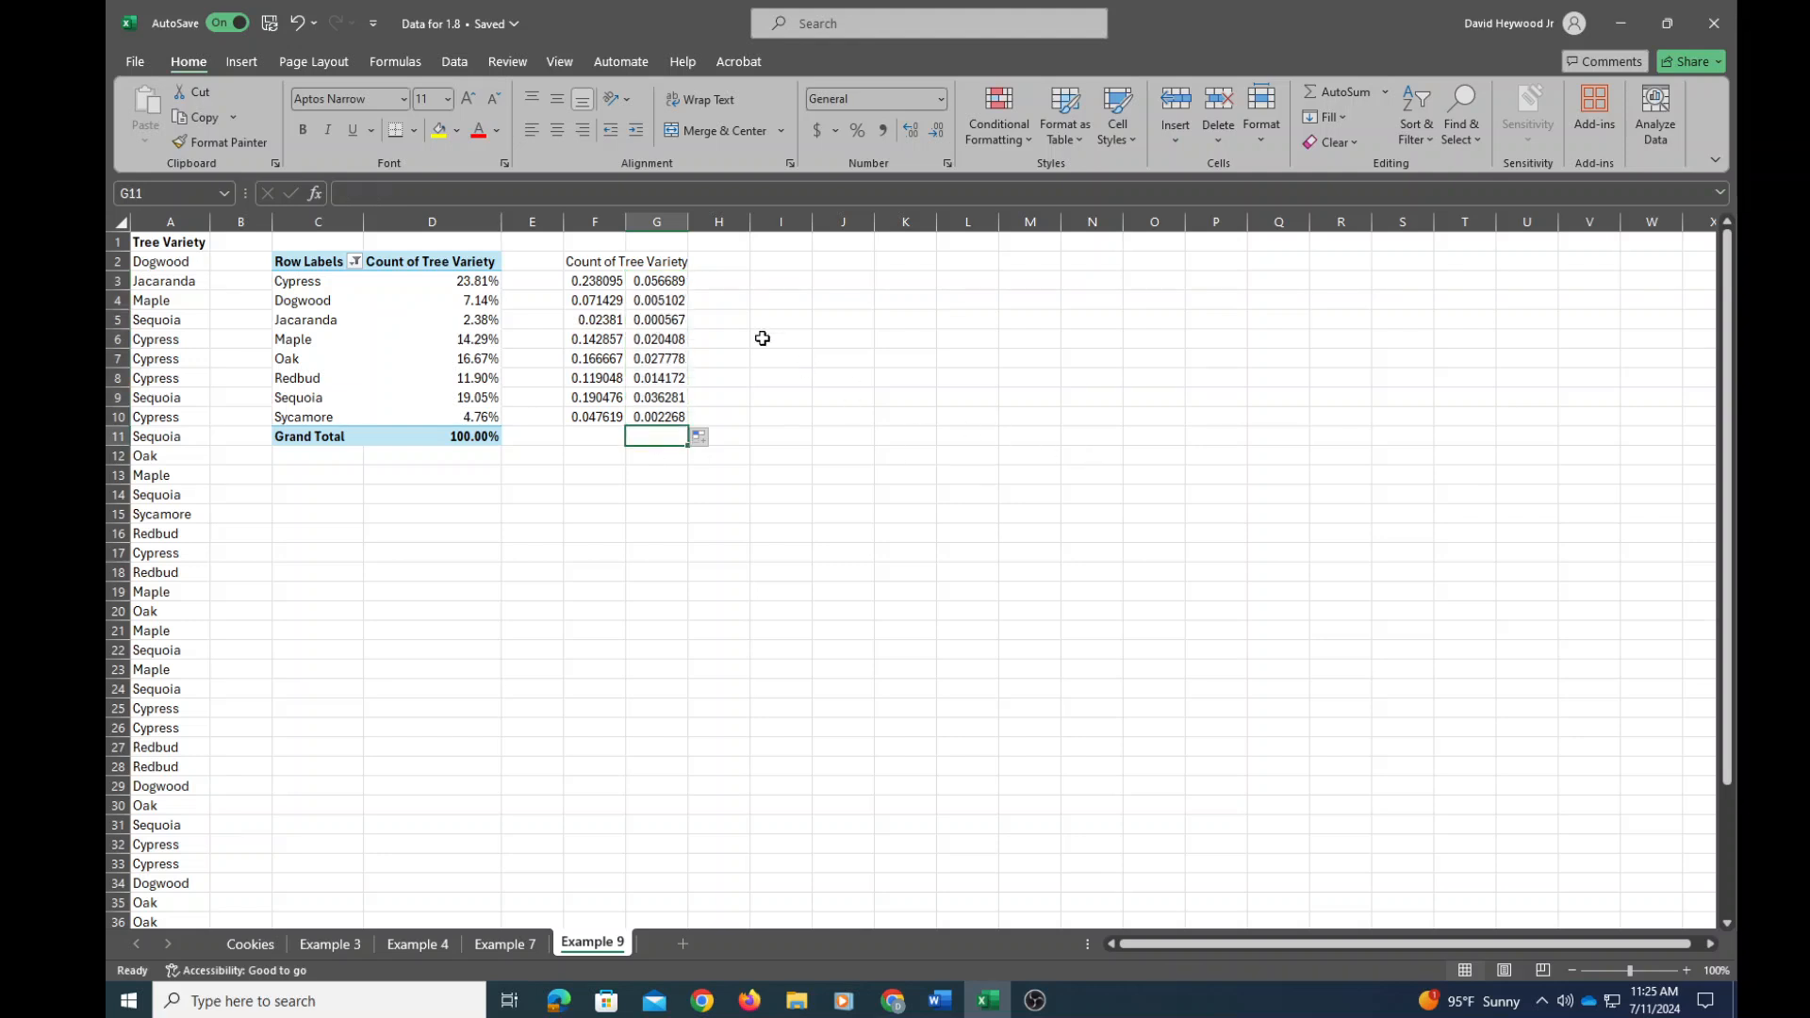
mouse_move(976, 366)
text(=)
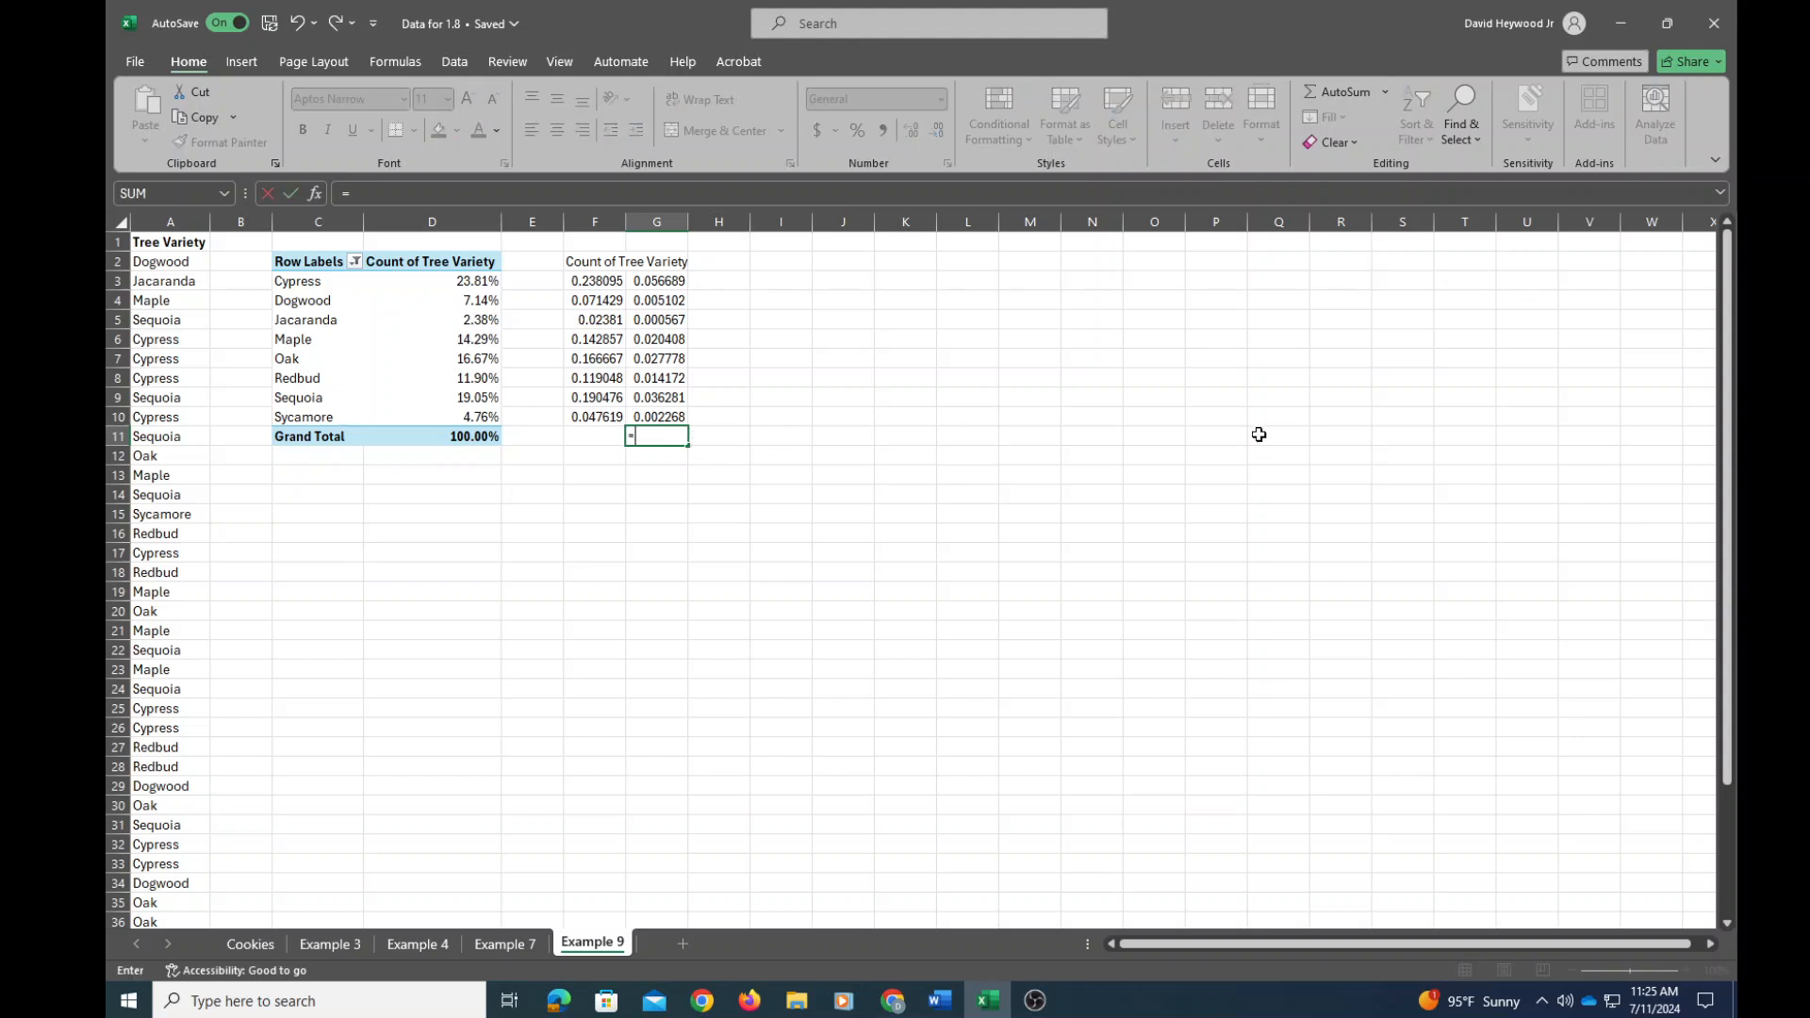
Enter =SUM(G3:G10) in G11 so it shows the sum of squares 0.163265.
text(sum)
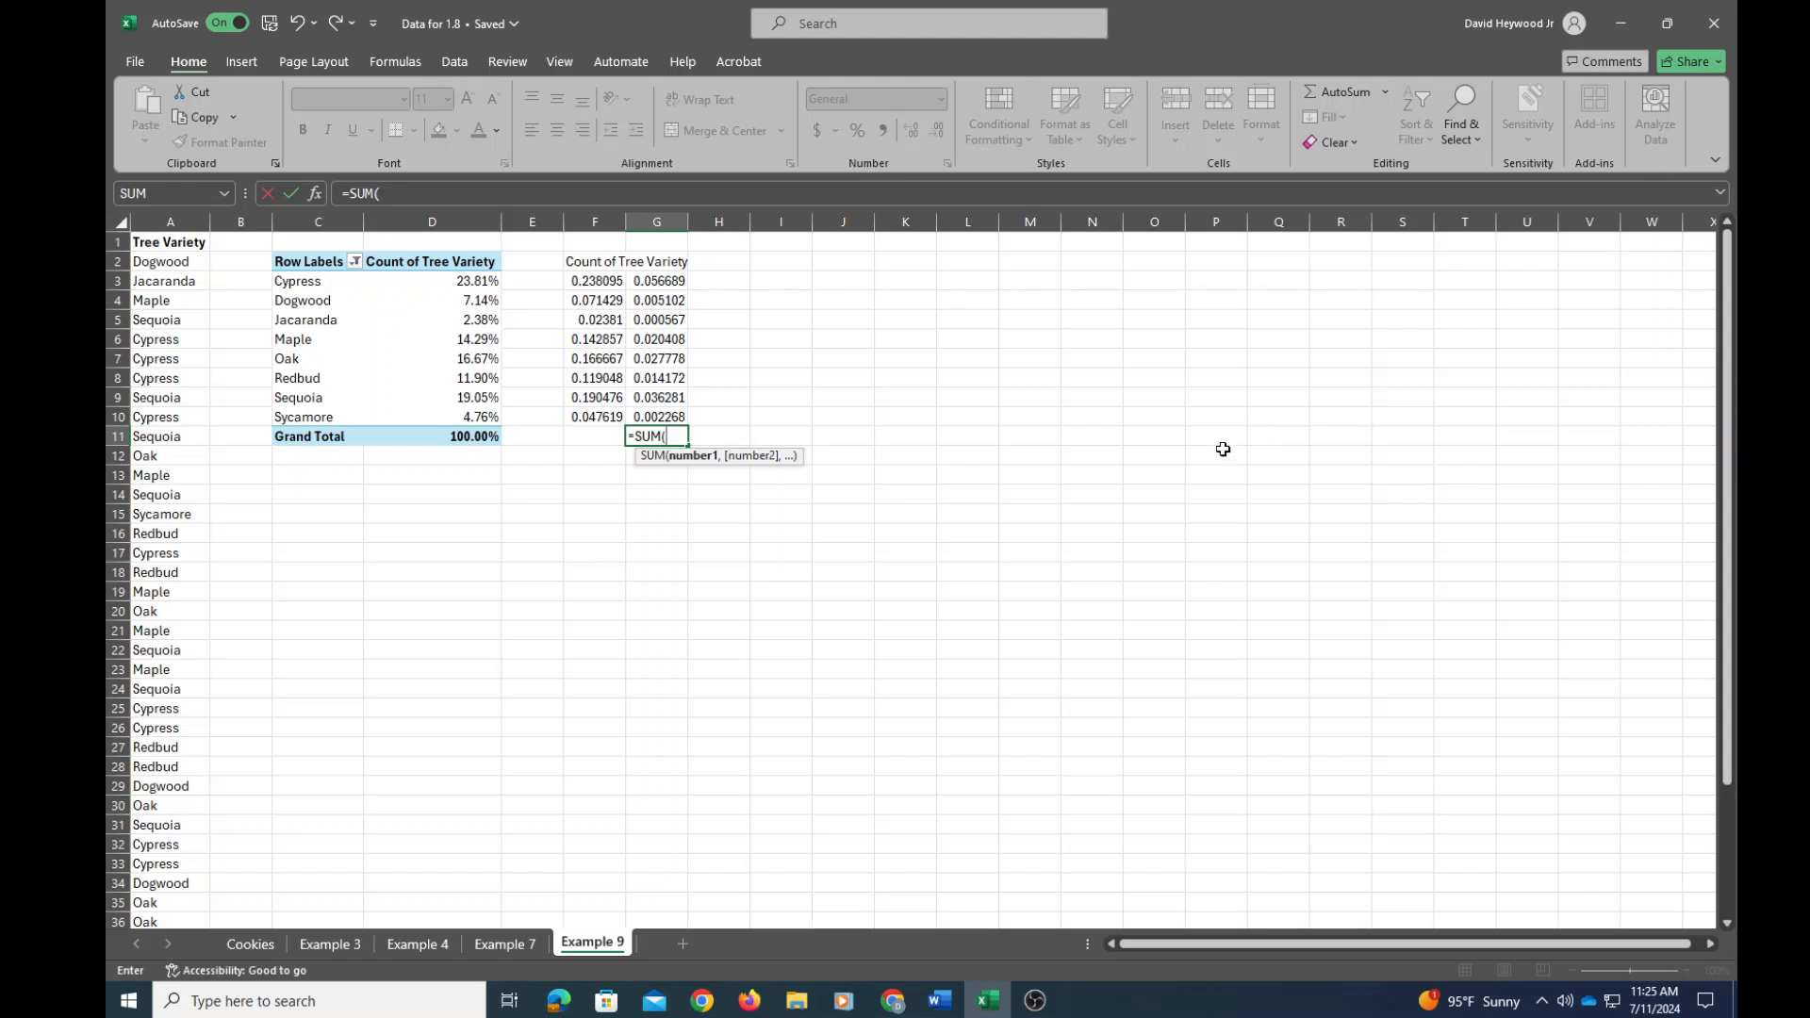
mouse_move(848, 408)
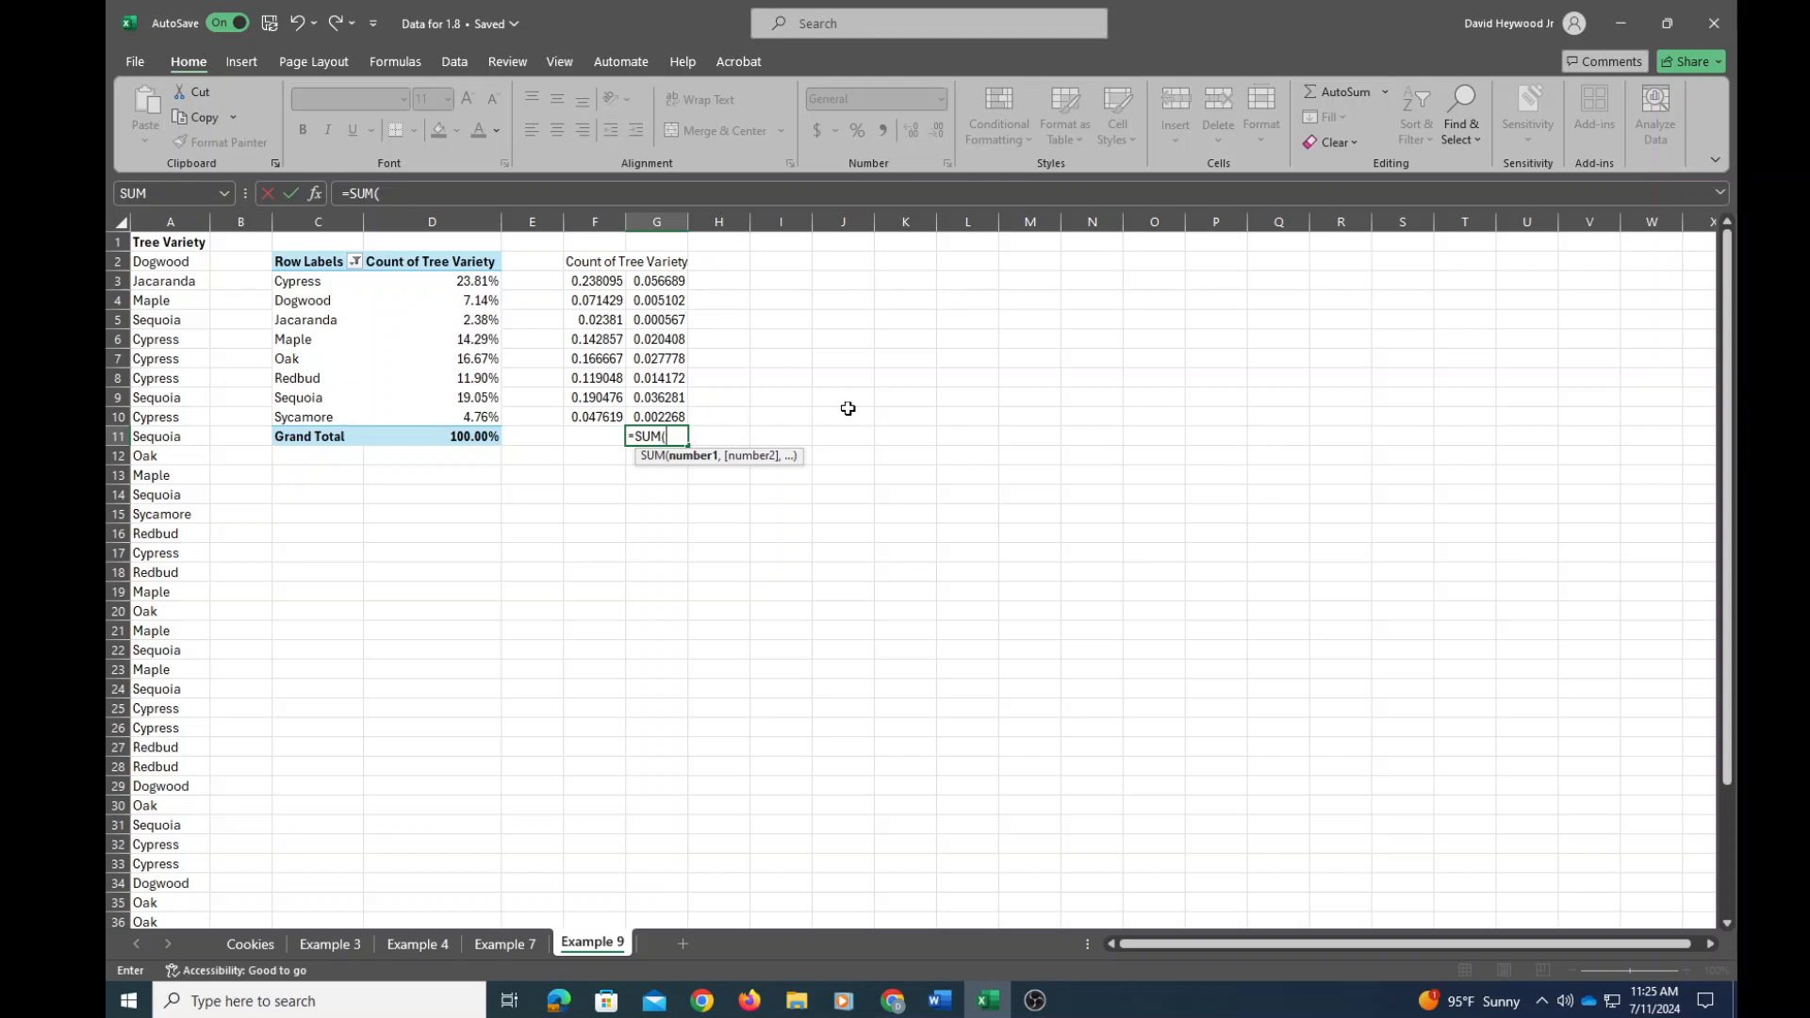
mouse_move(650, 335)
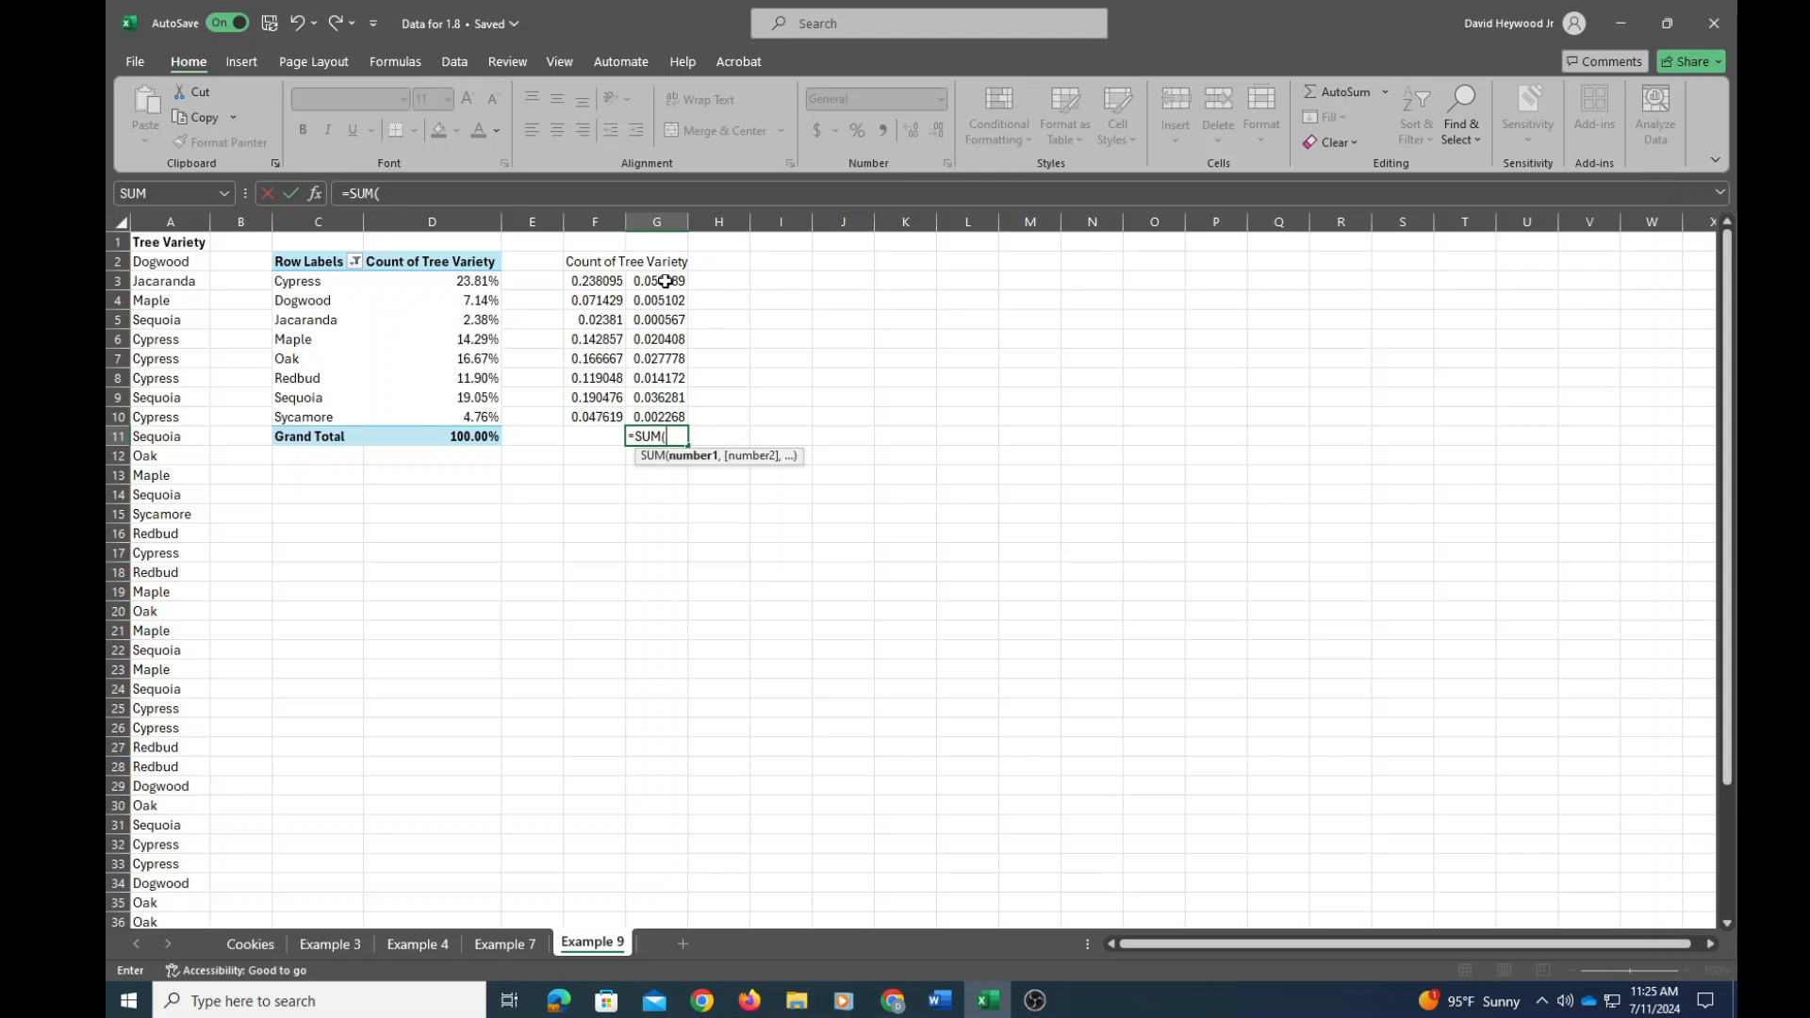
drag(657, 281, 656, 417)
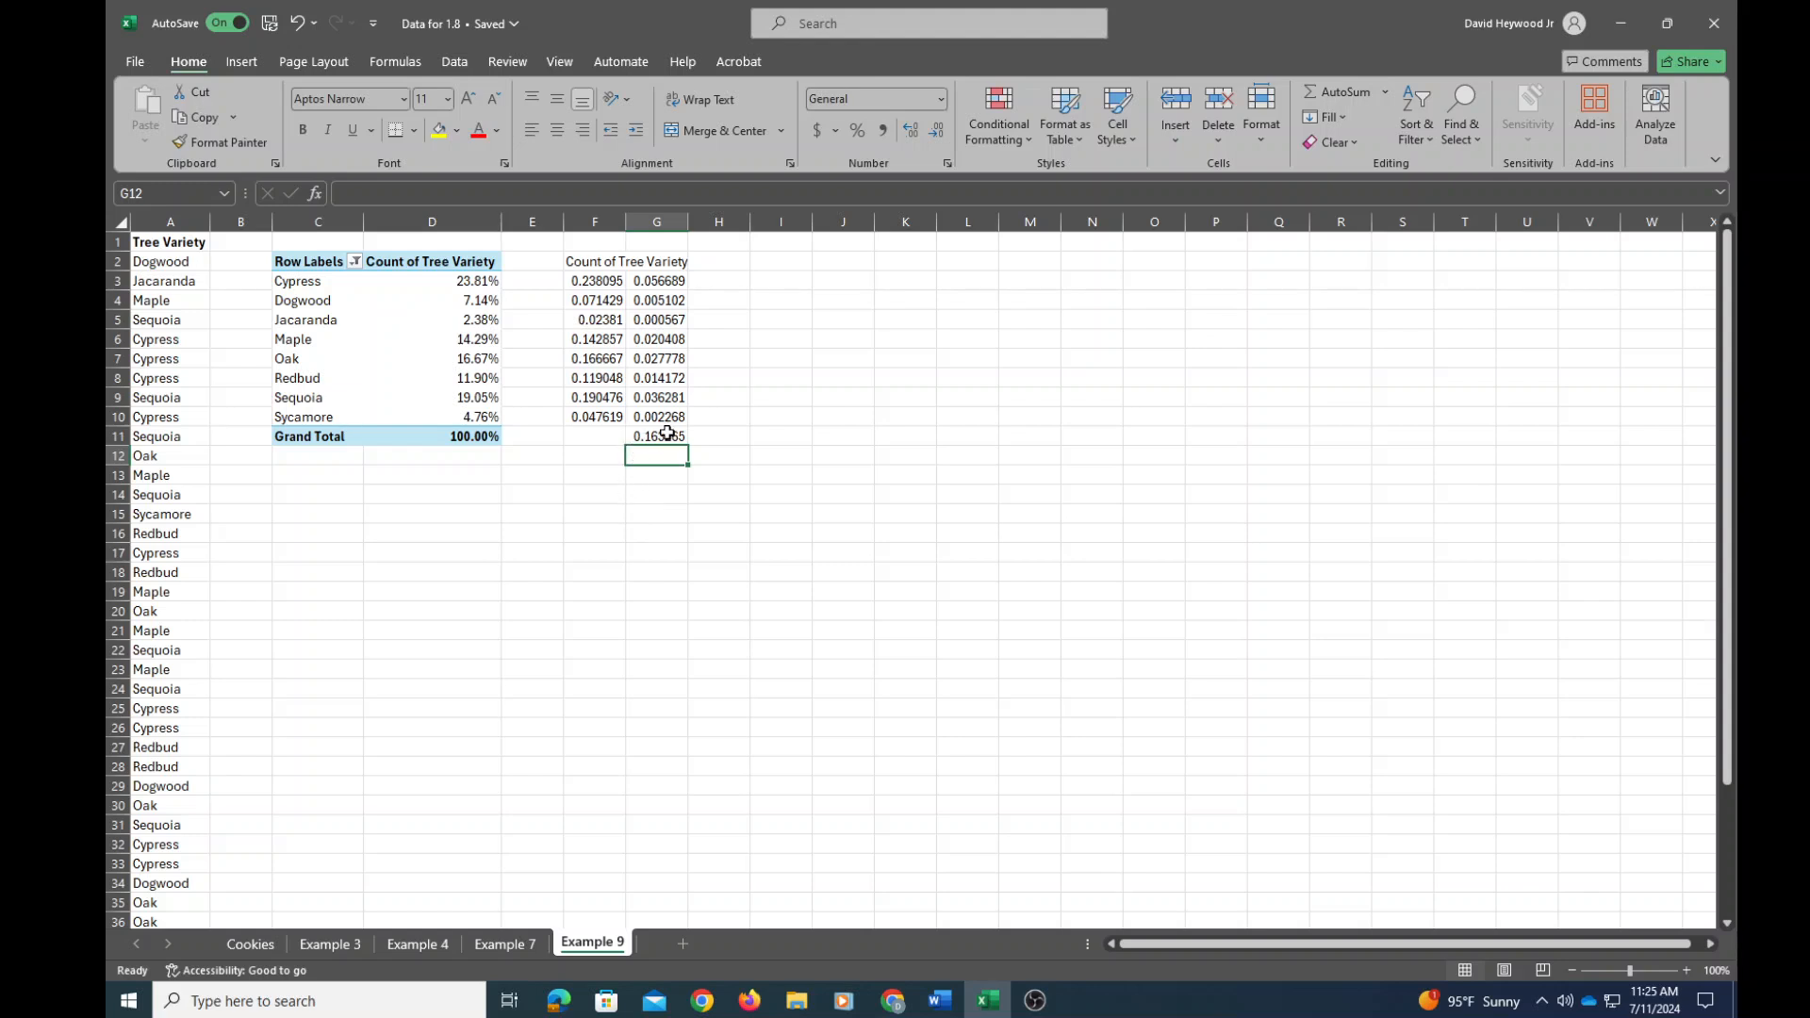
click(656, 436)
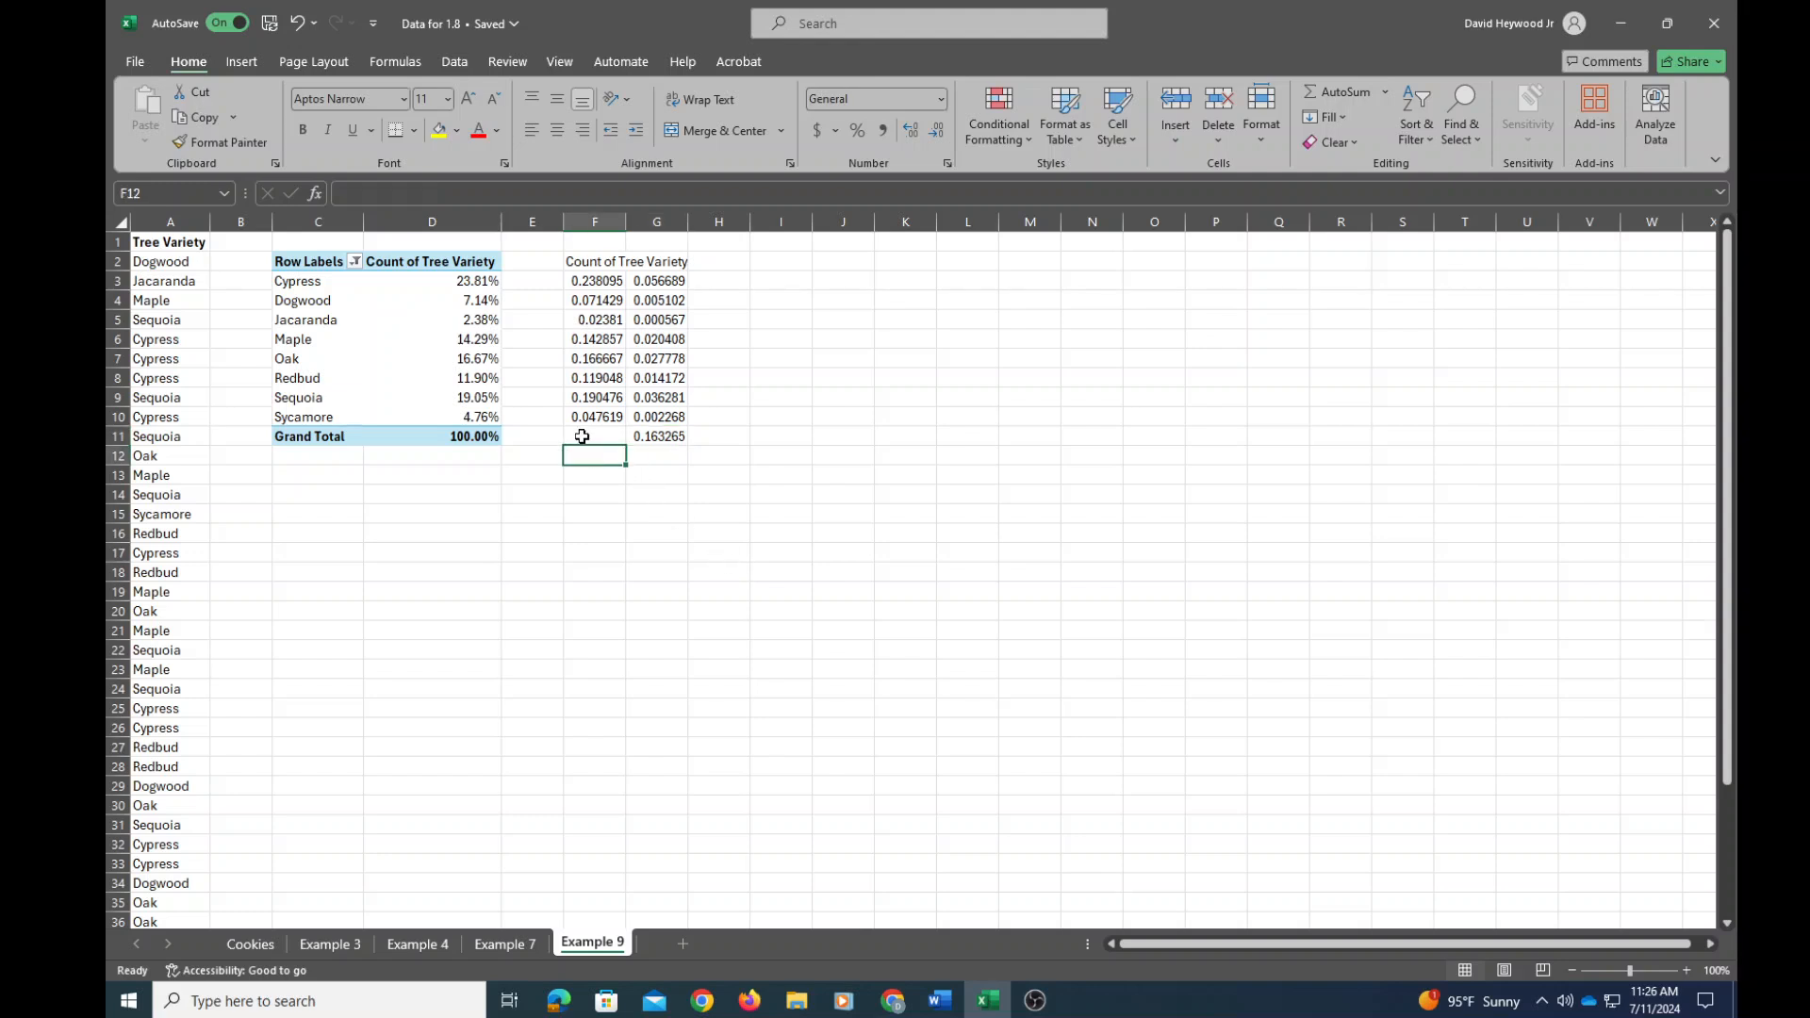
Label F11 'Total:' and F12 'IQV', then start a formula in G12.
text(Total:)
text(I)
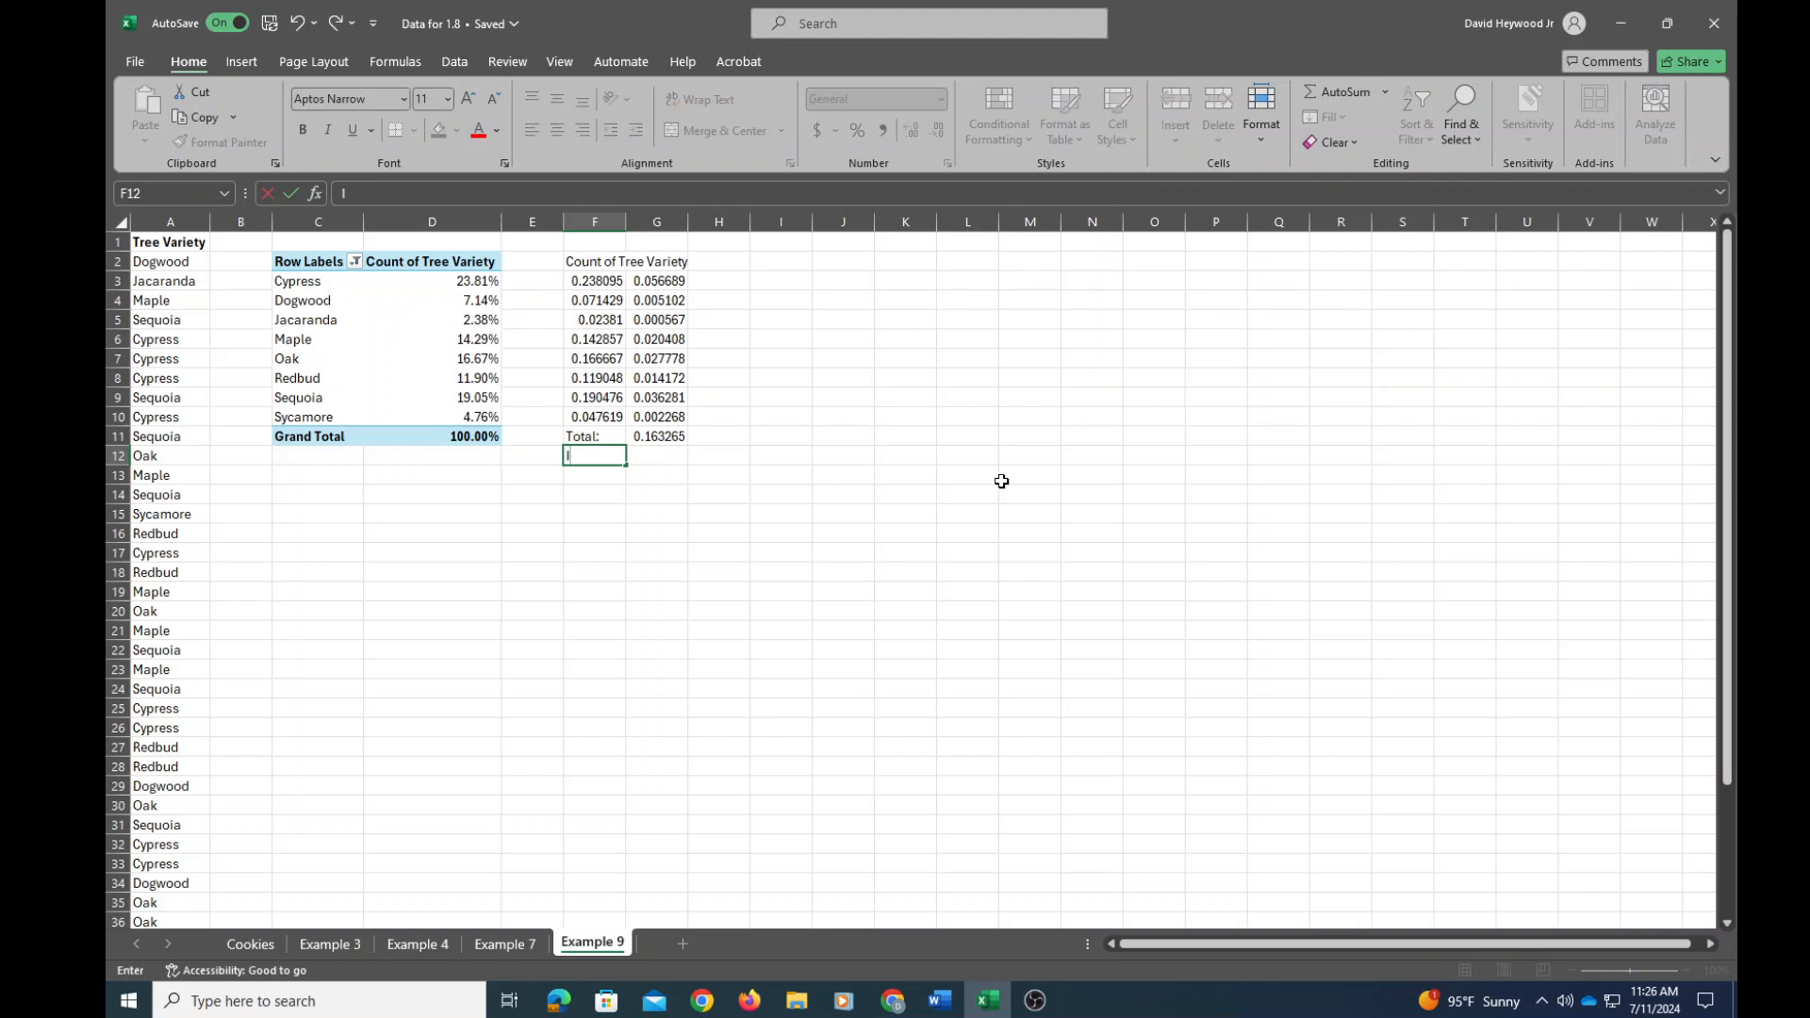
text(QV)
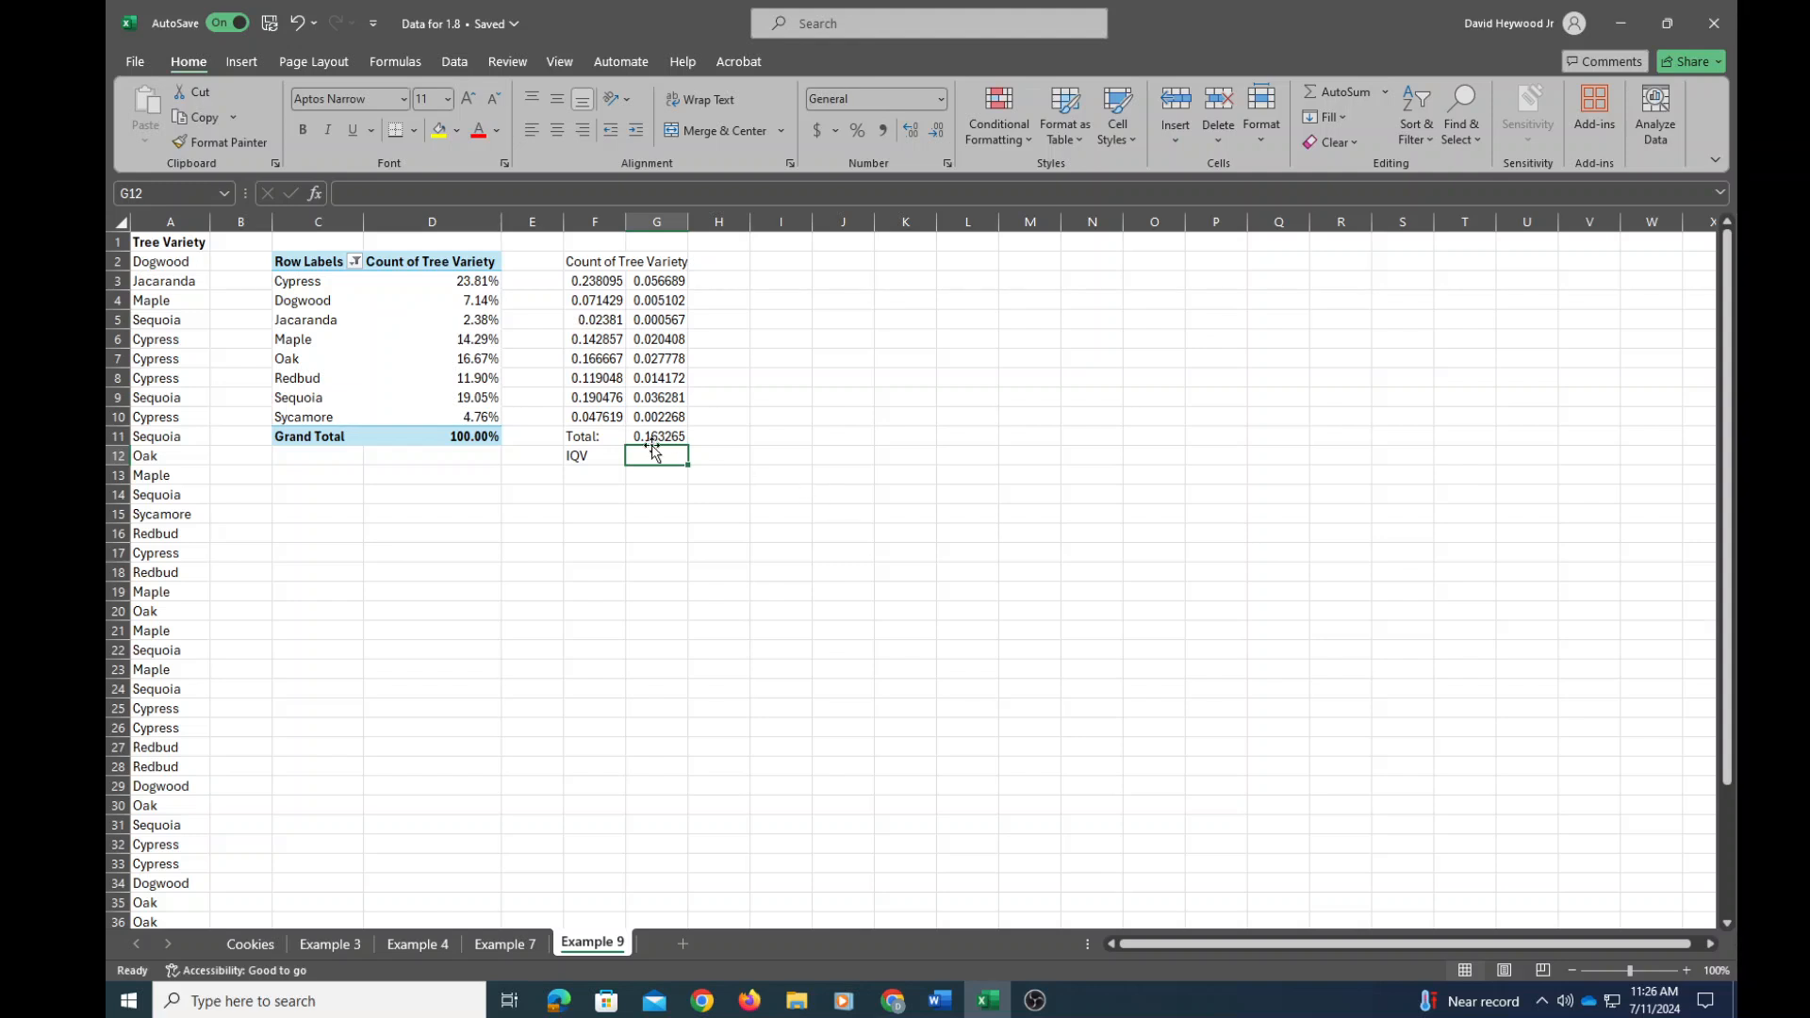
click(656, 437)
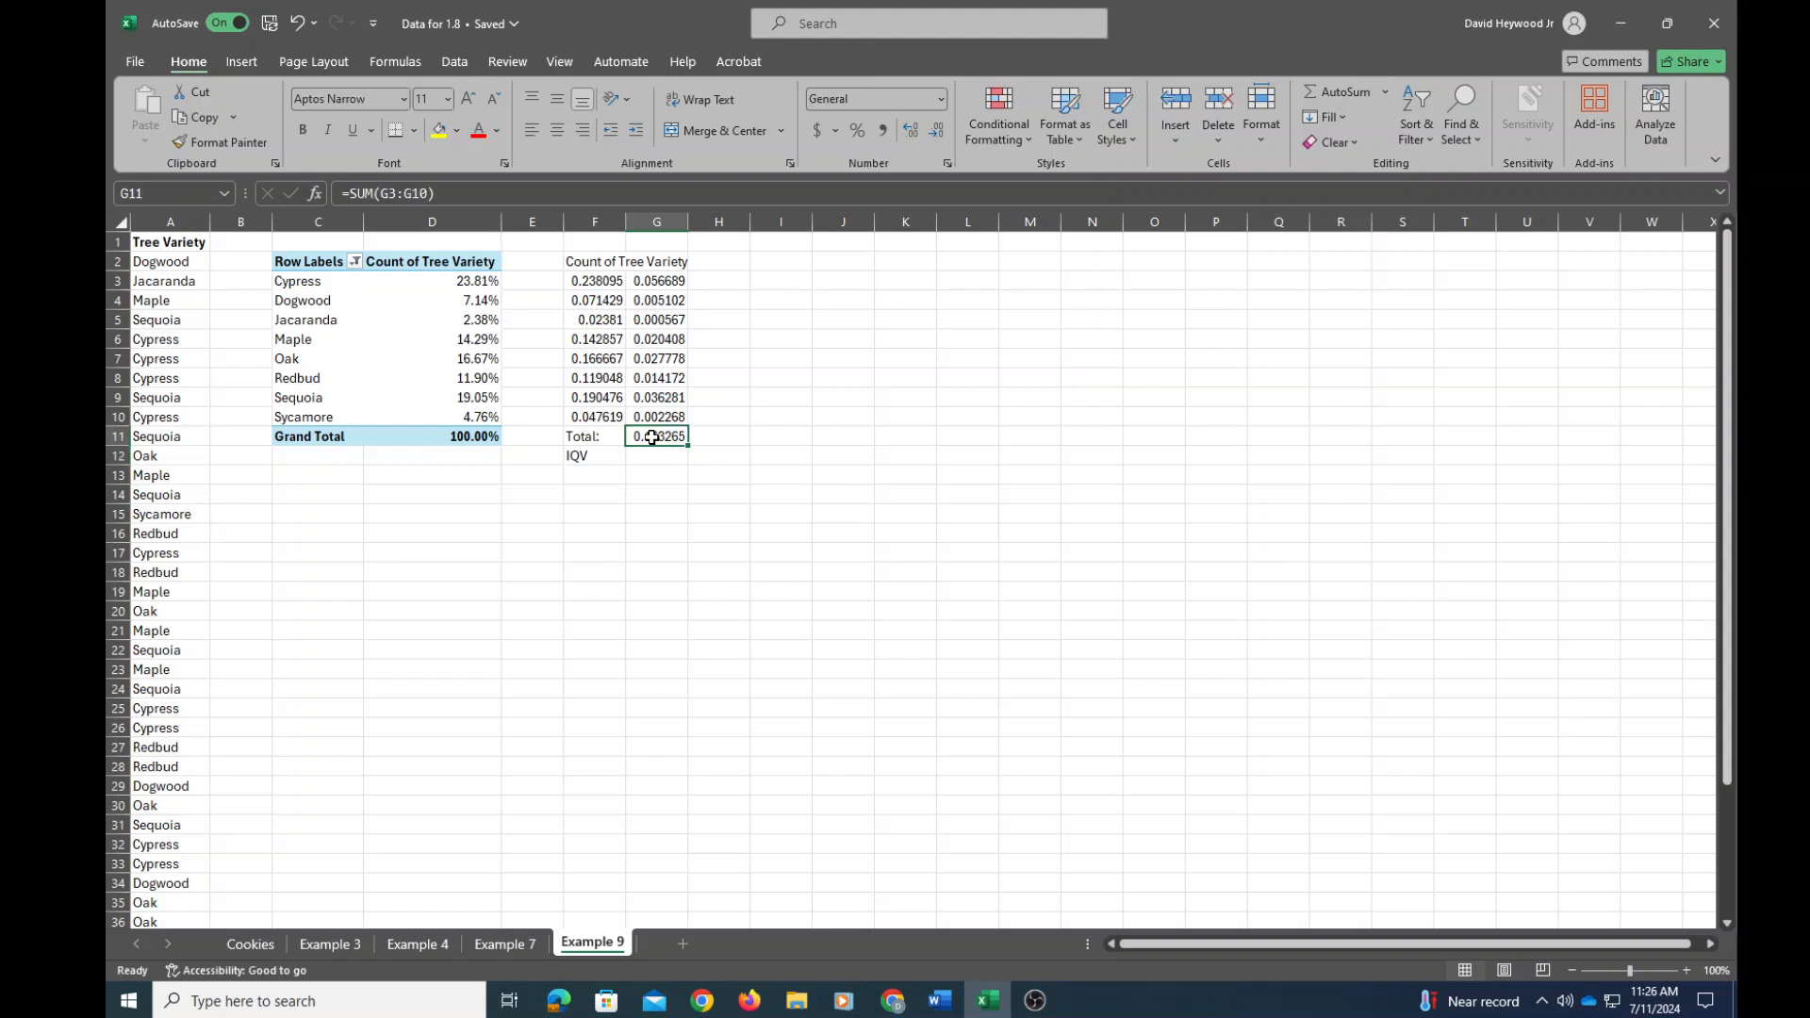
click(657, 454)
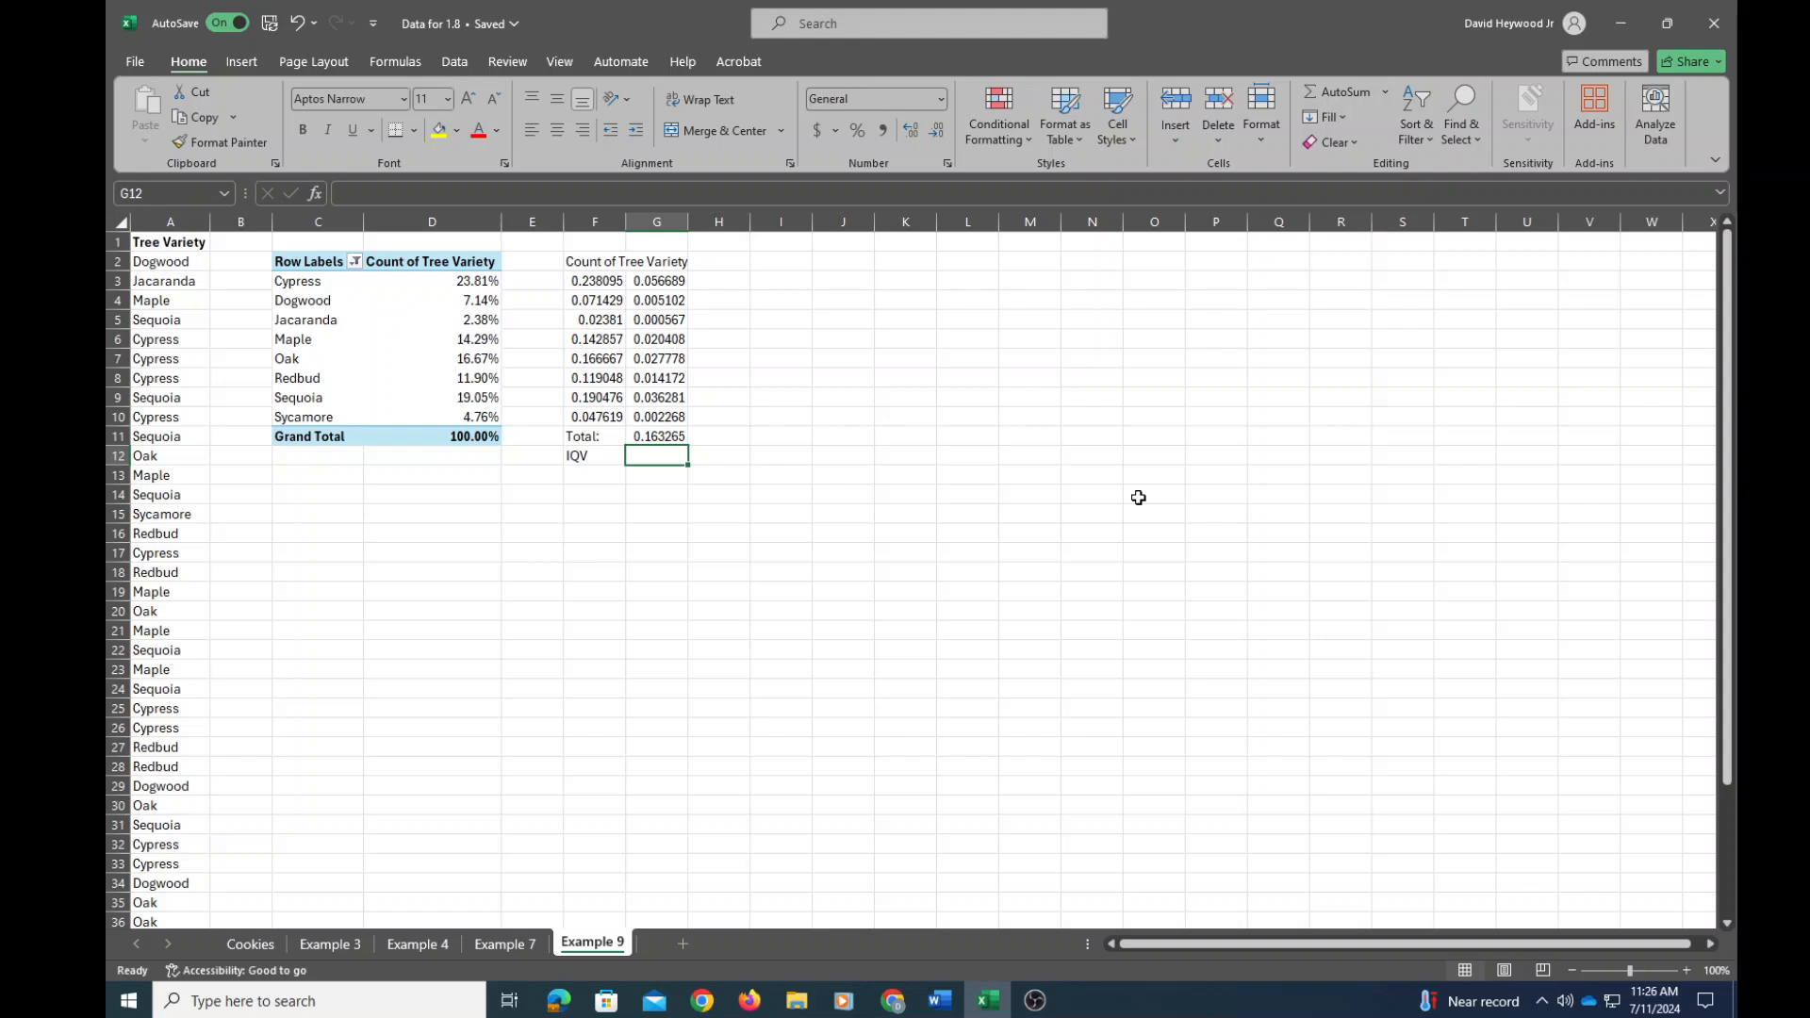
mouse_move(823, 510)
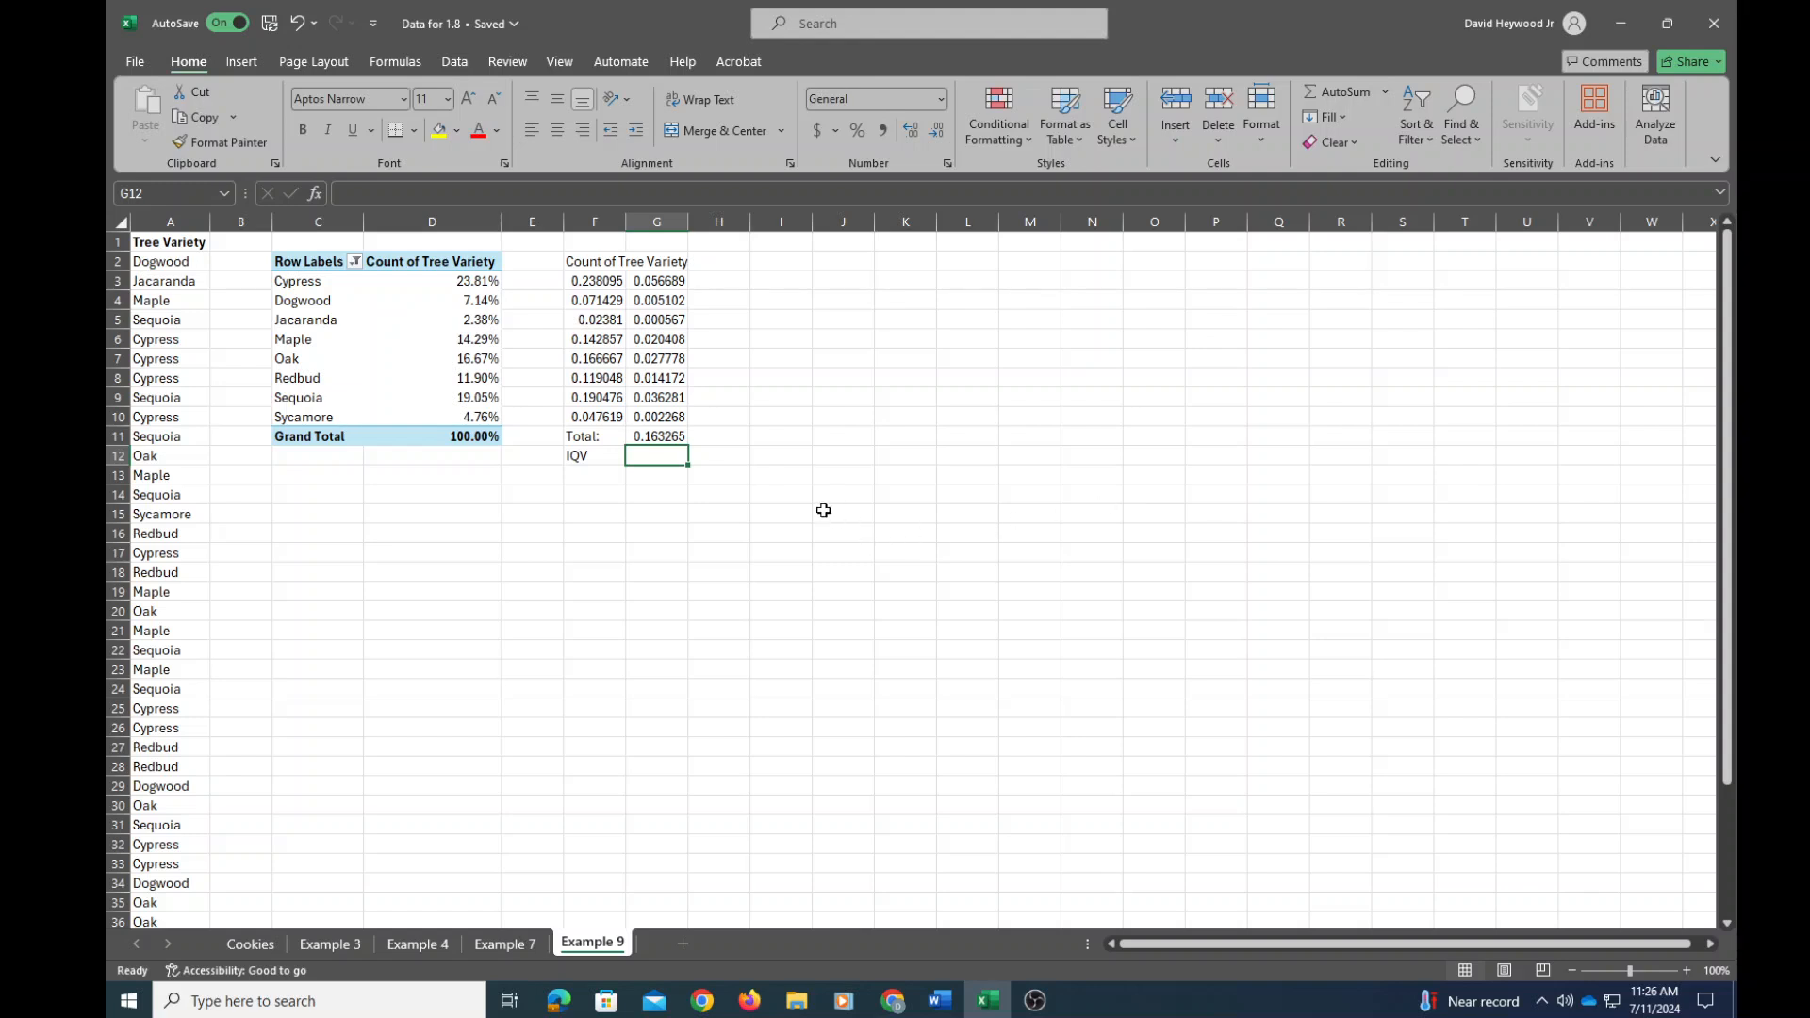
text(=)
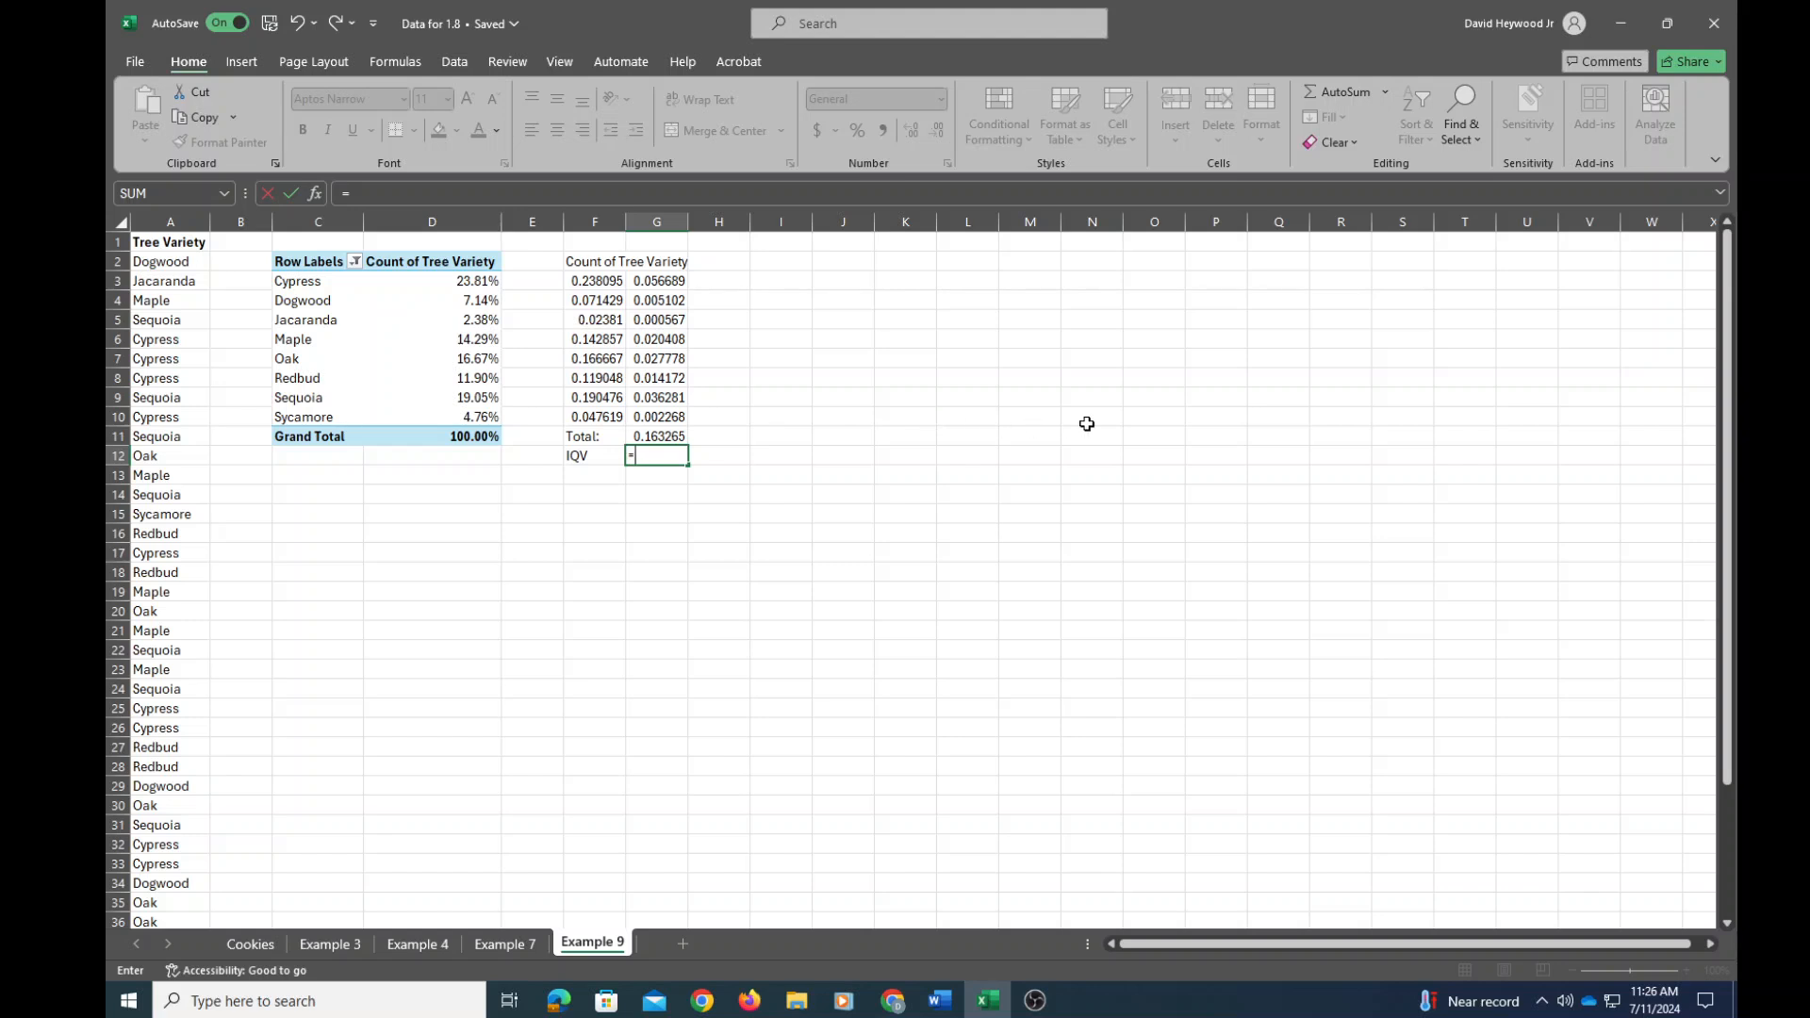
Write the IQV formula =8*(1-G11)/7 in cell G12.
text(8)
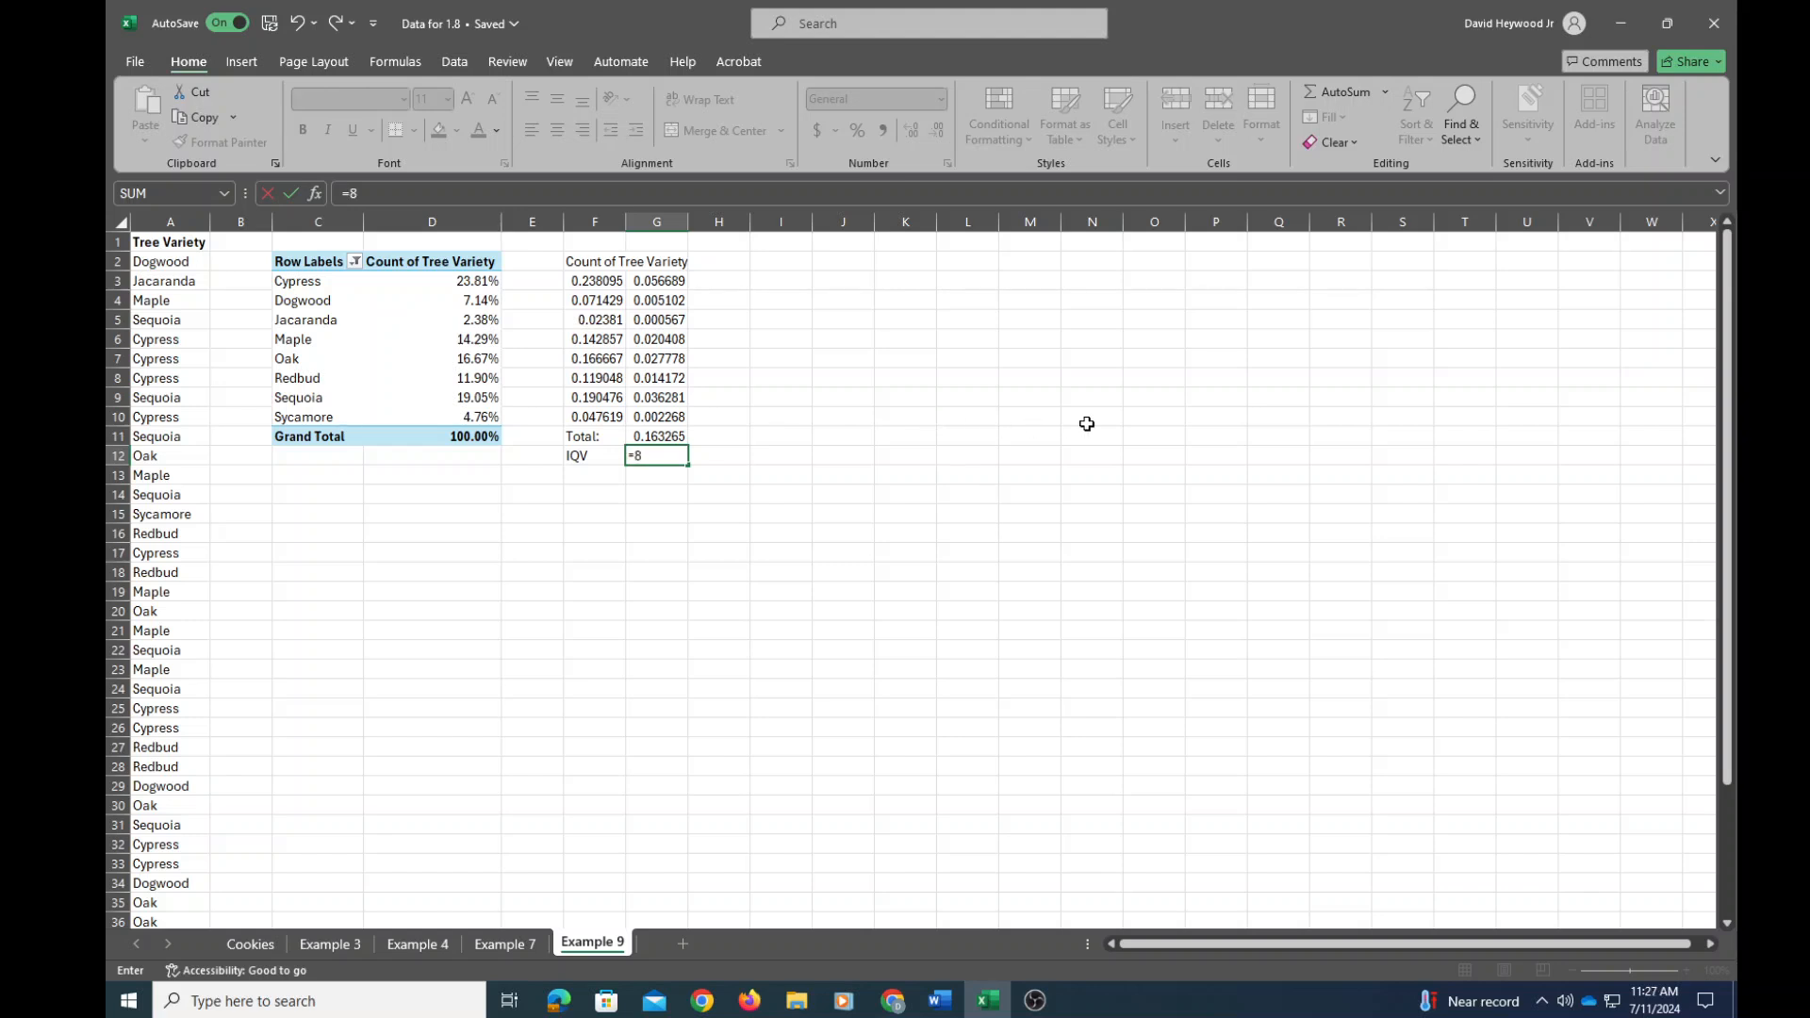
text(*)
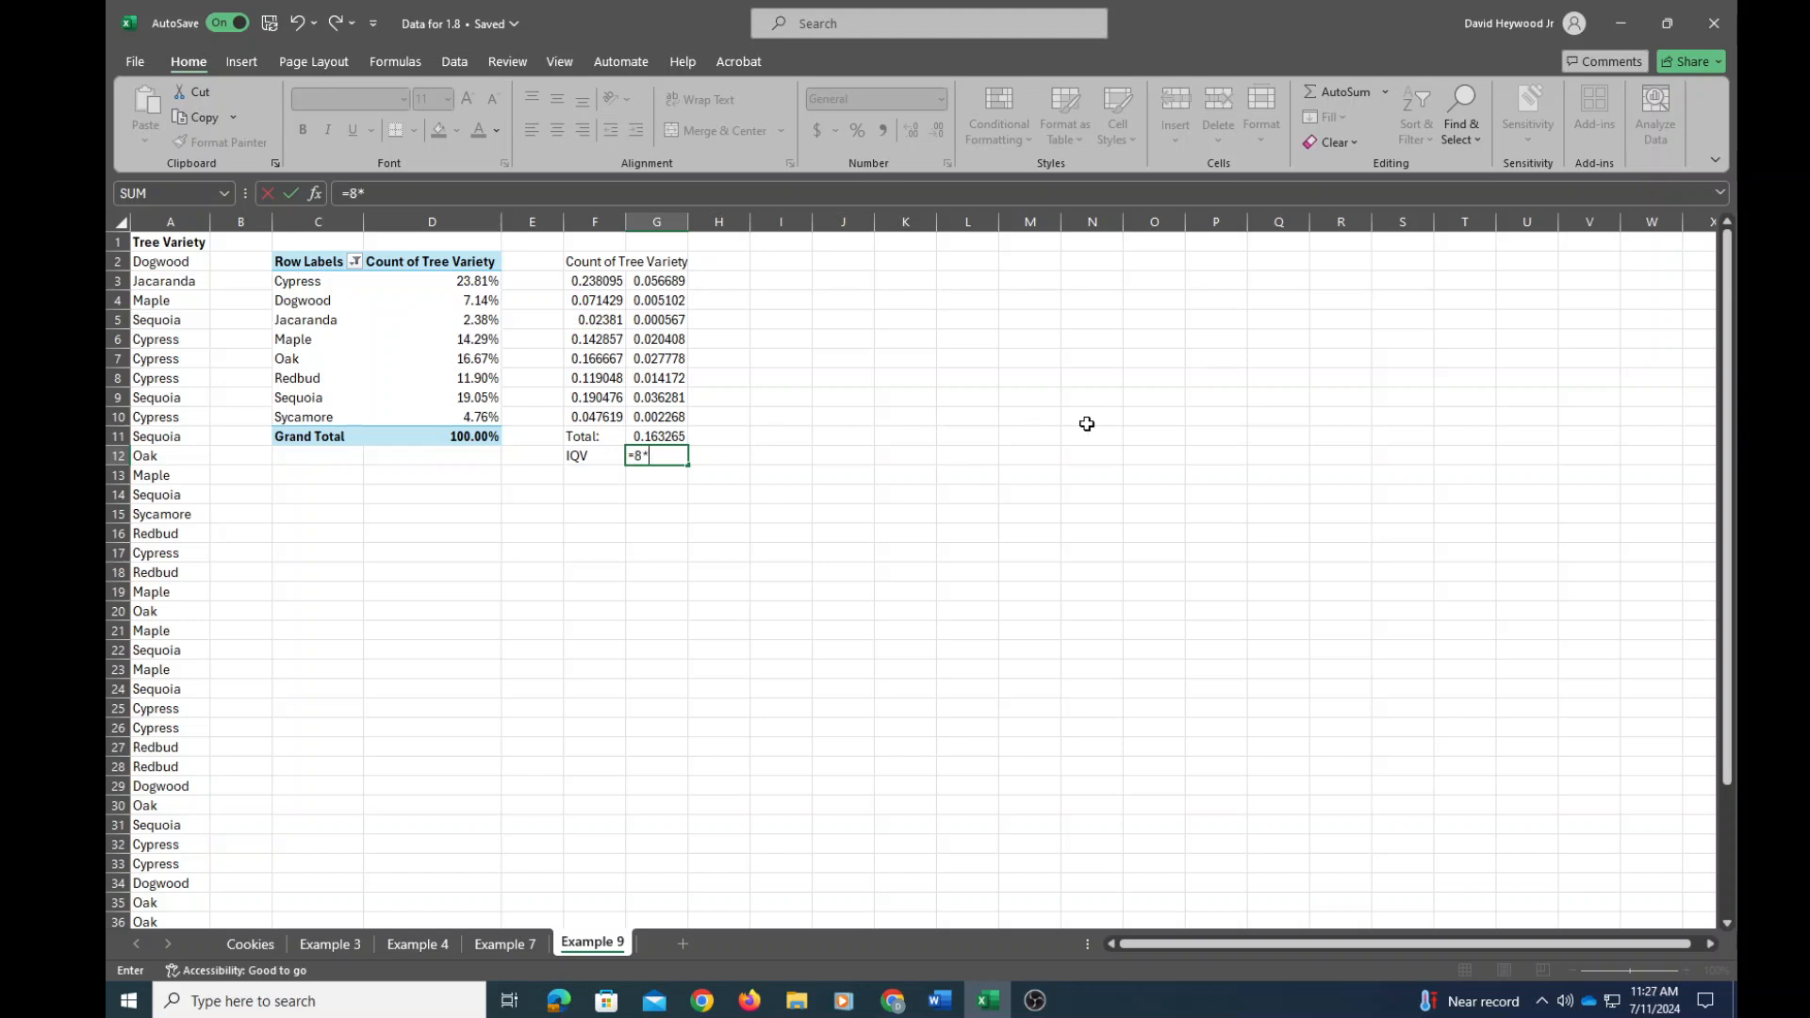
text(()
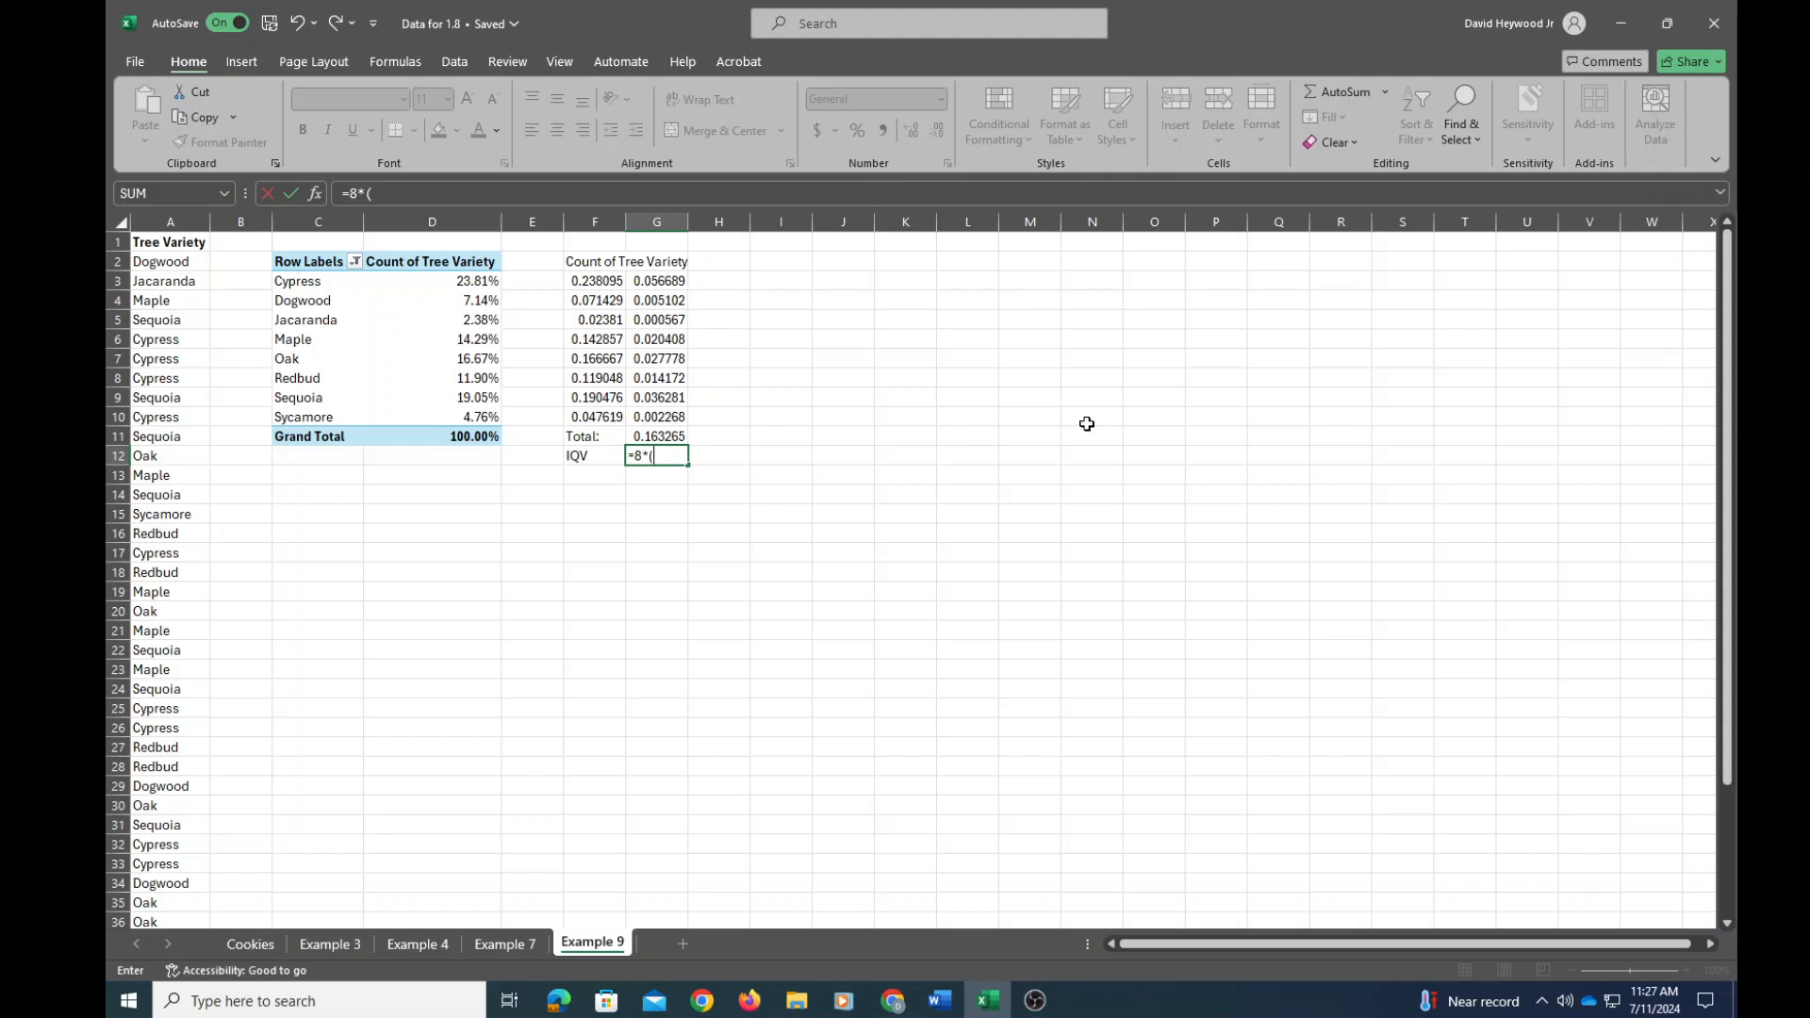
text(1)
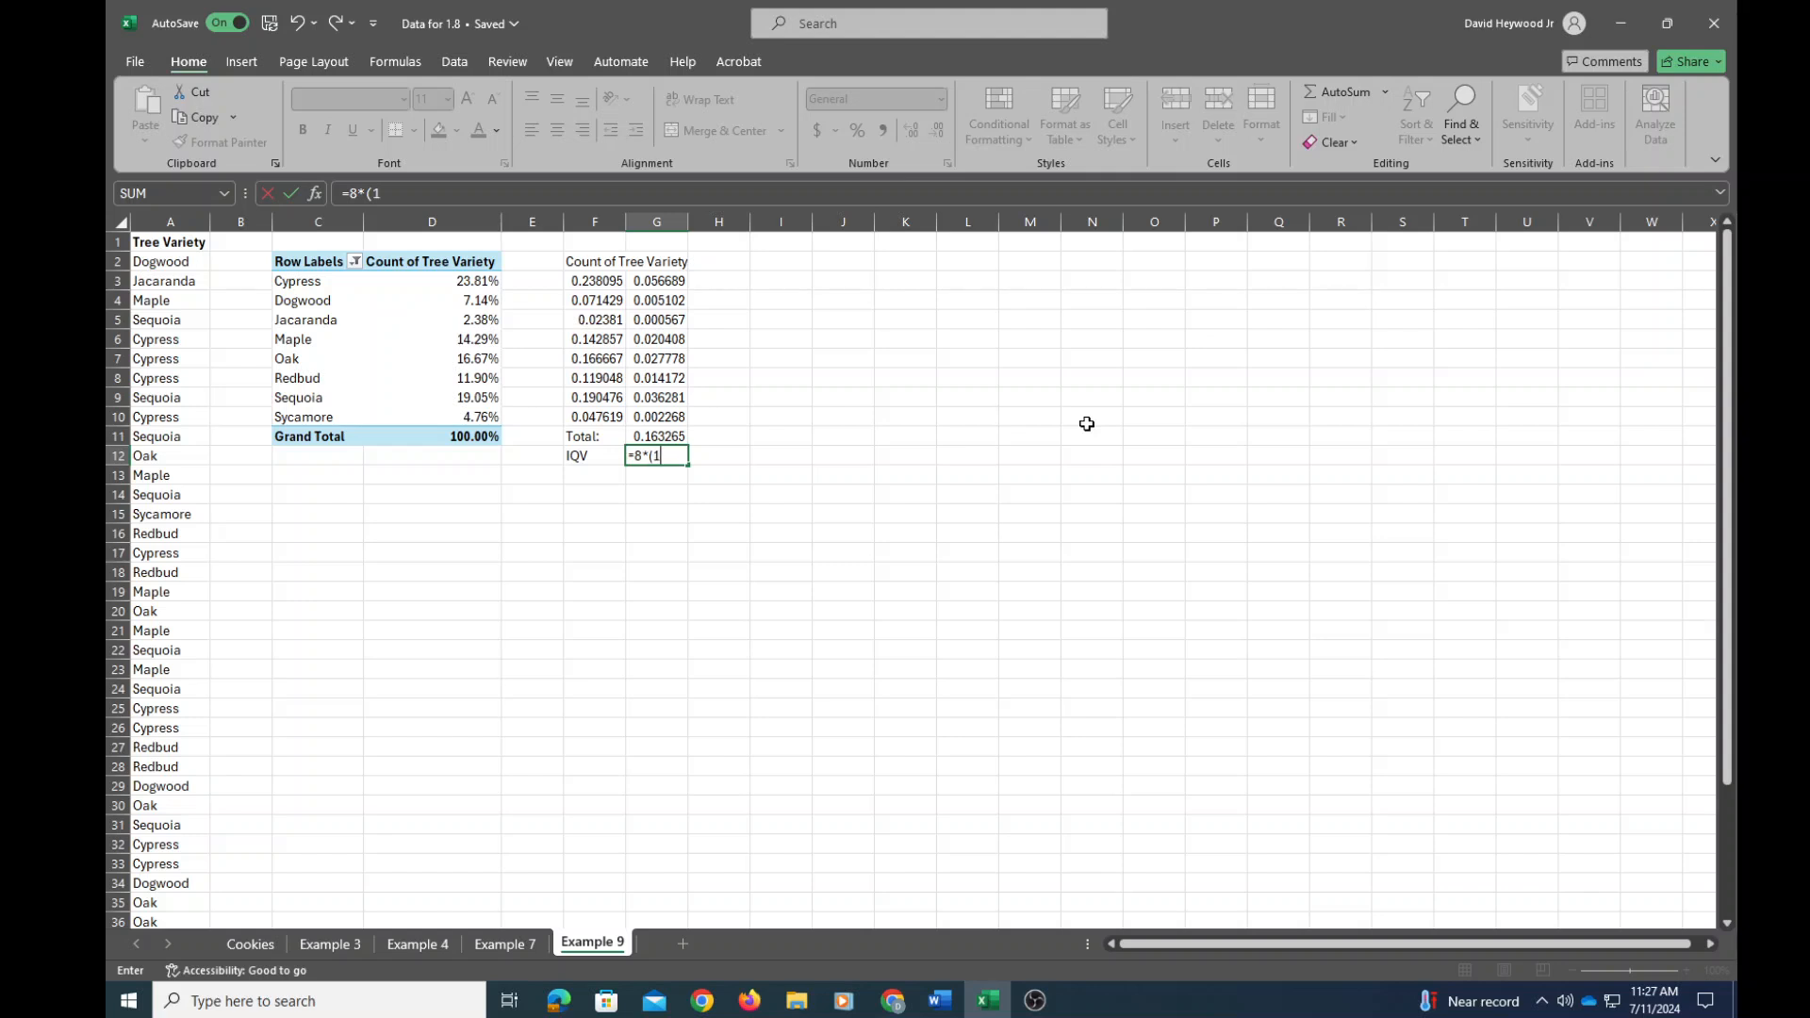
text(-G11)
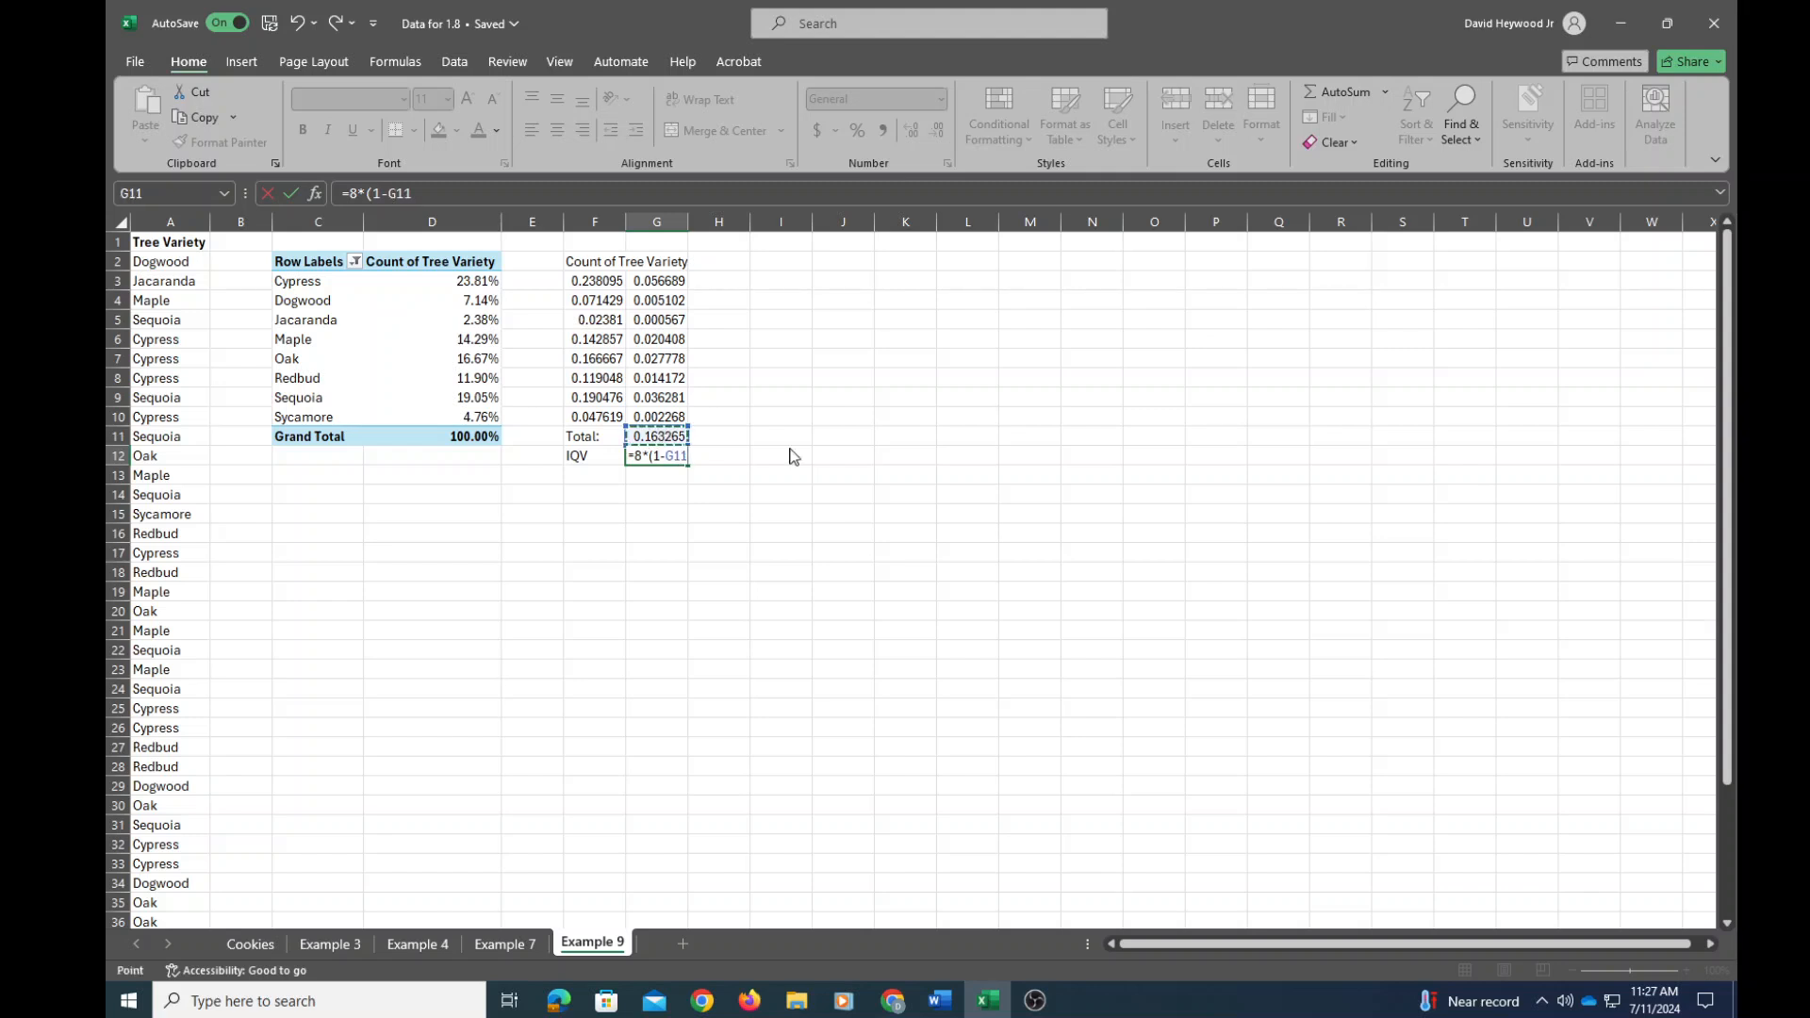
mouse_move(1225, 472)
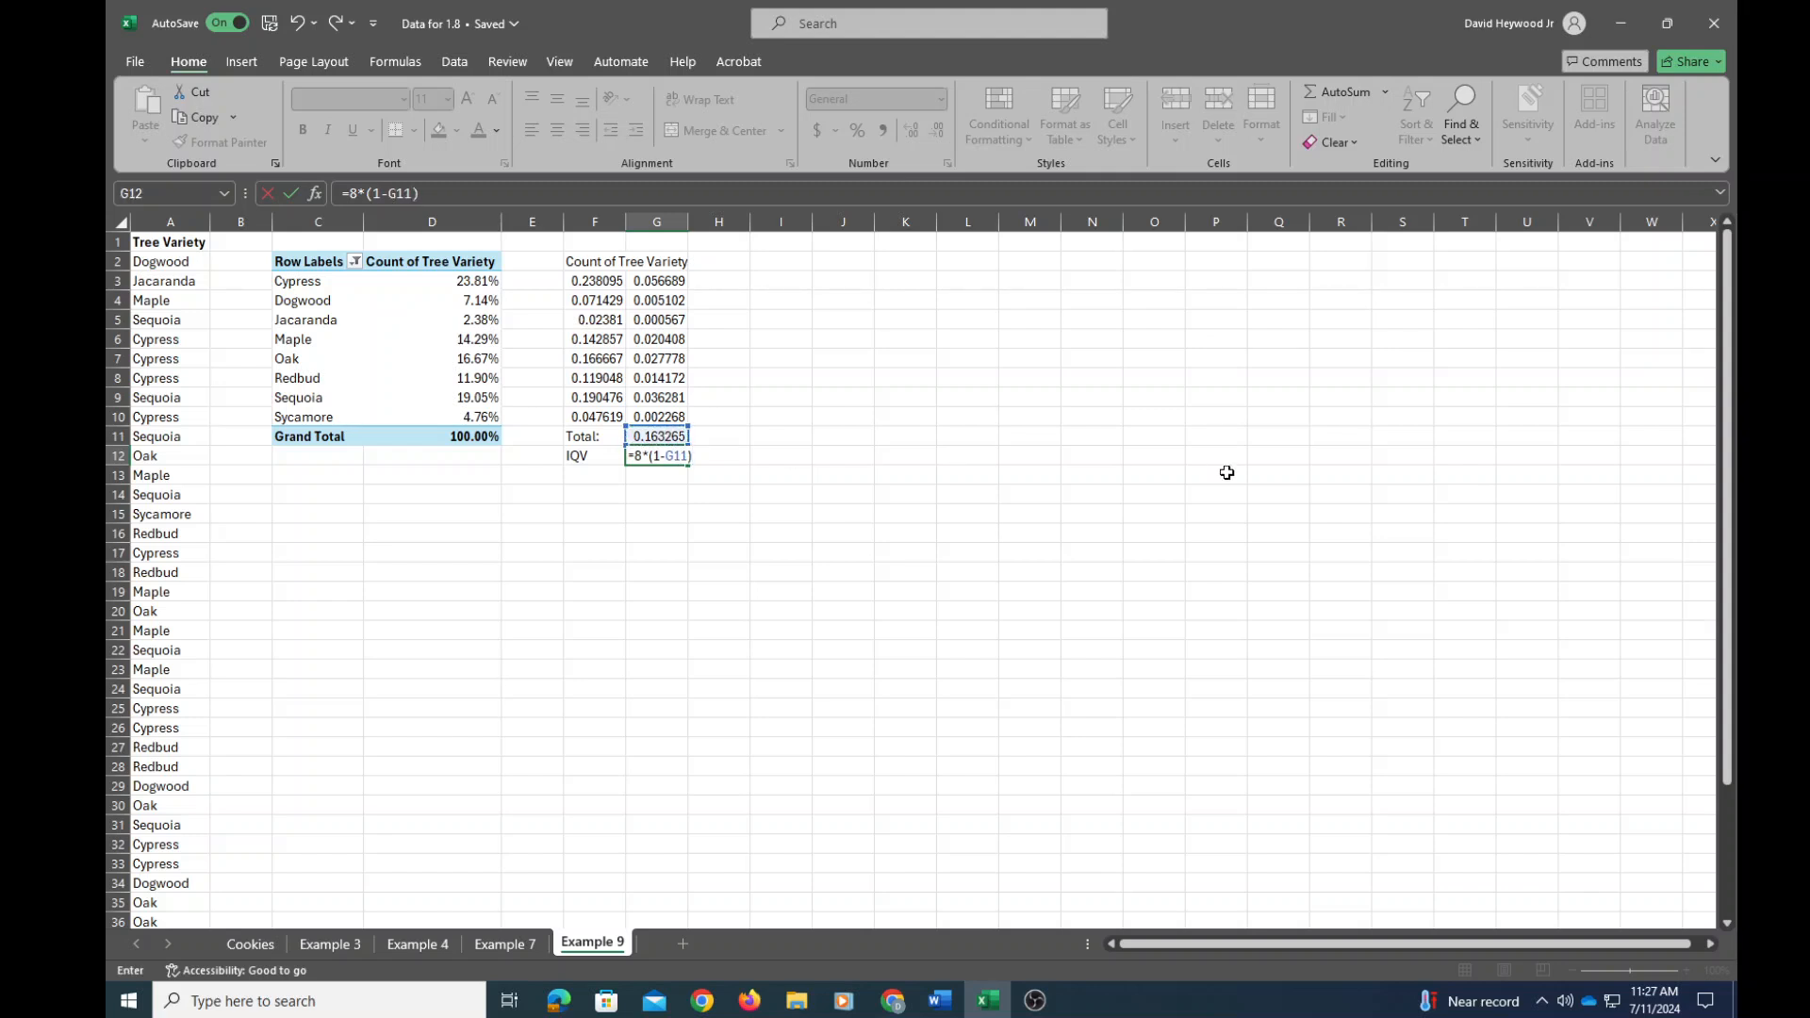
text(/)
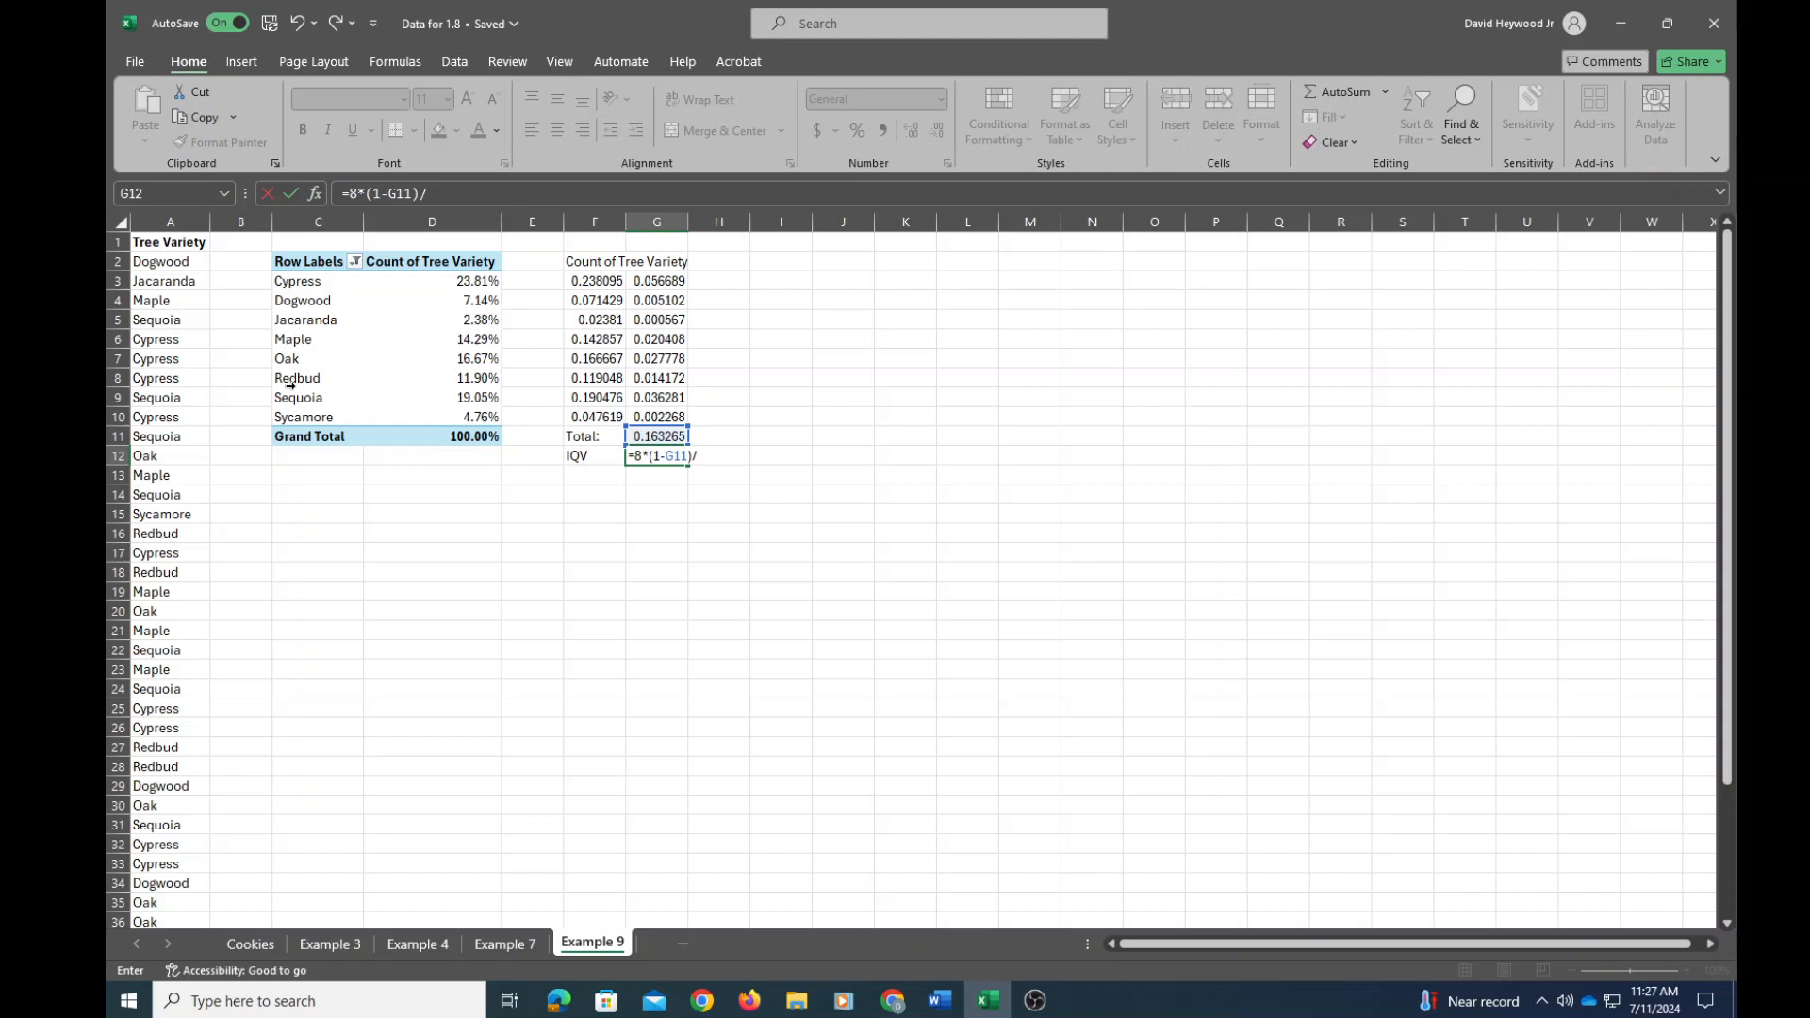
mouse_move(1226, 561)
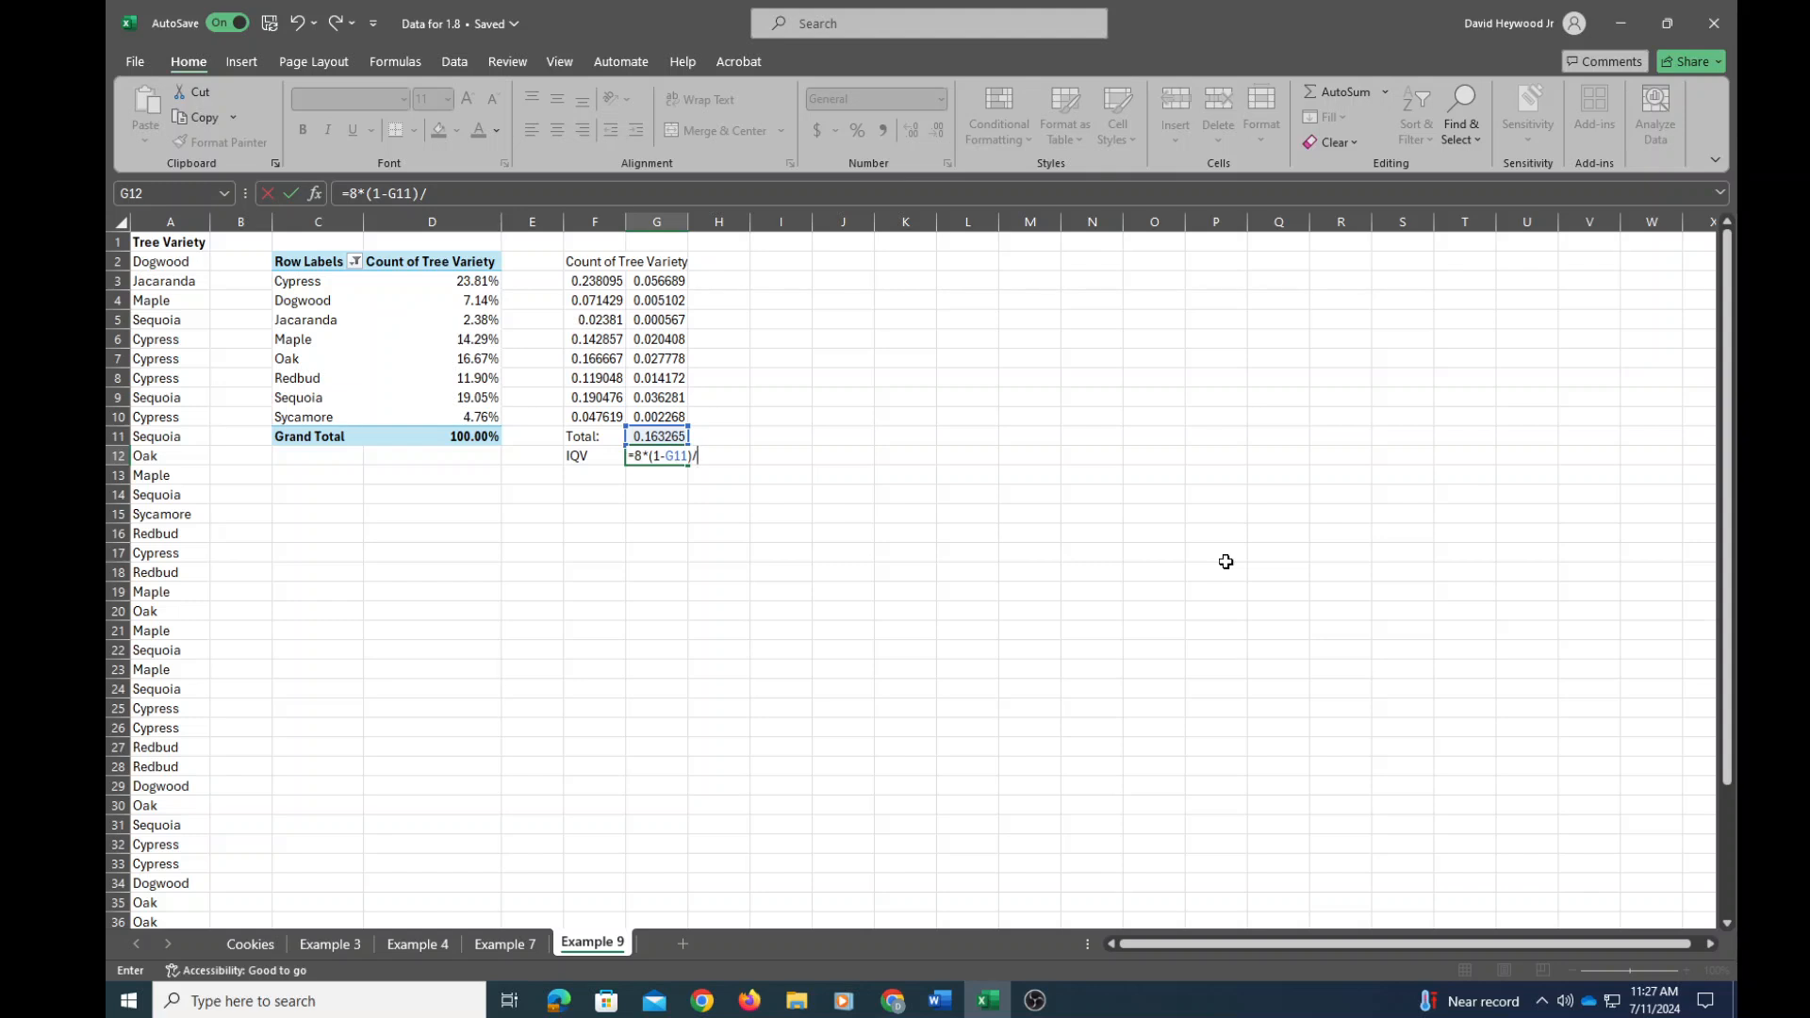
text(7)
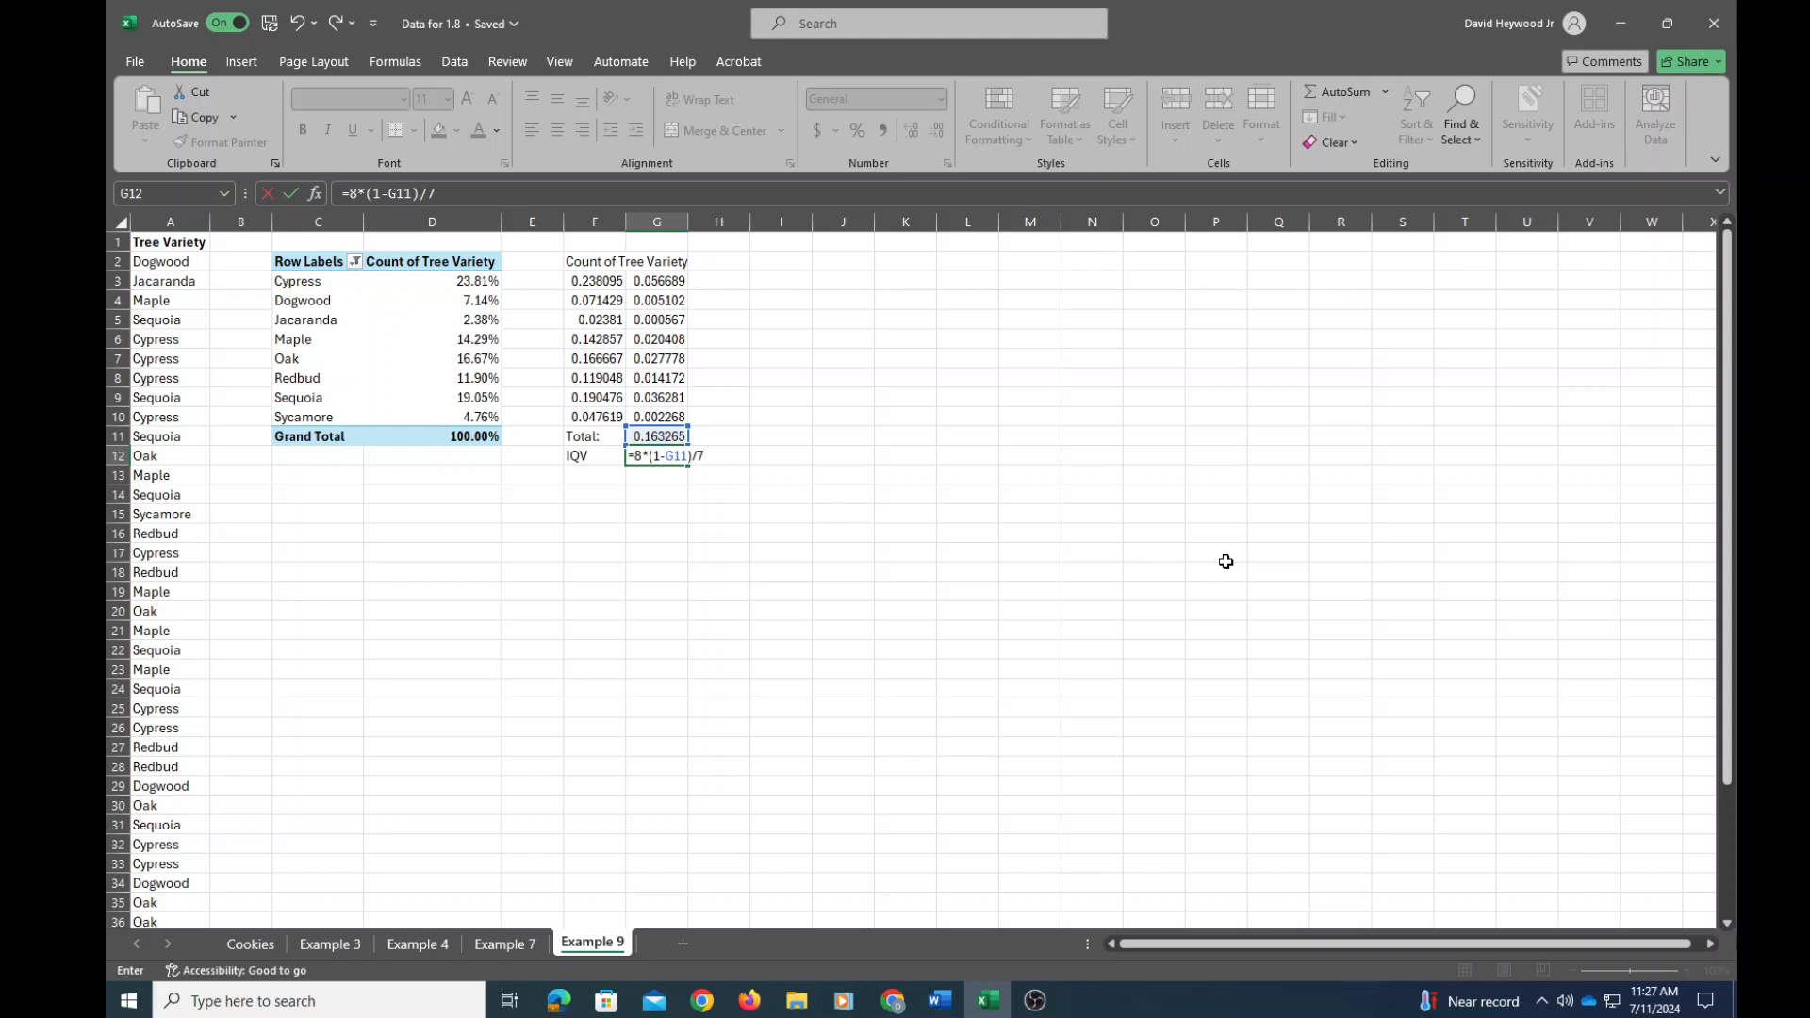